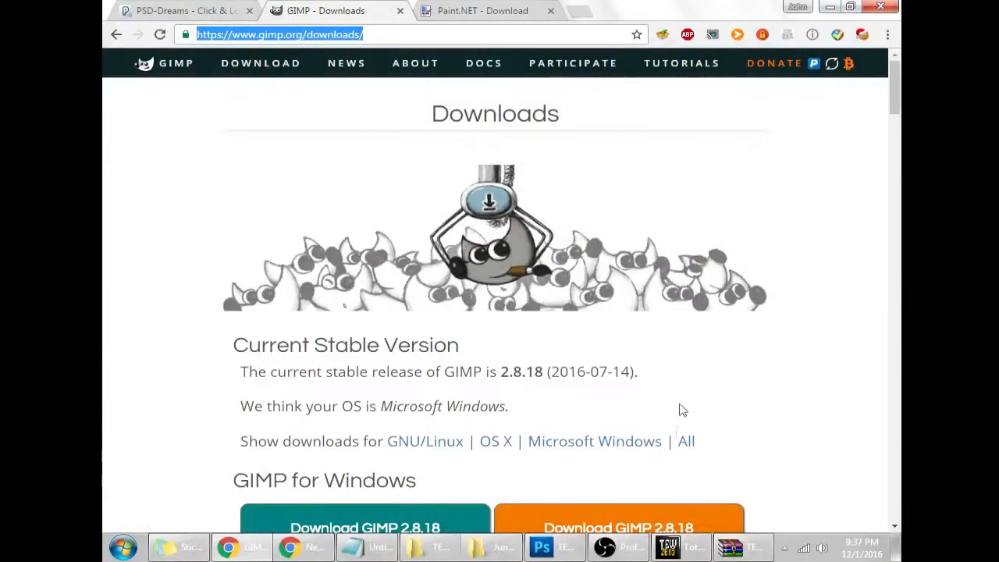
{"action": "mouse_move", "coordinate": [655, 389]}
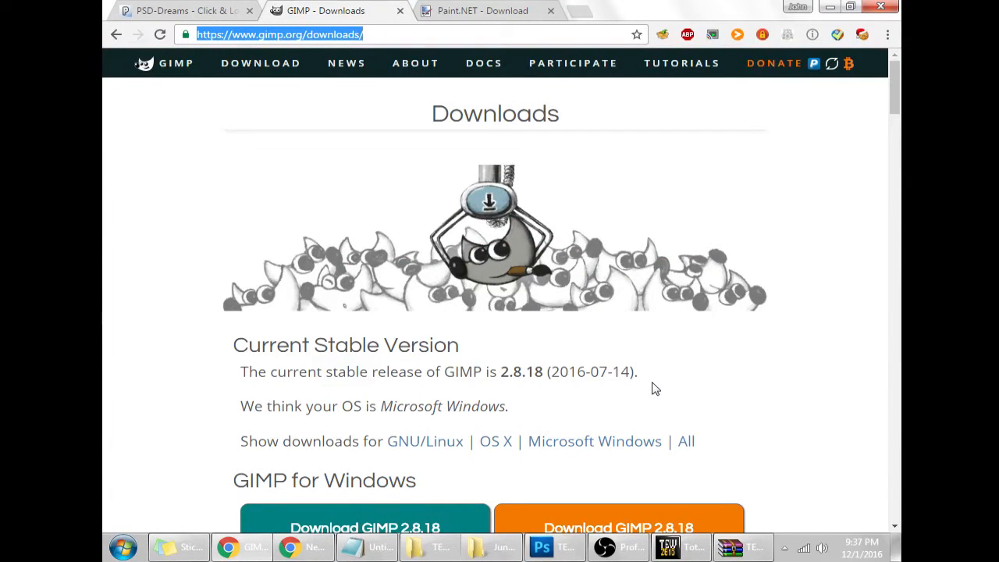
{"action": "mouse_move", "coordinate": [712, 481]}
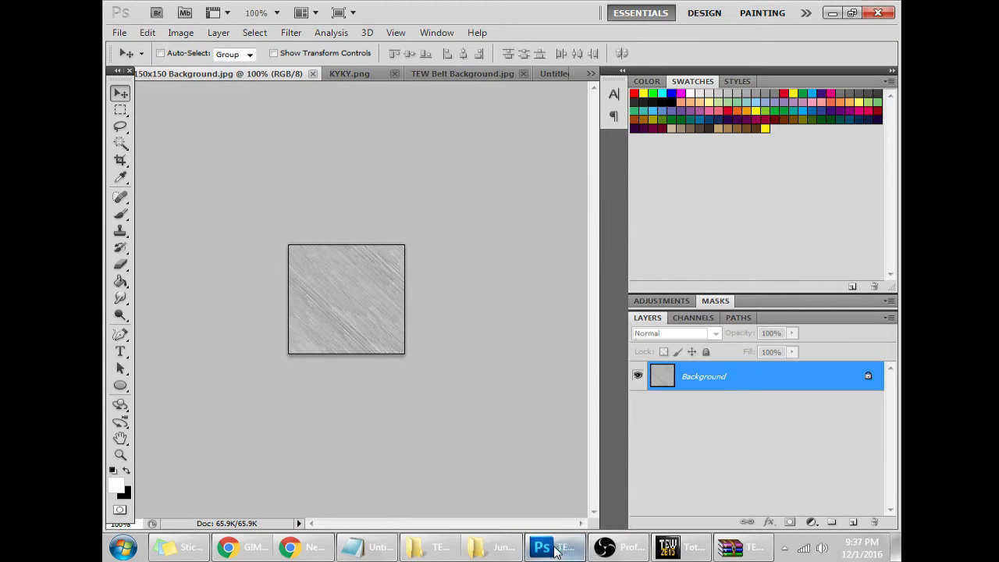
Flip between the GIMP downloads and Paint.NET download tabs in Chrome to compare both pages
{"action": "left_click", "coordinate": [289, 546]}
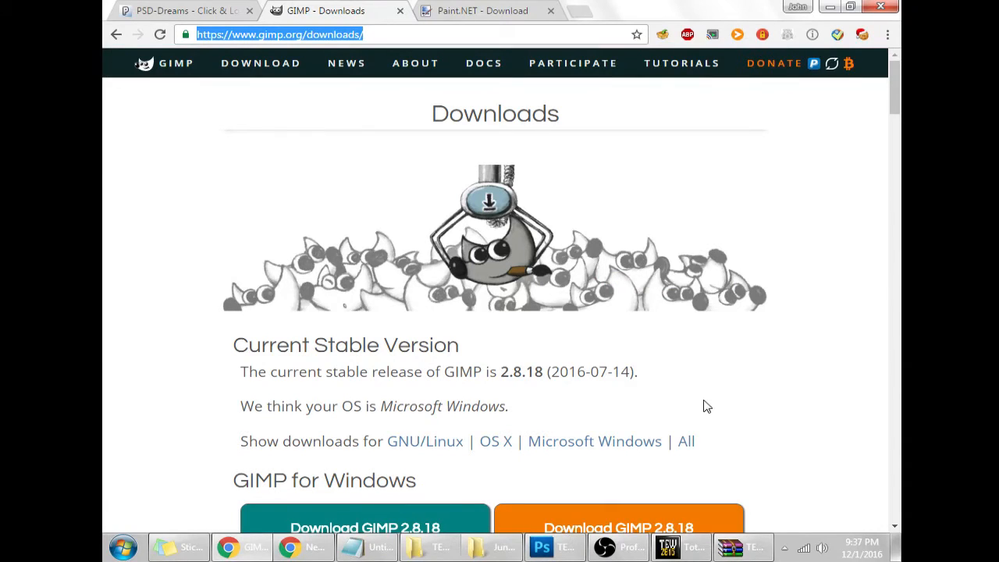
{"action": "mouse_move", "coordinate": [484, 71]}
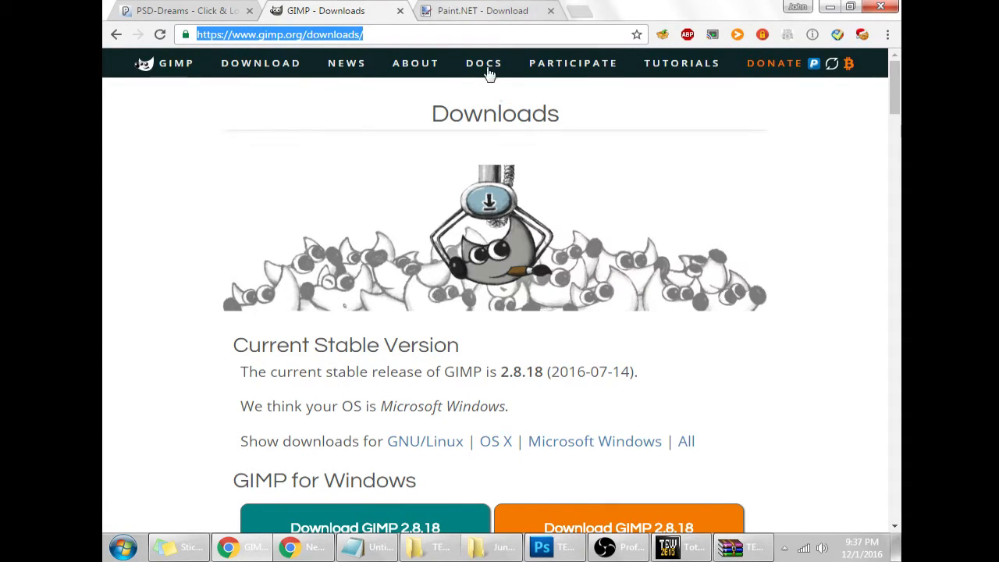
{"action": "mouse_move", "coordinate": [668, 226]}
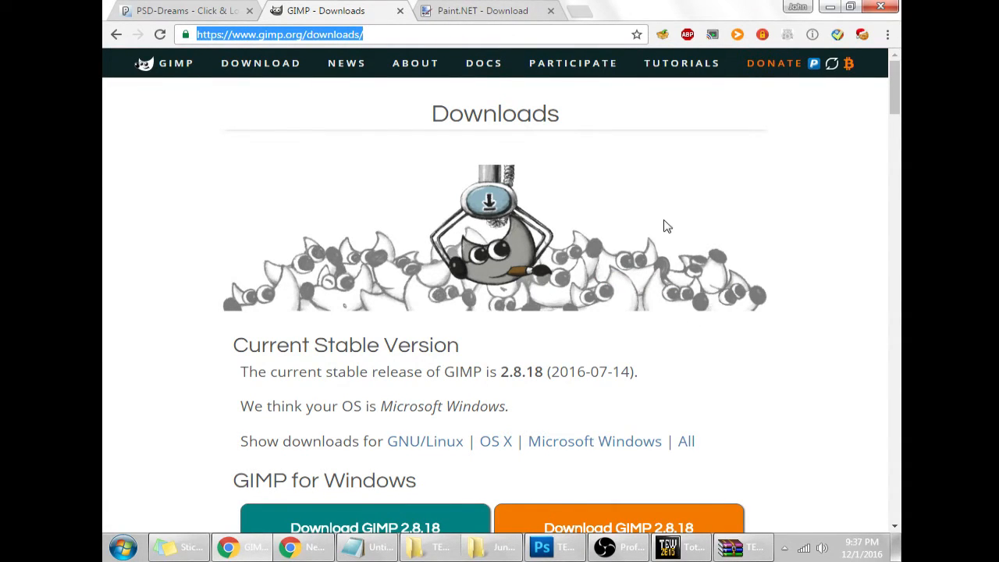
{"action": "mouse_move", "coordinate": [640, 226]}
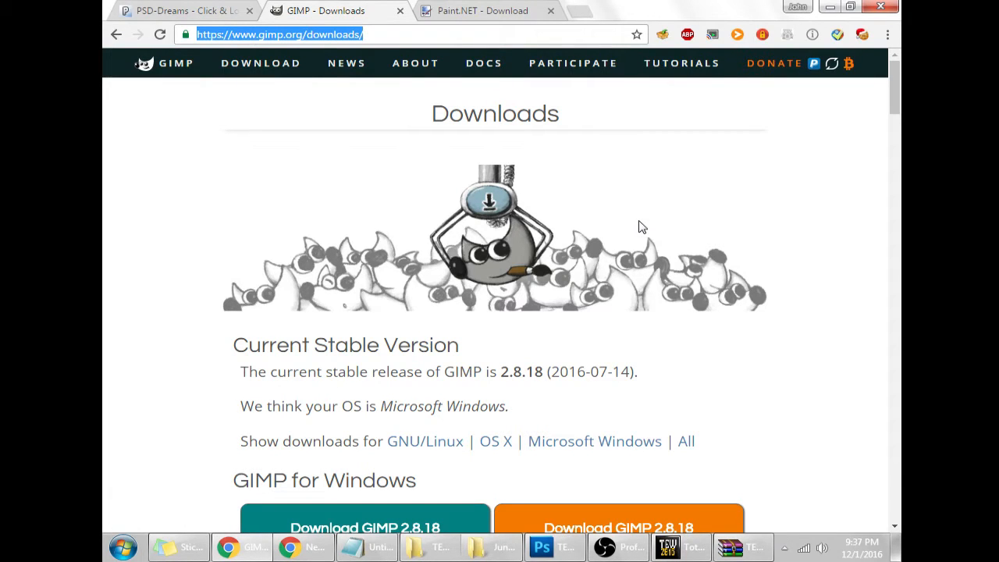
{"action": "mouse_move", "coordinate": [445, 6]}
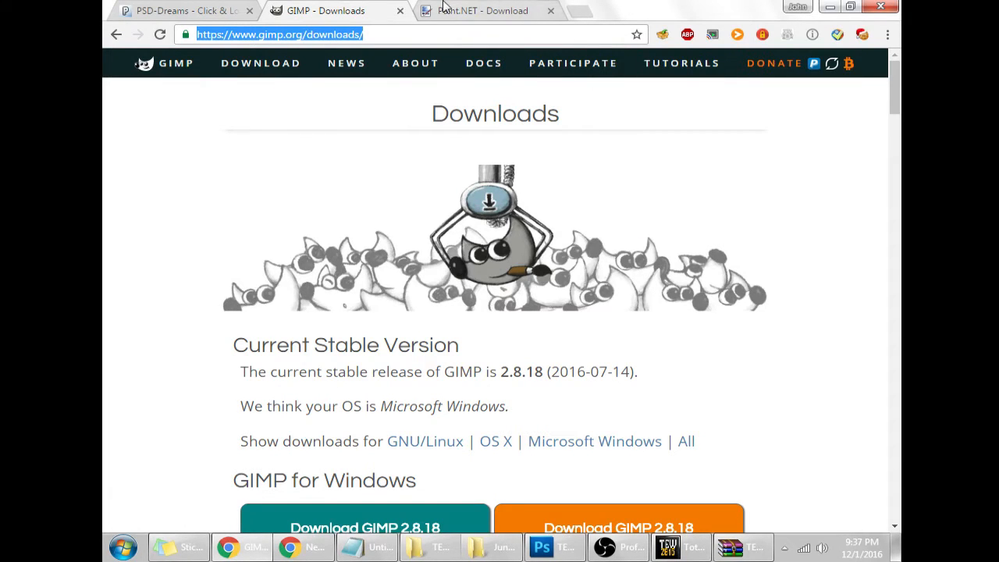
{"action": "left_click", "coordinate": [484, 10]}
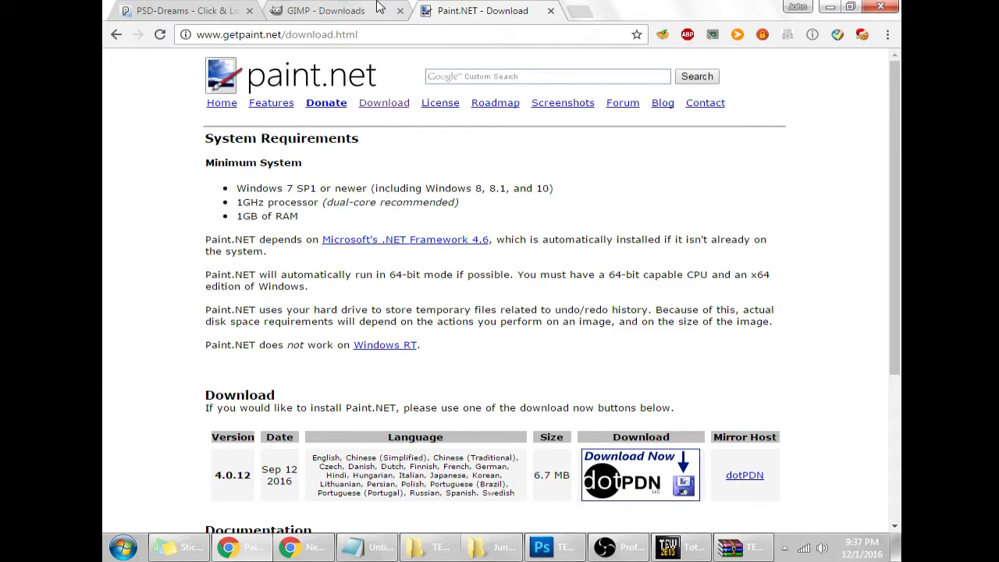
{"action": "left_click", "coordinate": [320, 10]}
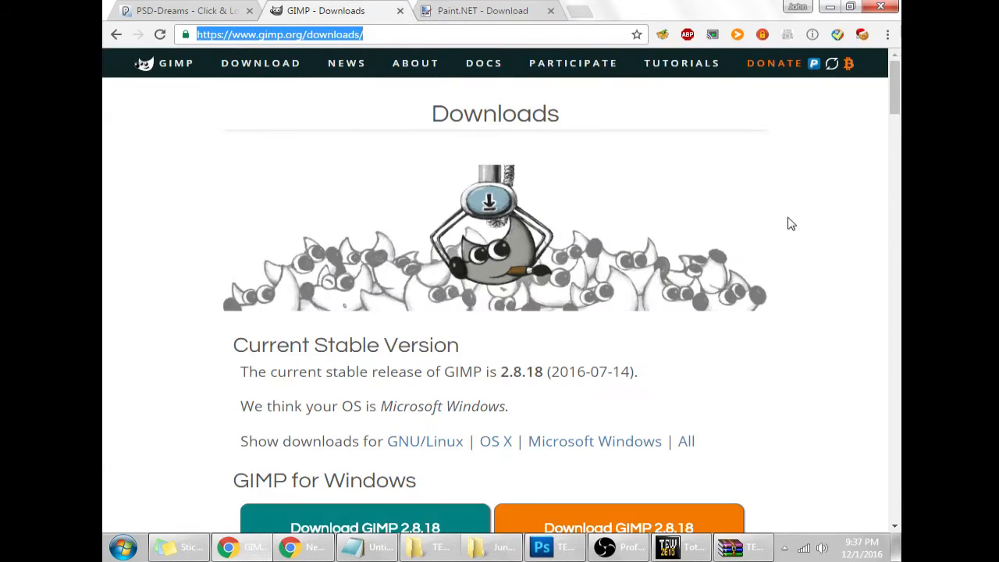
{"action": "scroll", "scroll_direction": "down", "scroll_amount": 3}
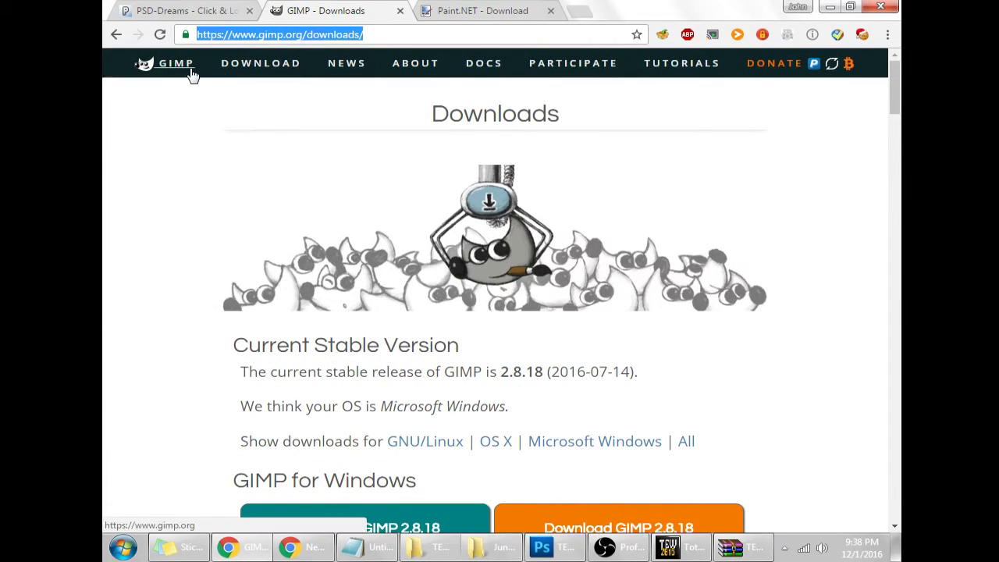
{"action": "mouse_move", "coordinate": [762, 190]}
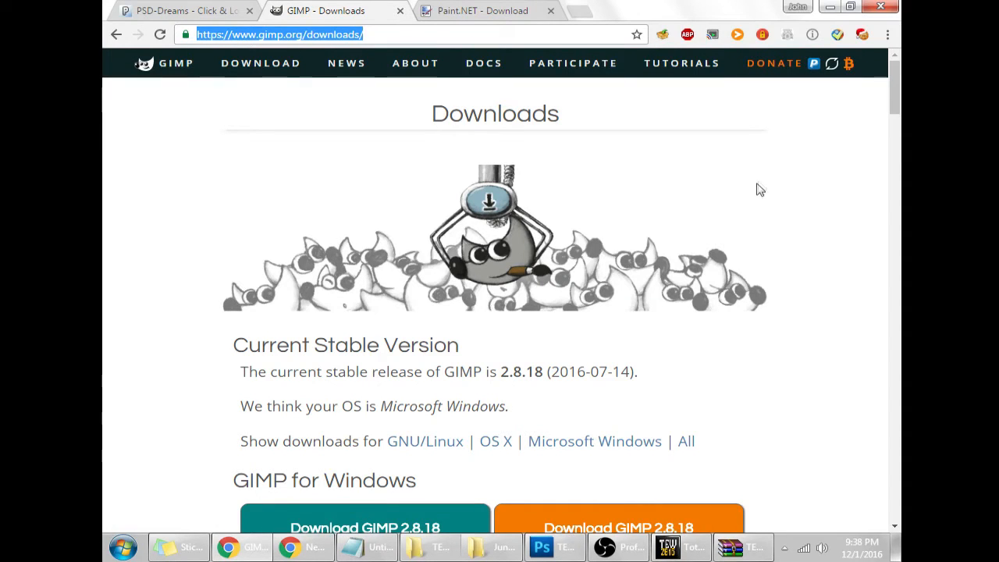
{"action": "mouse_move", "coordinate": [637, 206]}
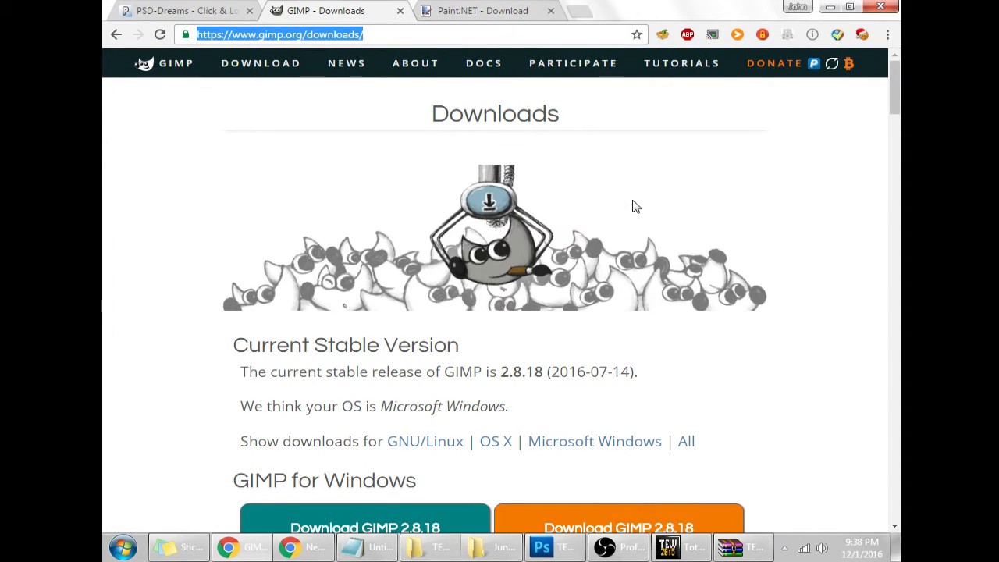
{"action": "left_click", "coordinate": [480, 11]}
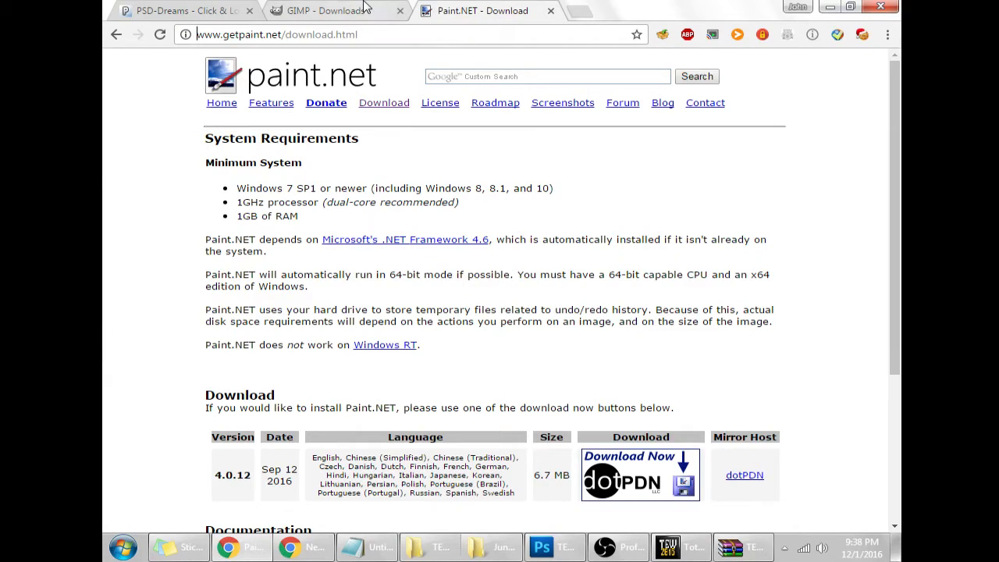
{"action": "left_click", "coordinate": [328, 9]}
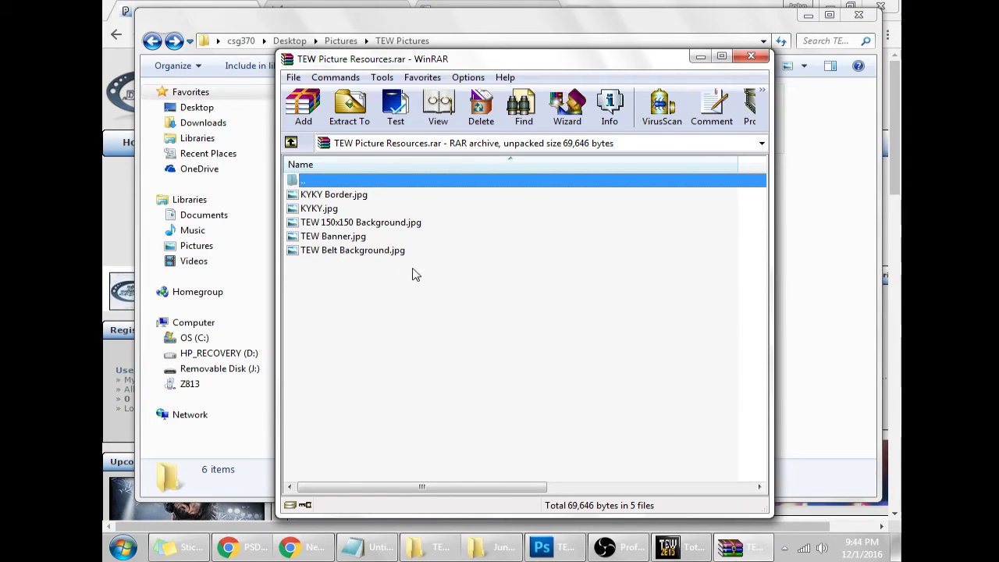
{"action": "mouse_move", "coordinate": [590, 209]}
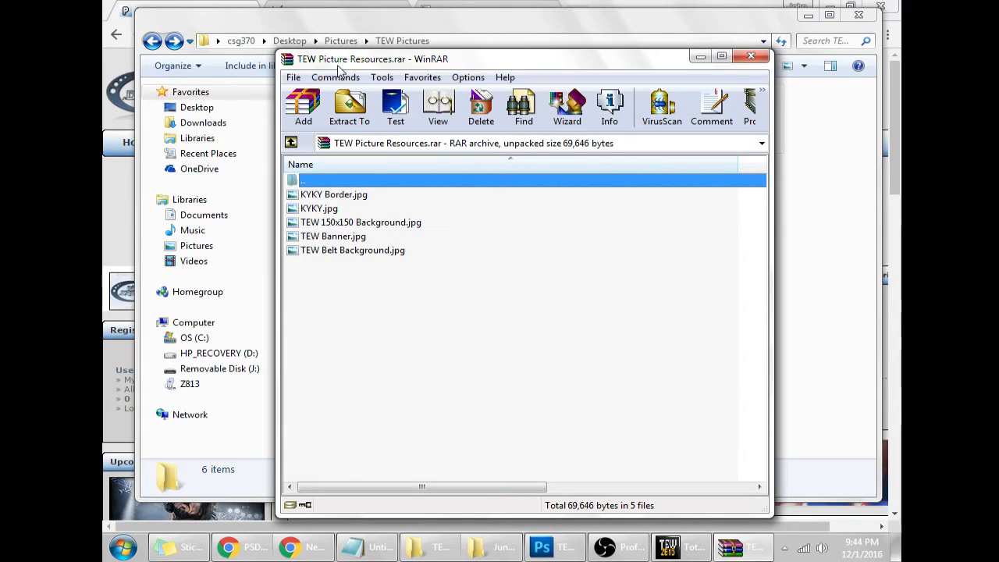
Close the TEW Picture Resources archive in WinRAR and return to the folder
{"action": "left_click", "coordinate": [752, 56]}
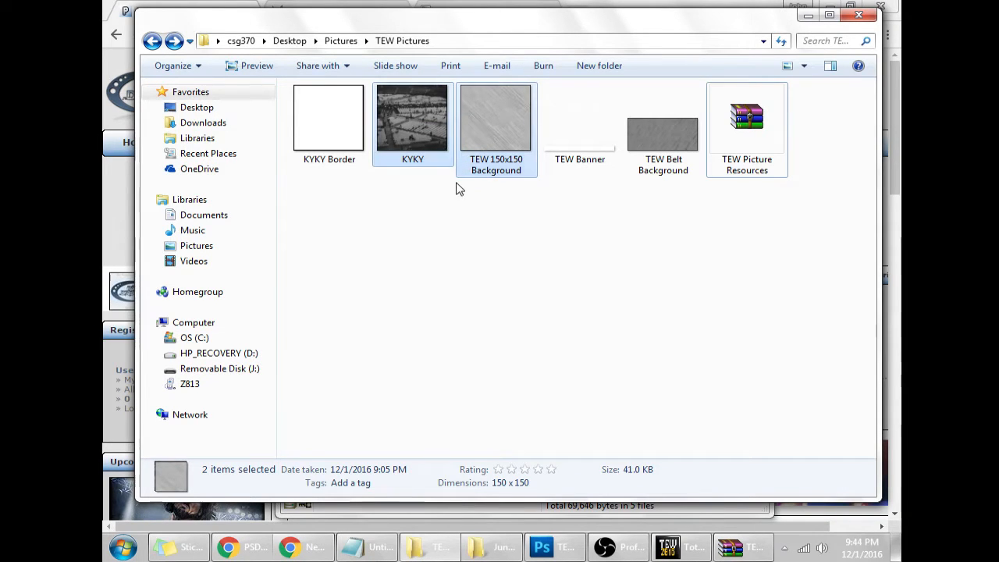
Select KYKY, TEW Belt Background (200x100) and TEW Banner (500x40) to read their image details
{"action": "left_click", "coordinate": [413, 119]}
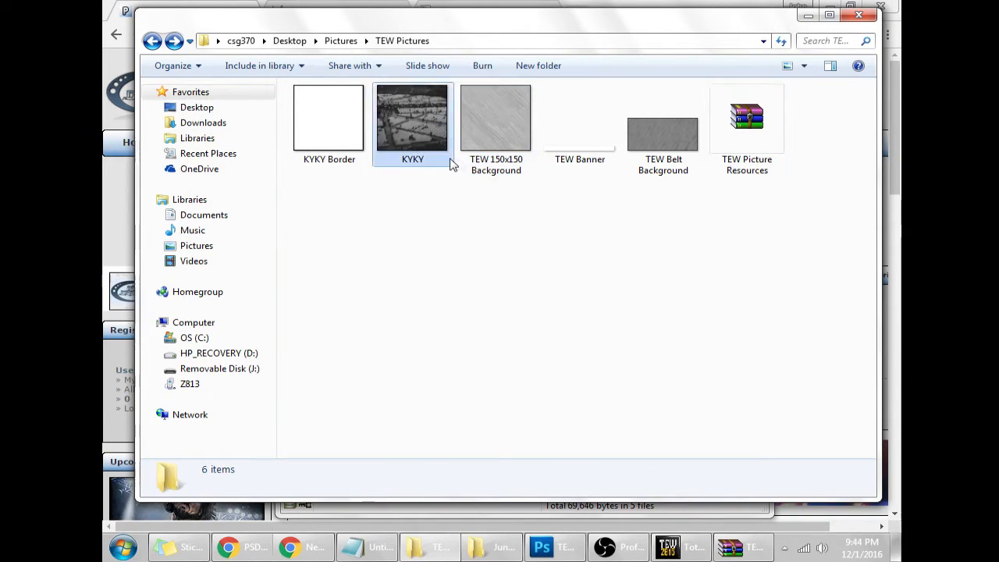
{"action": "mouse_move", "coordinate": [497, 125]}
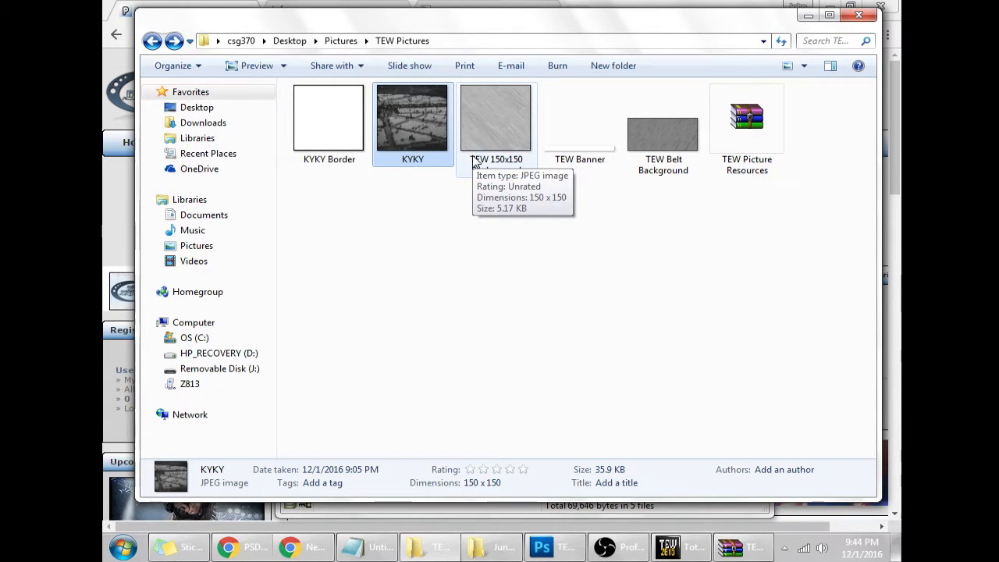
{"action": "mouse_move", "coordinate": [471, 195]}
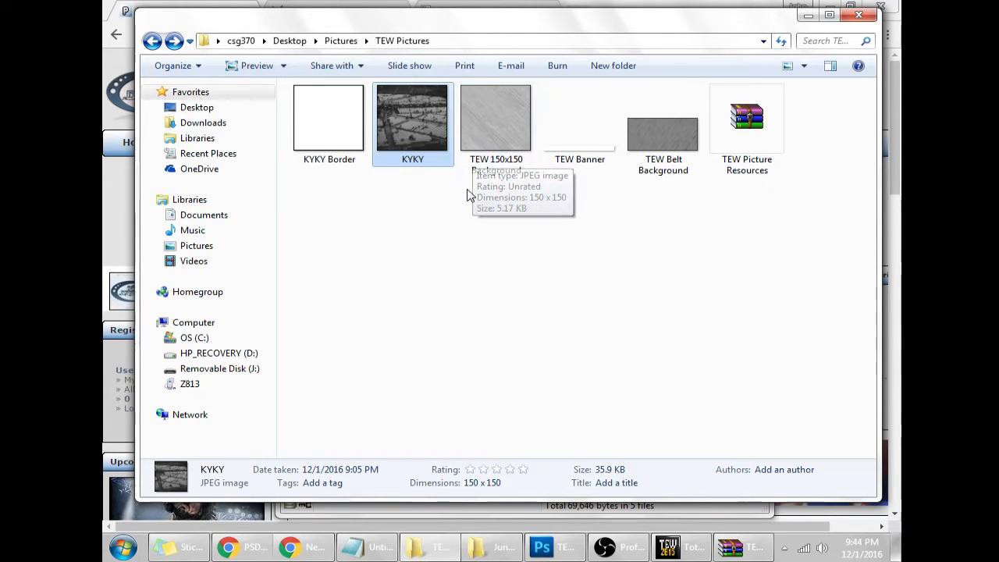
{"action": "mouse_move", "coordinate": [472, 195]}
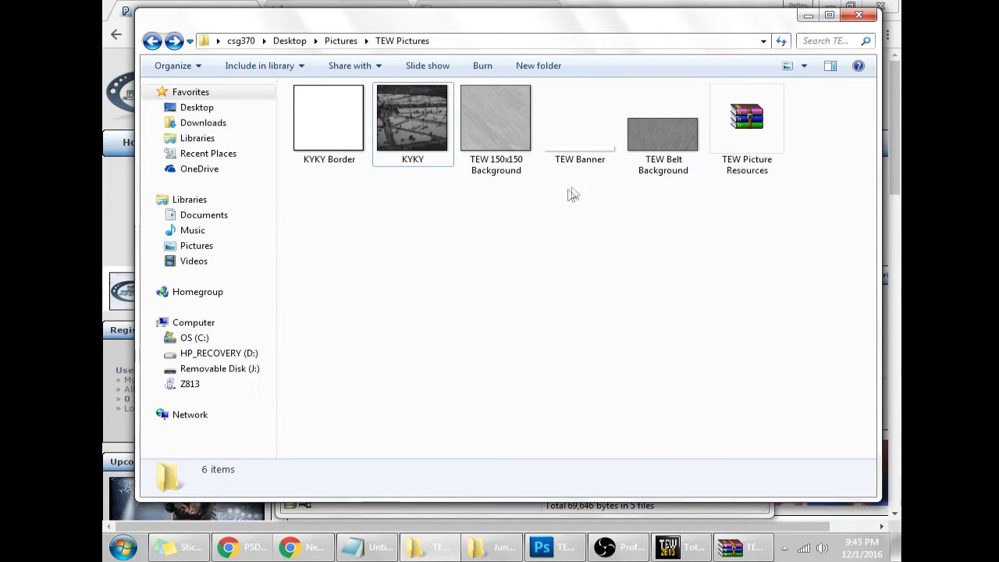
{"action": "left_click", "coordinate": [661, 128]}
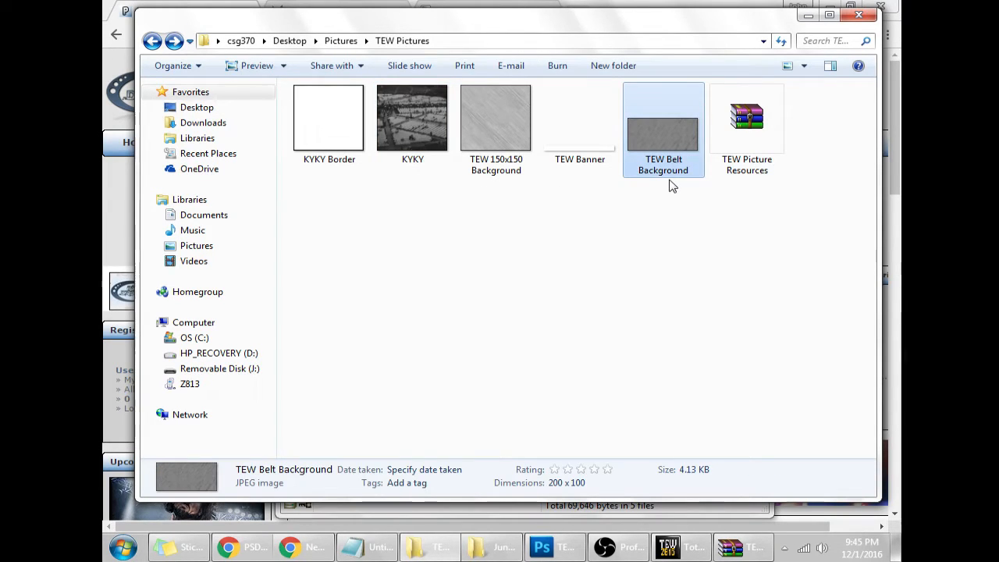
{"action": "mouse_move", "coordinate": [675, 180]}
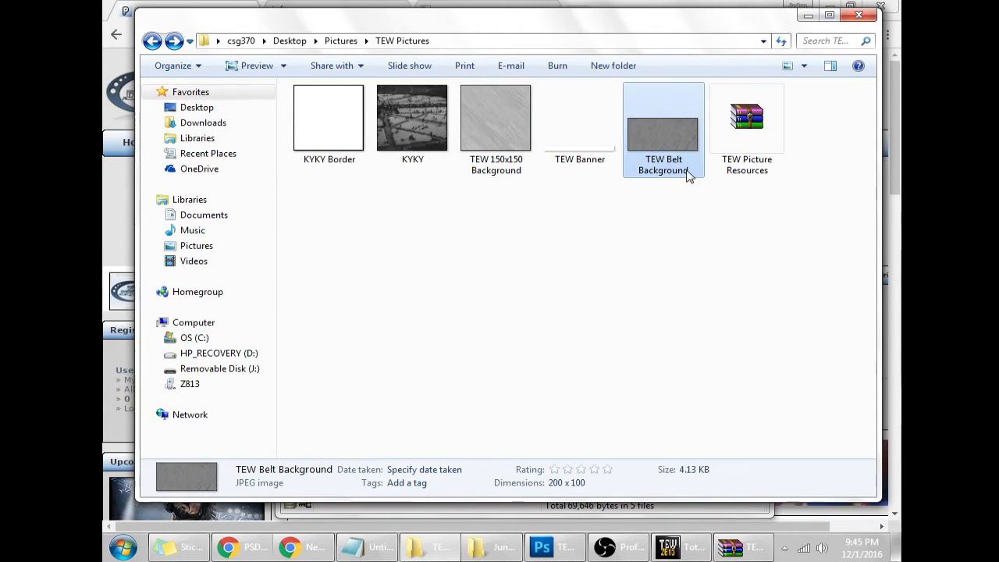
{"action": "left_click", "coordinate": [581, 122]}
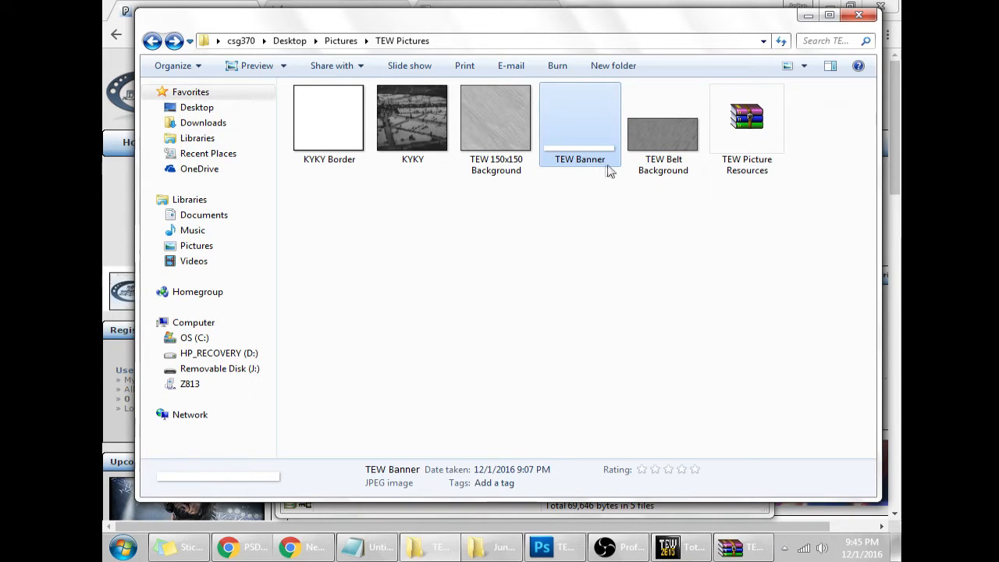
{"action": "mouse_move", "coordinate": [601, 170]}
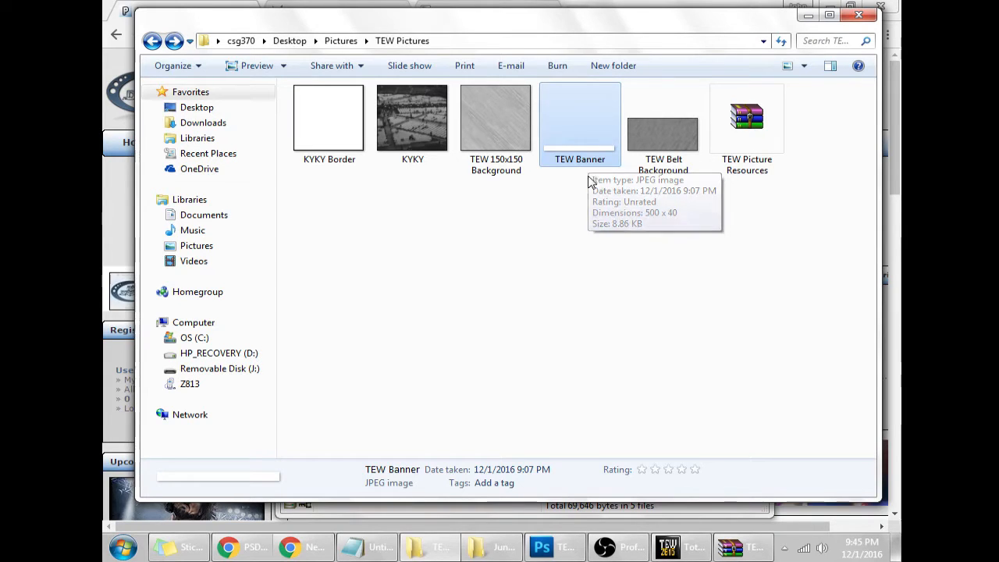
{"action": "mouse_move", "coordinate": [591, 163]}
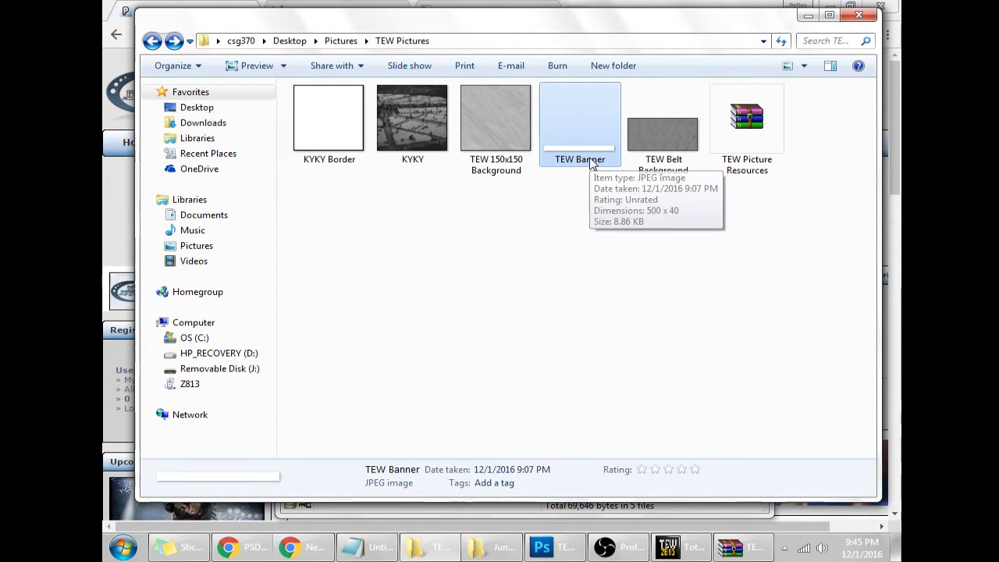
{"action": "mouse_move", "coordinate": [593, 190]}
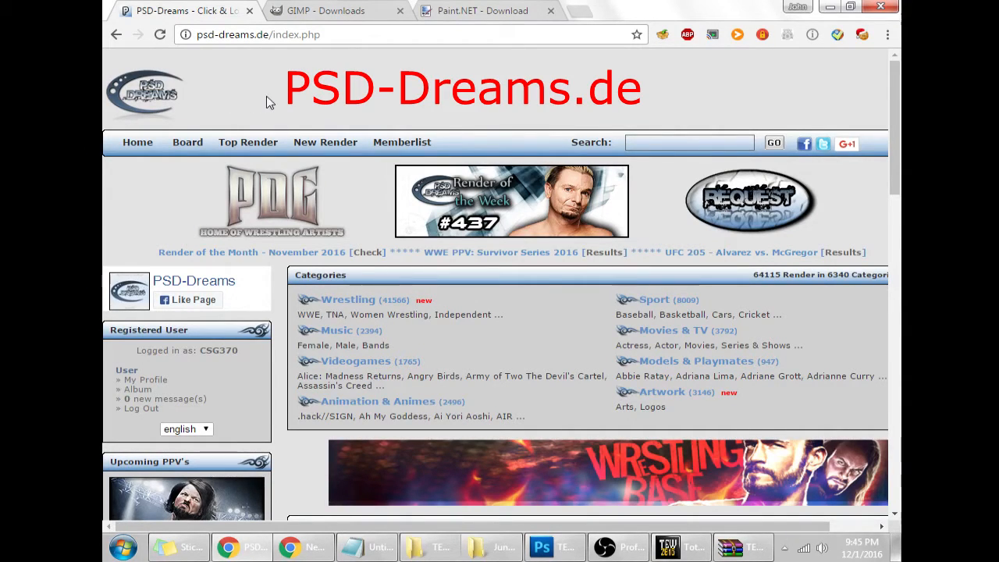
{"action": "mouse_move", "coordinate": [215, 54]}
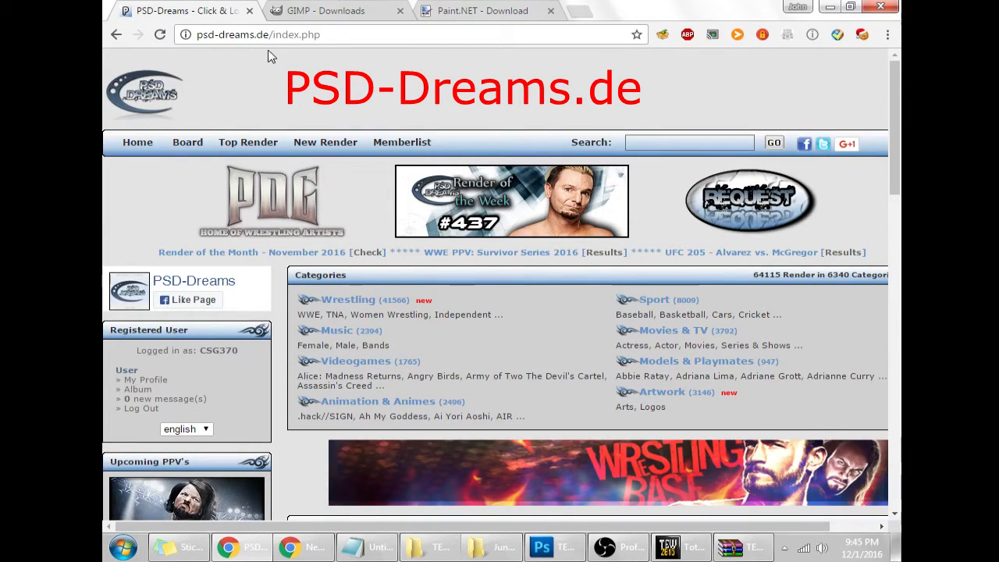
{"action": "mouse_move", "coordinate": [336, 84]}
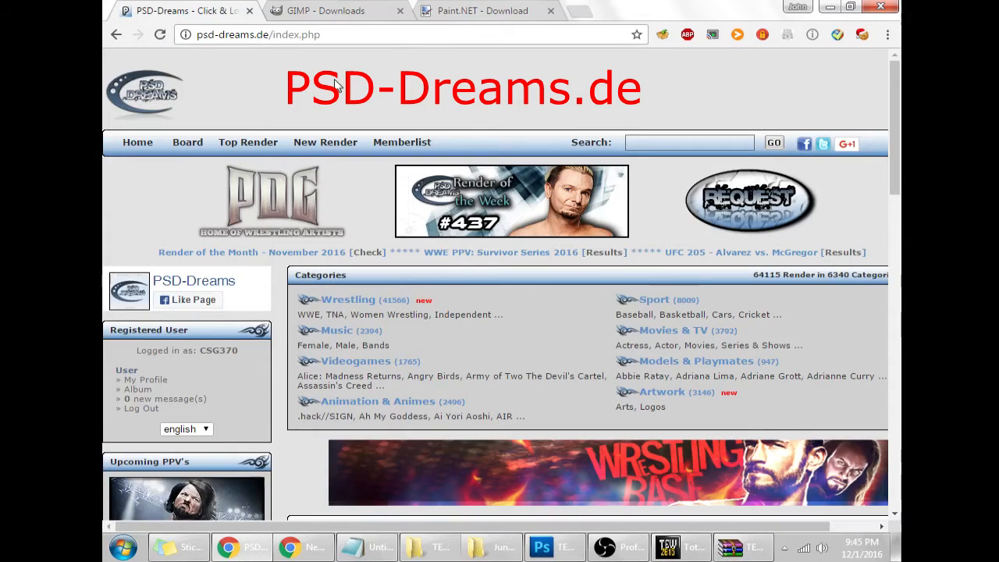
Scroll through the PSD-Dreams home page to view the render categories
{"action": "scroll", "scroll_direction": "down", "scroll_amount": 3}
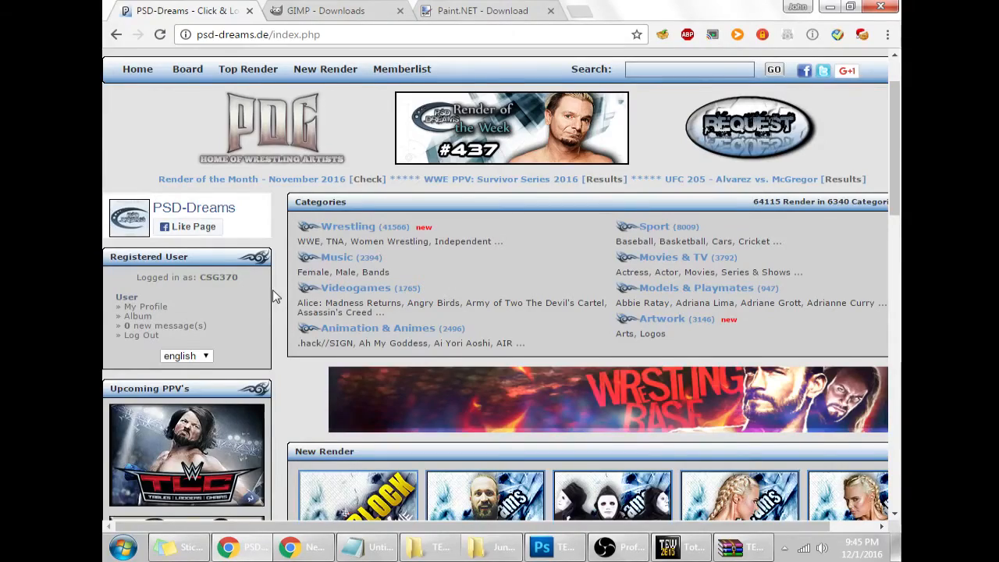
{"action": "scroll", "scroll_direction": "down", "scroll_amount": 3}
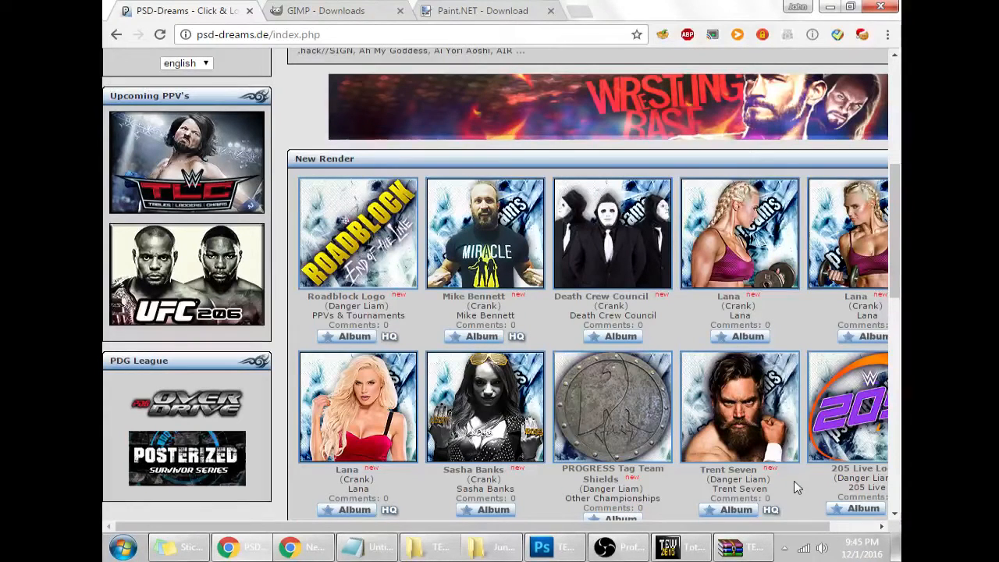
{"action": "mouse_move", "coordinate": [668, 284]}
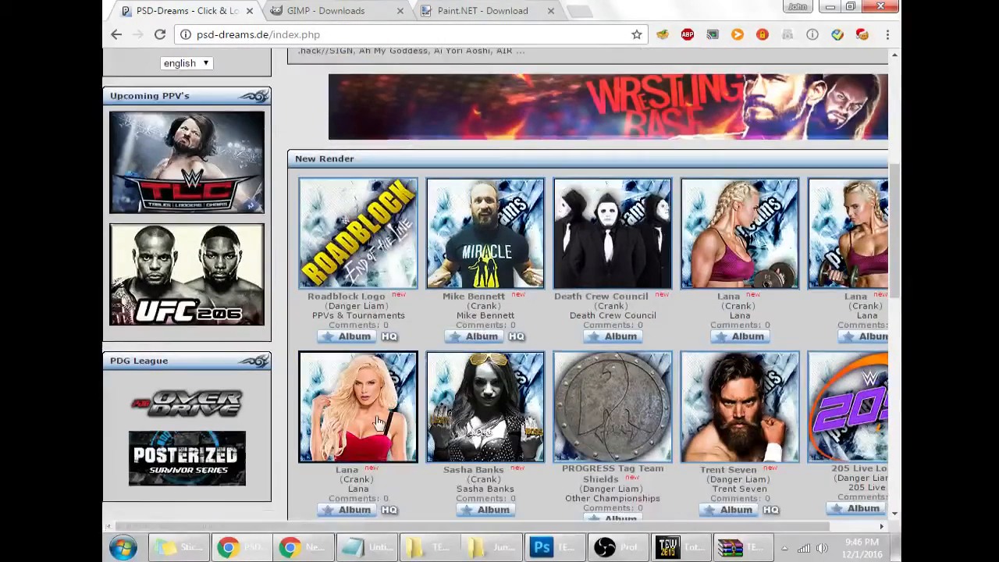
{"action": "scroll", "scroll_direction": "up", "scroll_amount": 3}
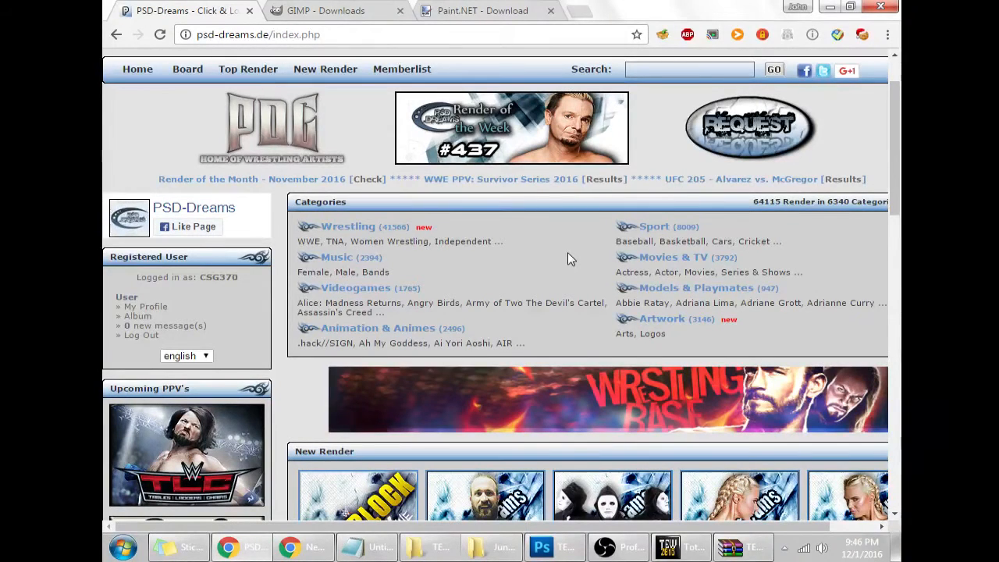
{"action": "mouse_move", "coordinate": [581, 258]}
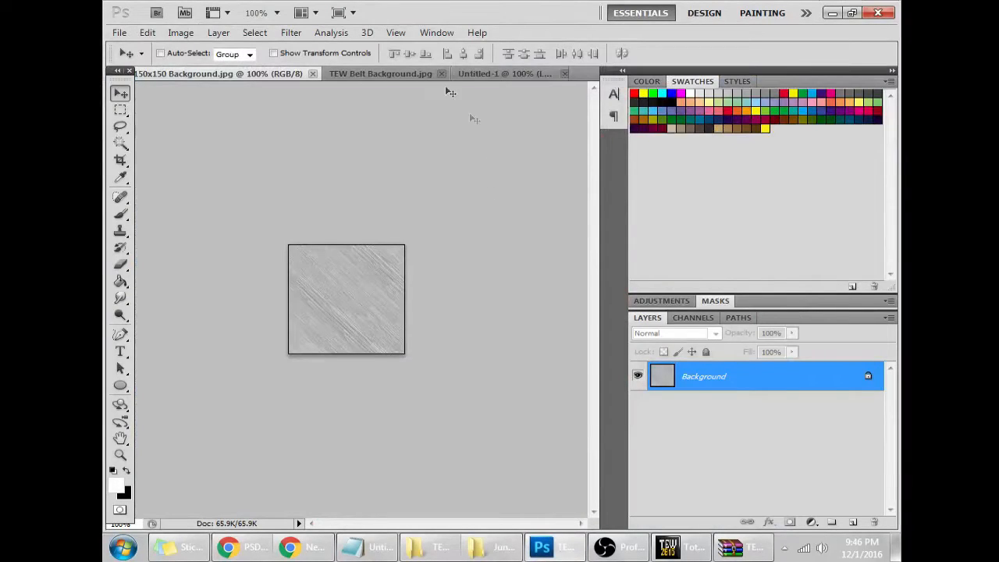
{"action": "mouse_move", "coordinate": [347, 284]}
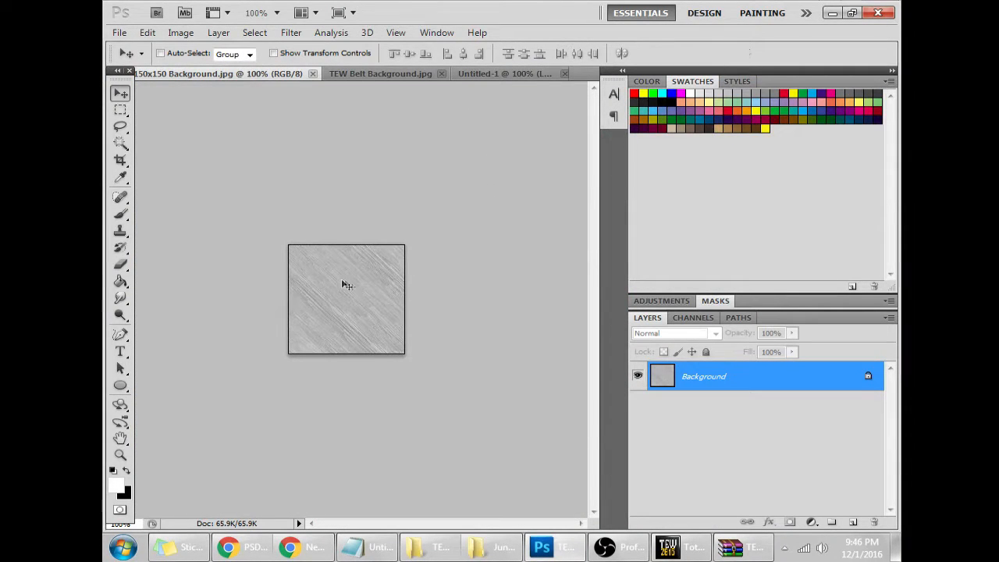
{"action": "mouse_move", "coordinate": [331, 327]}
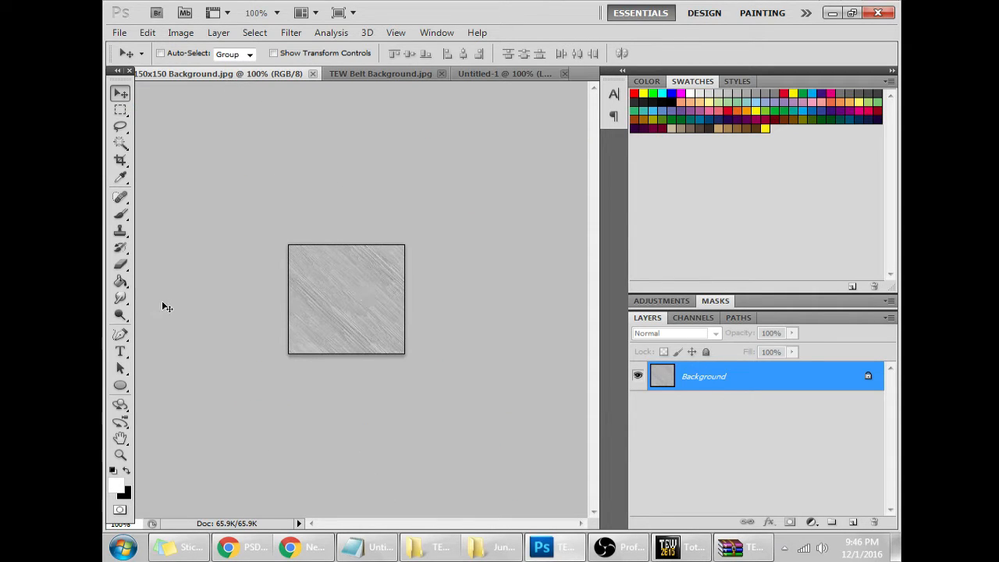
{"action": "left_click", "coordinate": [120, 228]}
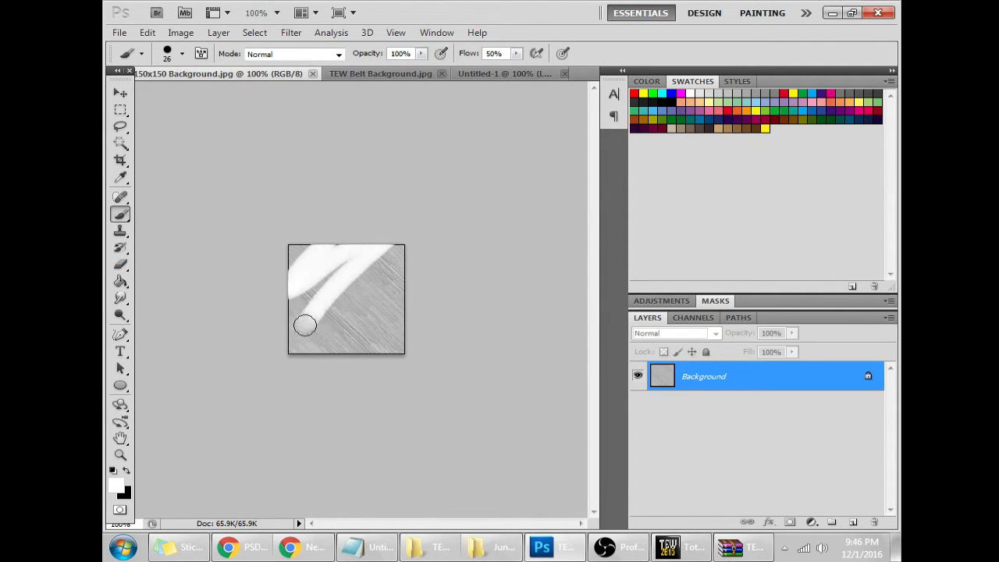
{"action": "left_click_drag", "start_coordinate": [304, 327], "coordinate": [346, 288]}
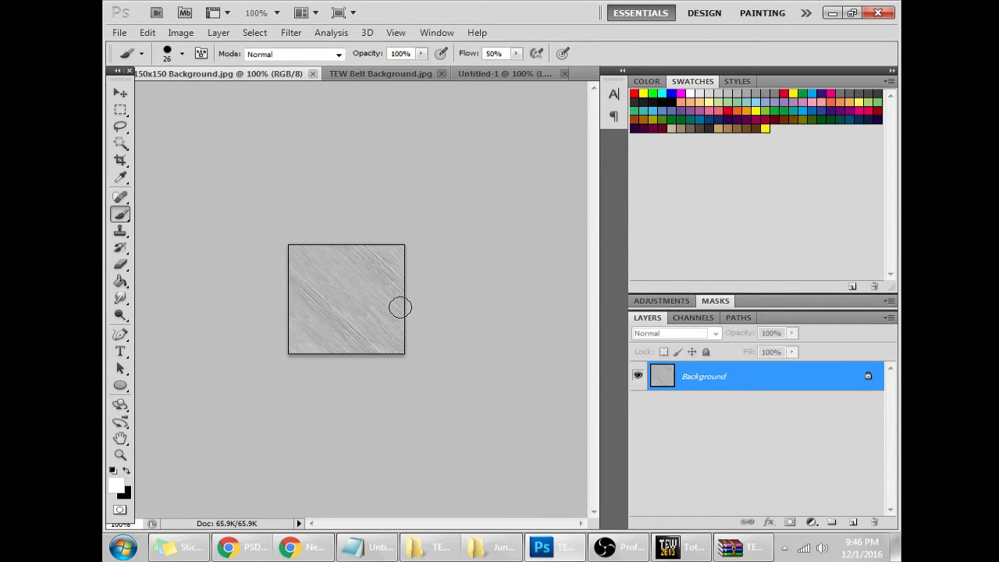
{"action": "left_click_drag", "start_coordinate": [399, 306], "coordinate": [351, 311]}
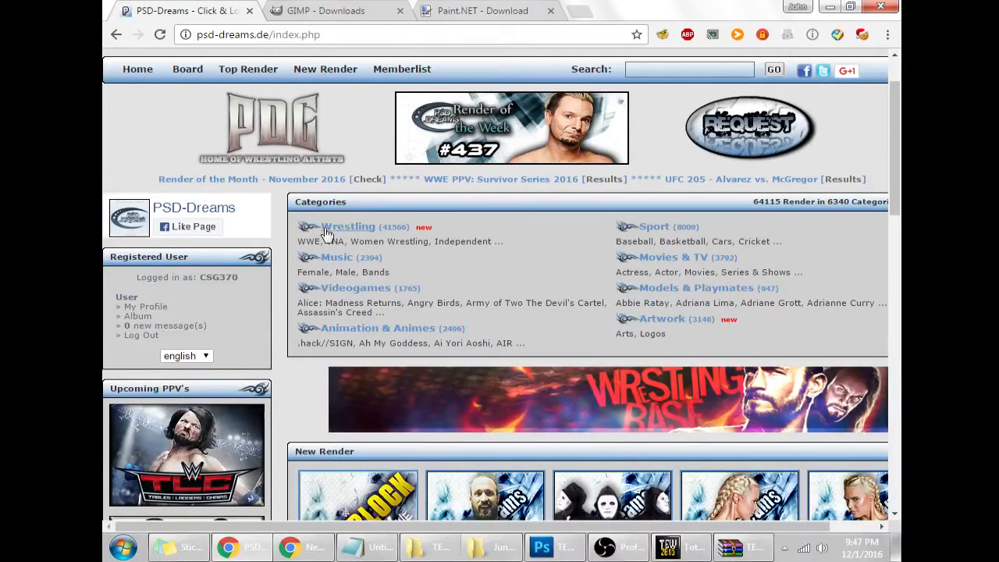
Navigate Wrestling > WWE > RAW > Roman Reigns and view one render's page
{"action": "left_click", "coordinate": [348, 226]}
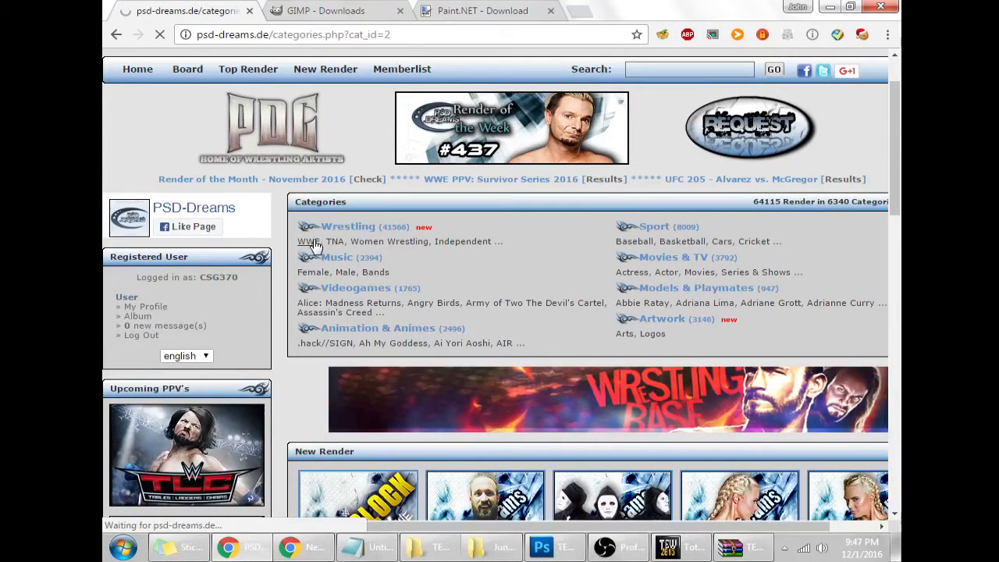
{"action": "left_click", "coordinate": [308, 241]}
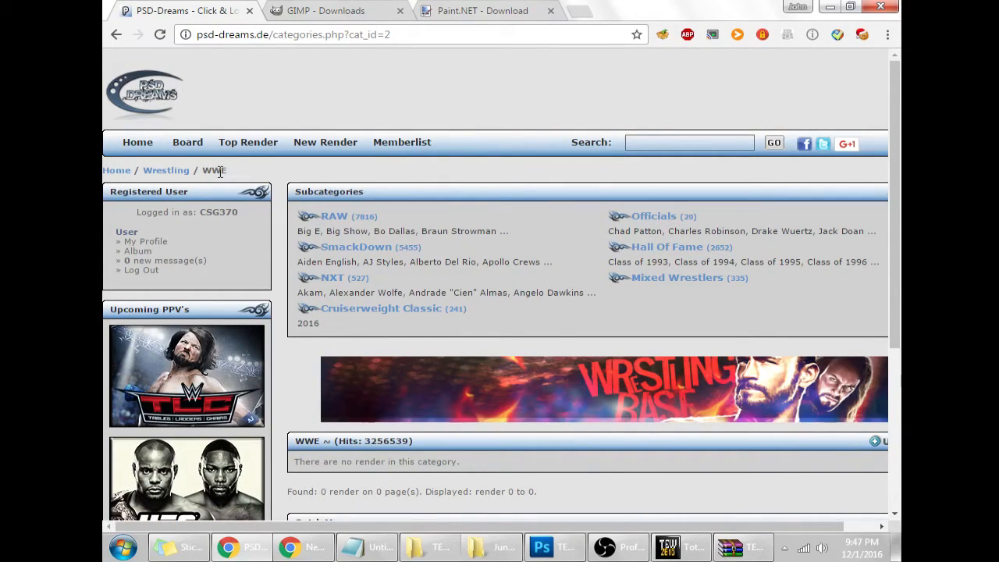
{"action": "mouse_move", "coordinate": [166, 170]}
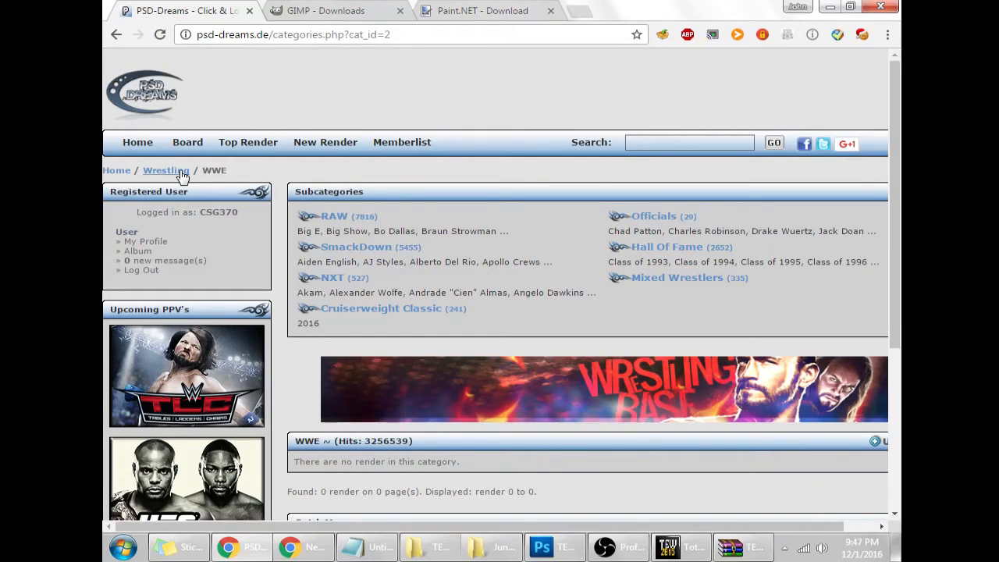
{"action": "mouse_move", "coordinate": [340, 222]}
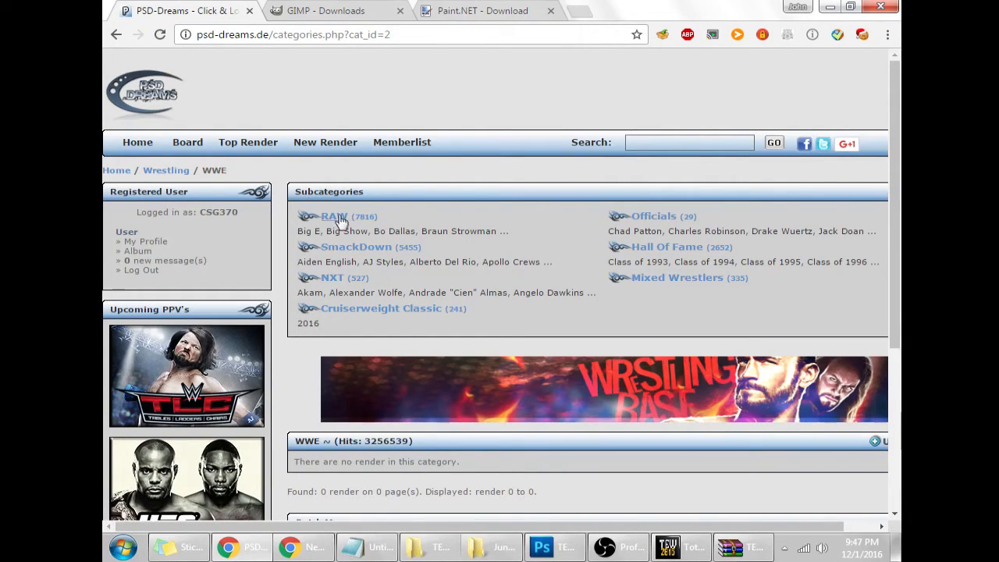
{"action": "left_click", "coordinate": [334, 216]}
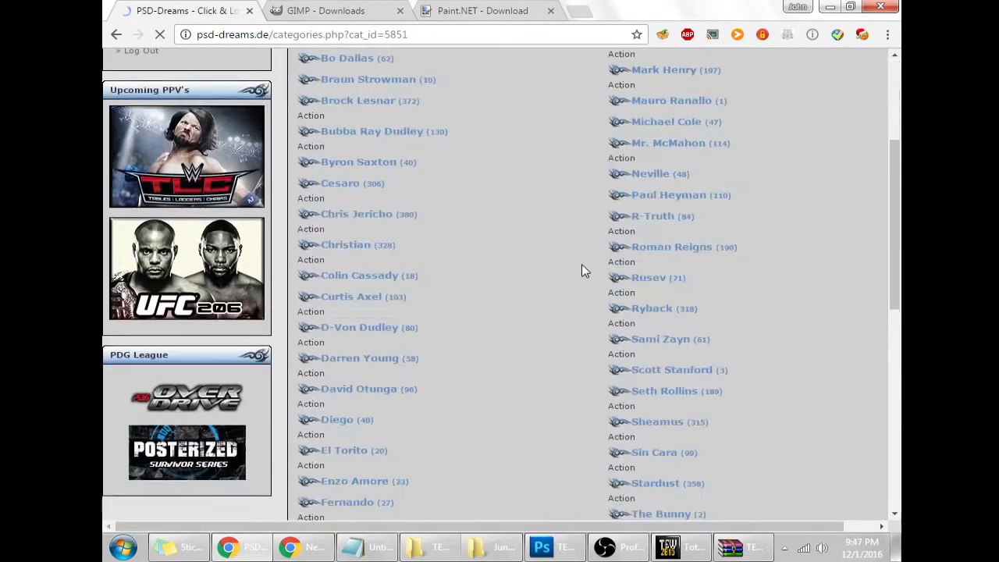
{"action": "left_click", "coordinate": [671, 247]}
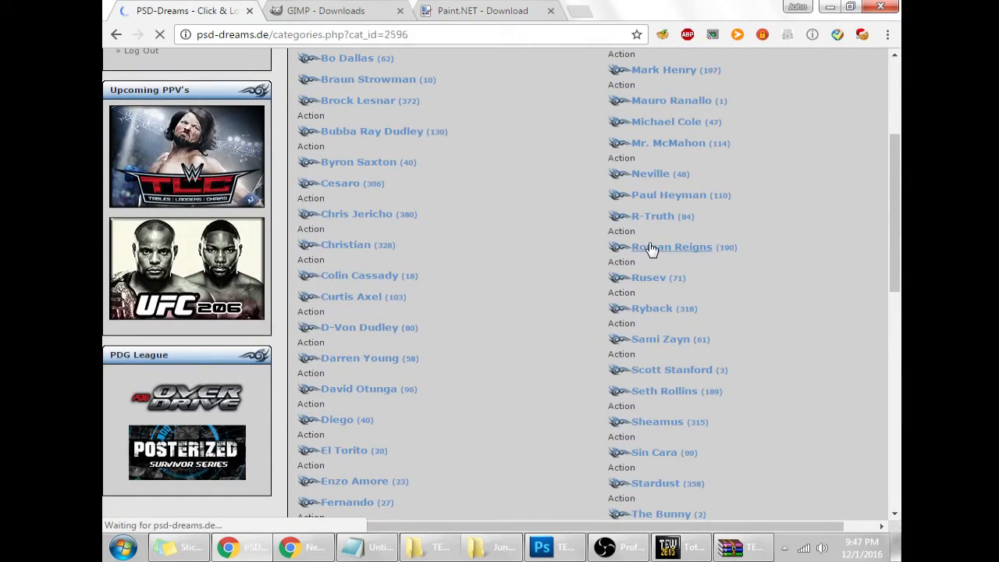
{"action": "left_click", "coordinate": [673, 247]}
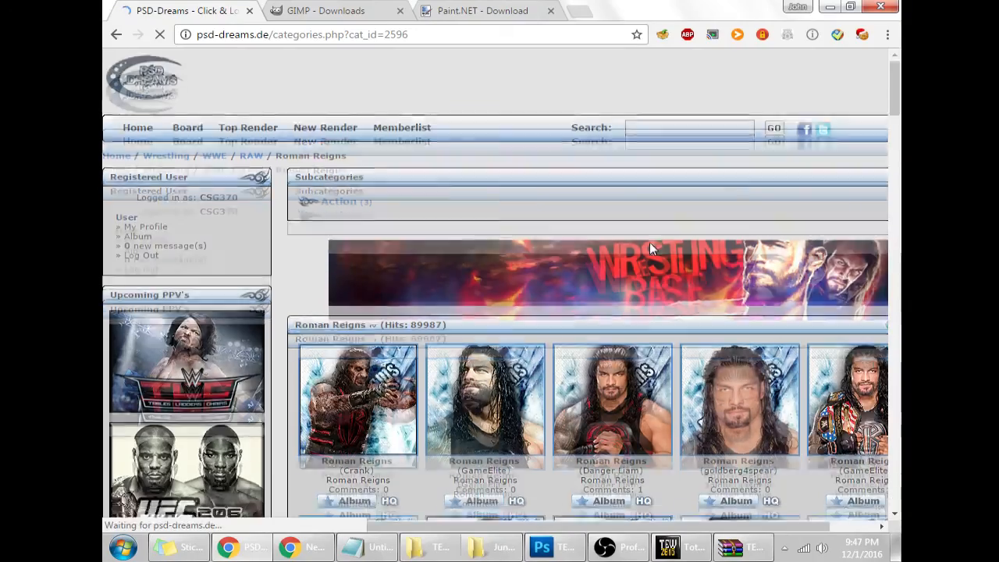
{"action": "scroll", "scroll_direction": "down", "scroll_amount": 3}
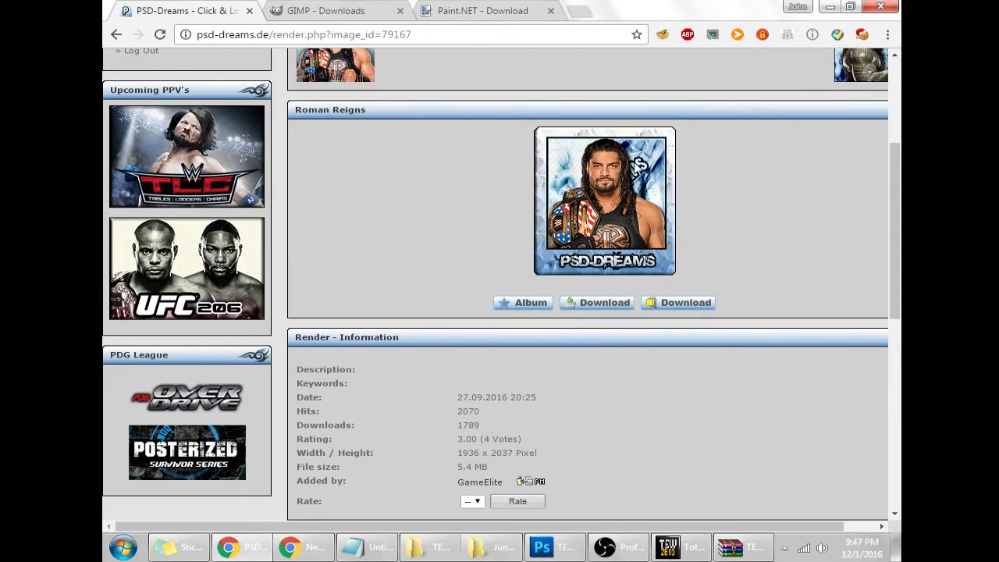
Download the Roman Reigns render and save it as a PNG into the TEW Pictures folder
{"action": "left_click", "coordinate": [604, 303]}
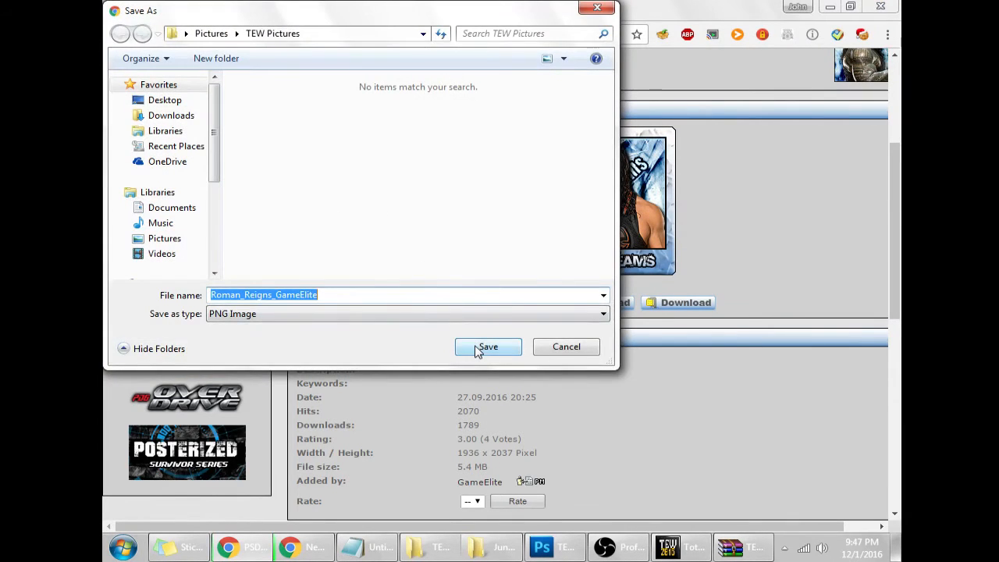
{"action": "left_click", "coordinate": [487, 347]}
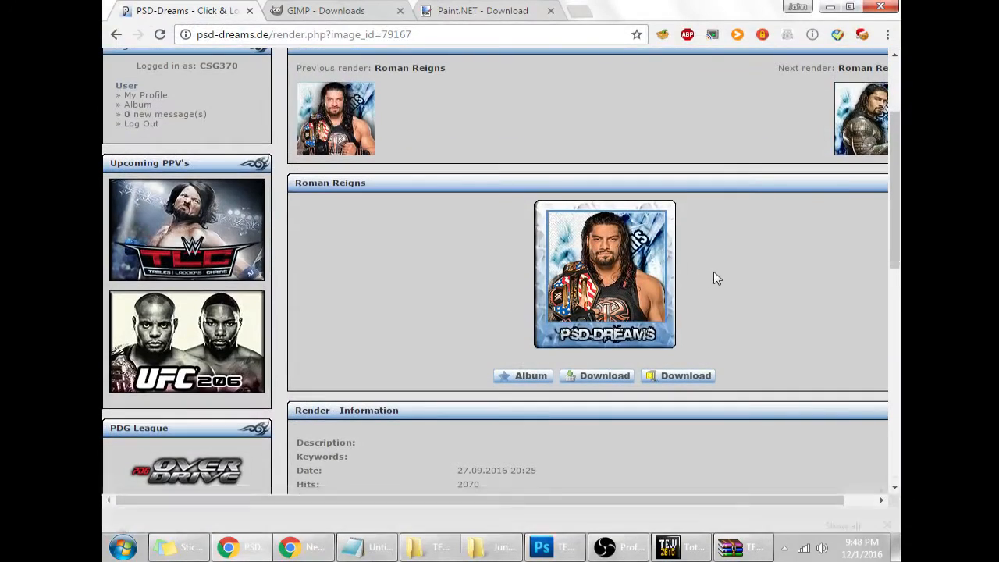
Go back to the Roman Reigns render gallery in PSD-Dreams
{"action": "left_click", "coordinate": [116, 34]}
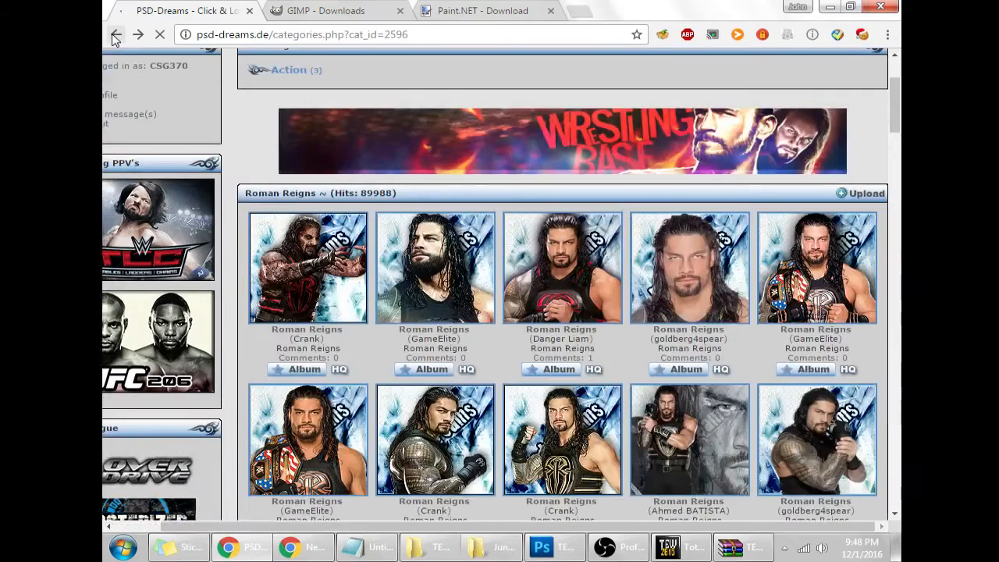
{"action": "mouse_move", "coordinate": [562, 304]}
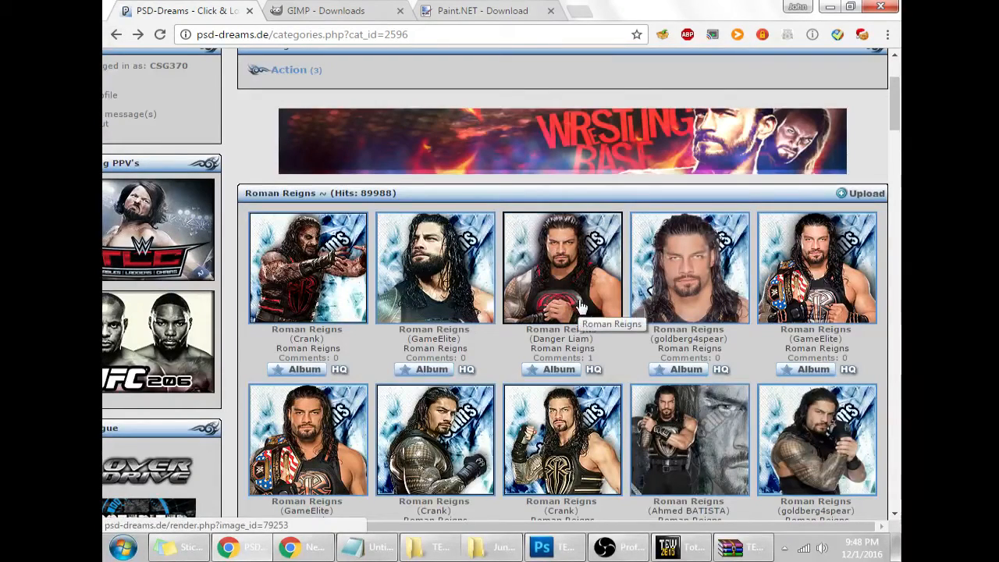
{"action": "mouse_move", "coordinate": [554, 216]}
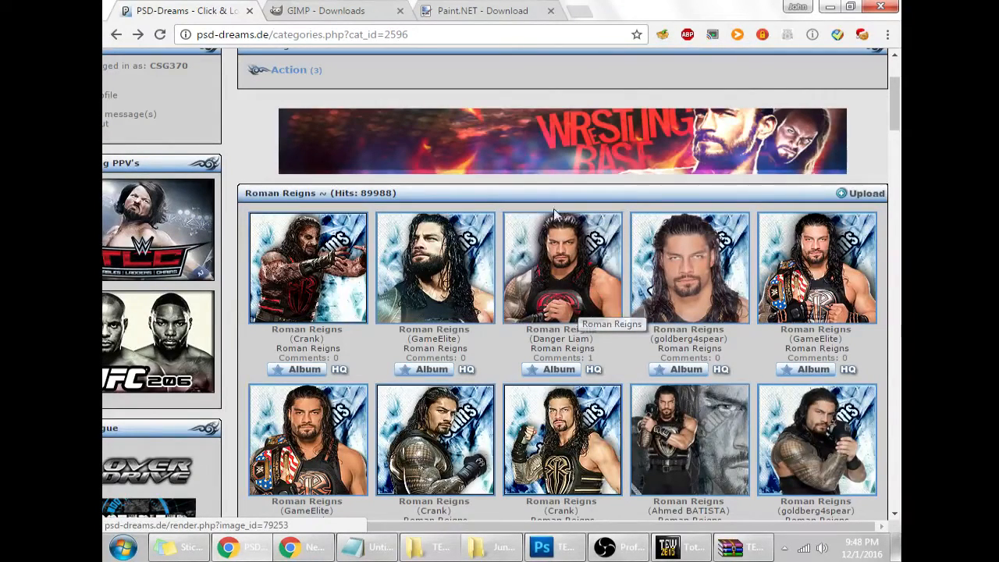
{"action": "mouse_move", "coordinate": [306, 439]}
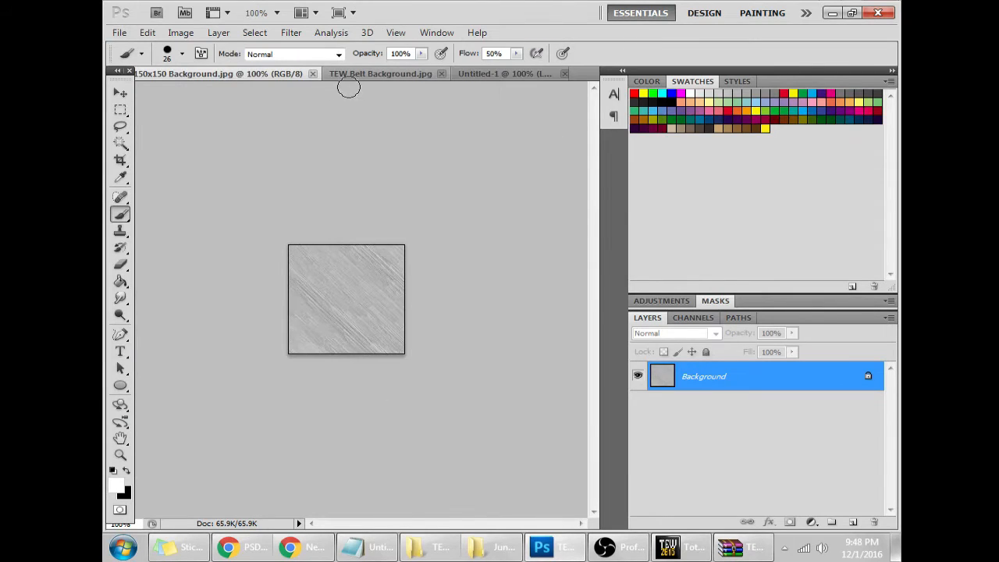
Open the Roman_Reigns_GameElite render from TEW Pictures as a new Photoshop document
{"action": "left_click", "coordinate": [119, 31]}
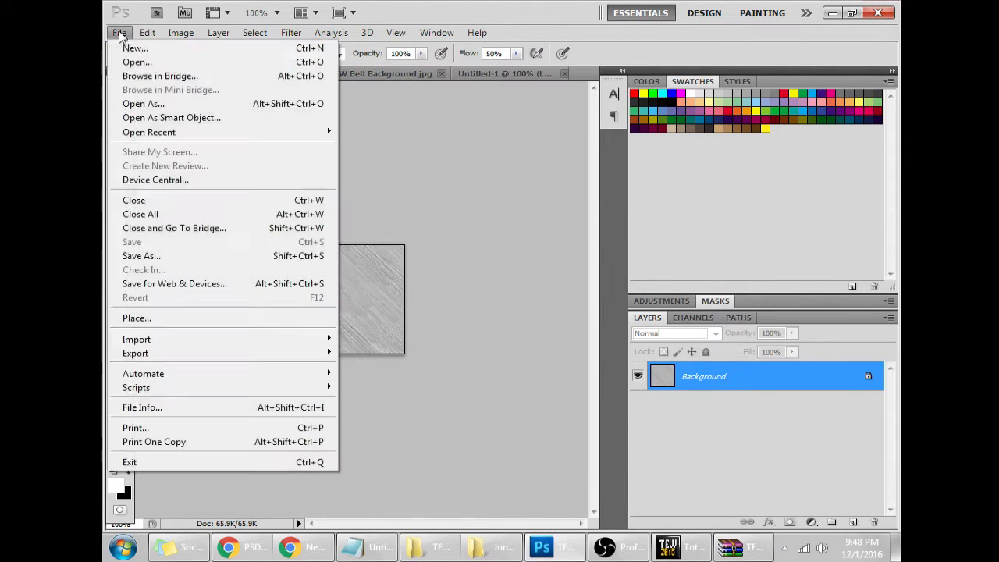
{"action": "left_click", "coordinate": [138, 63]}
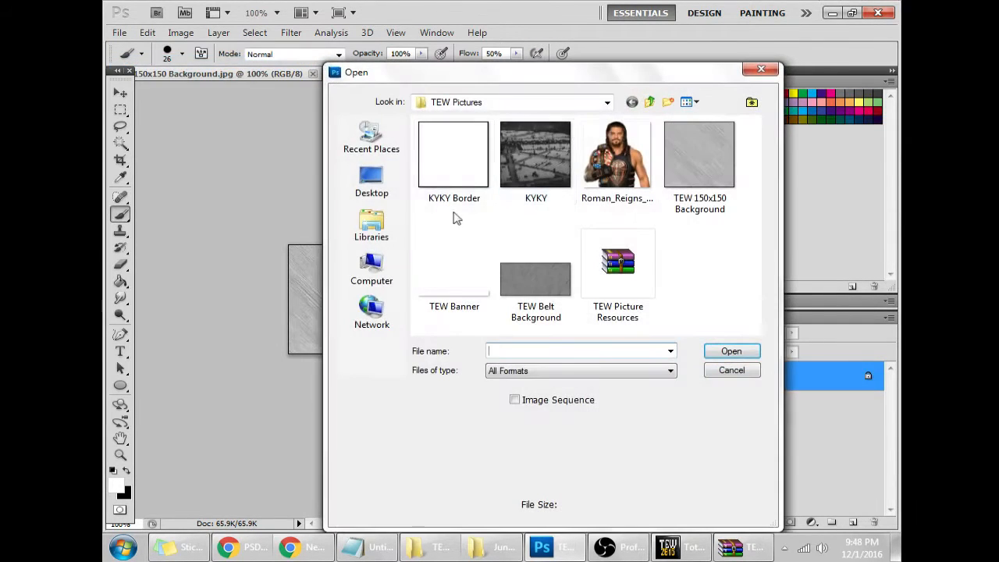
{"action": "left_click", "coordinate": [618, 154]}
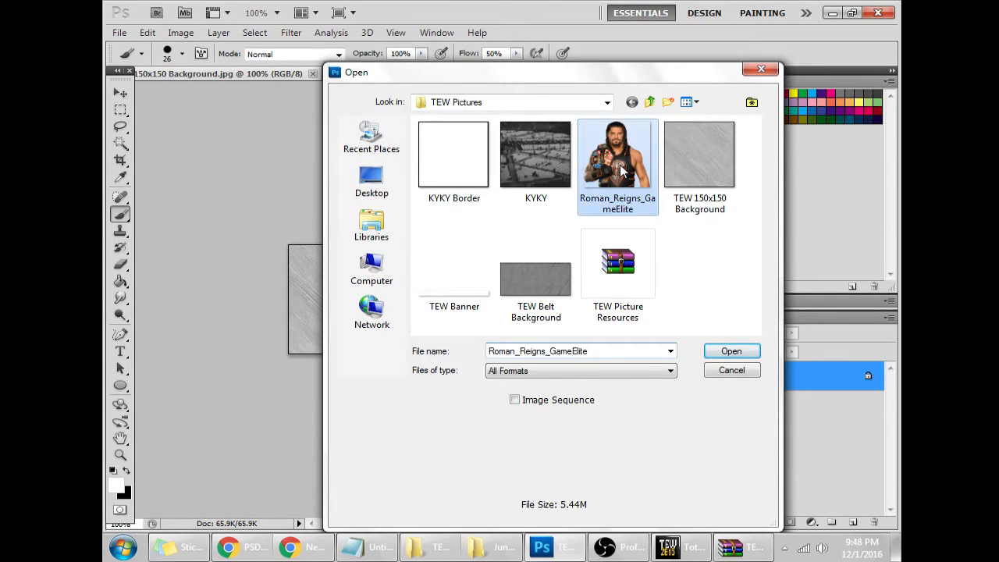
{"action": "left_click", "coordinate": [731, 350]}
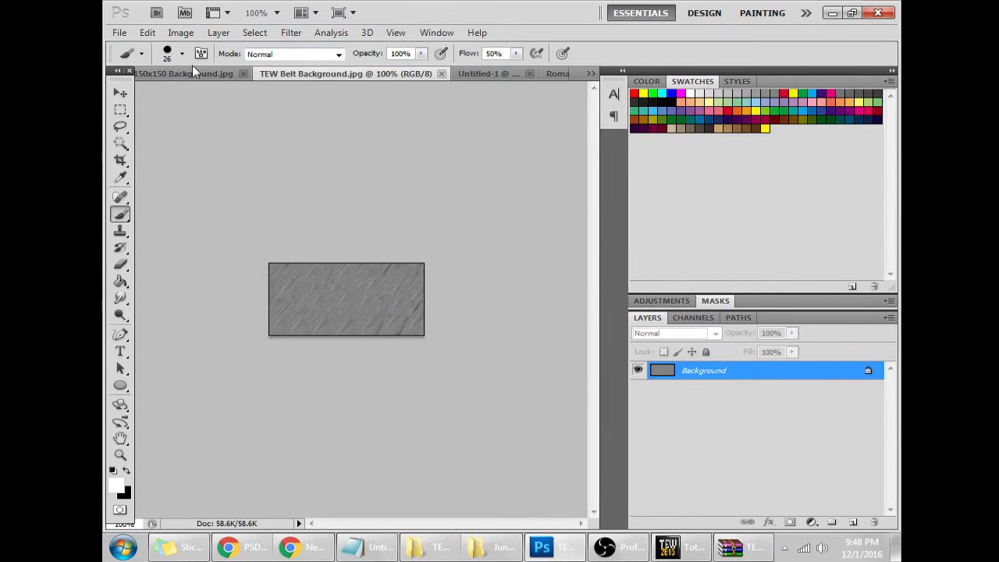
Switch to the 150x150 Background document to receive the Roman Reigns render layer
{"action": "left_click", "coordinate": [147, 32]}
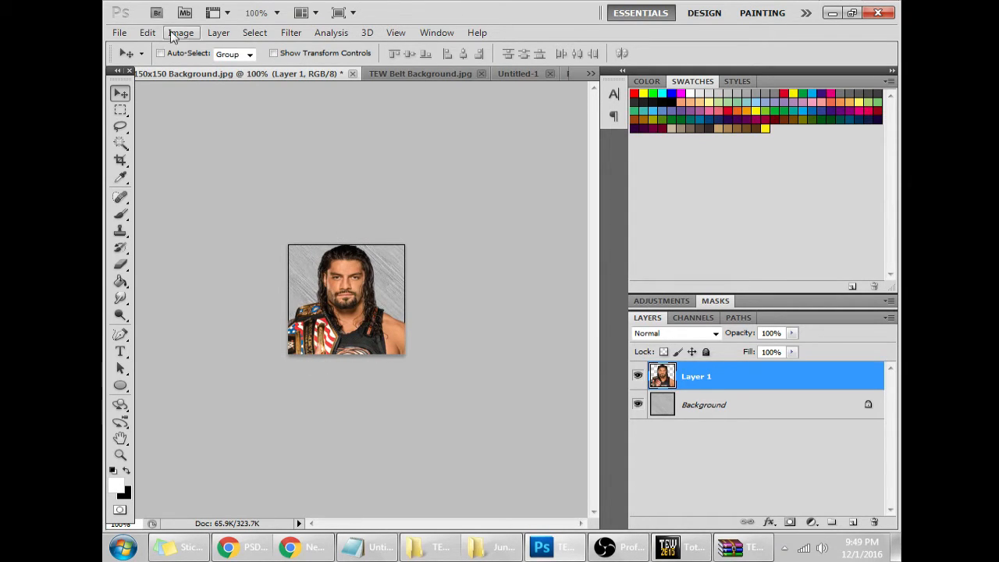
Save the portrait composite as JPEG 'Reigns US Champ' in TEW Pictures
{"action": "left_click", "coordinate": [118, 31]}
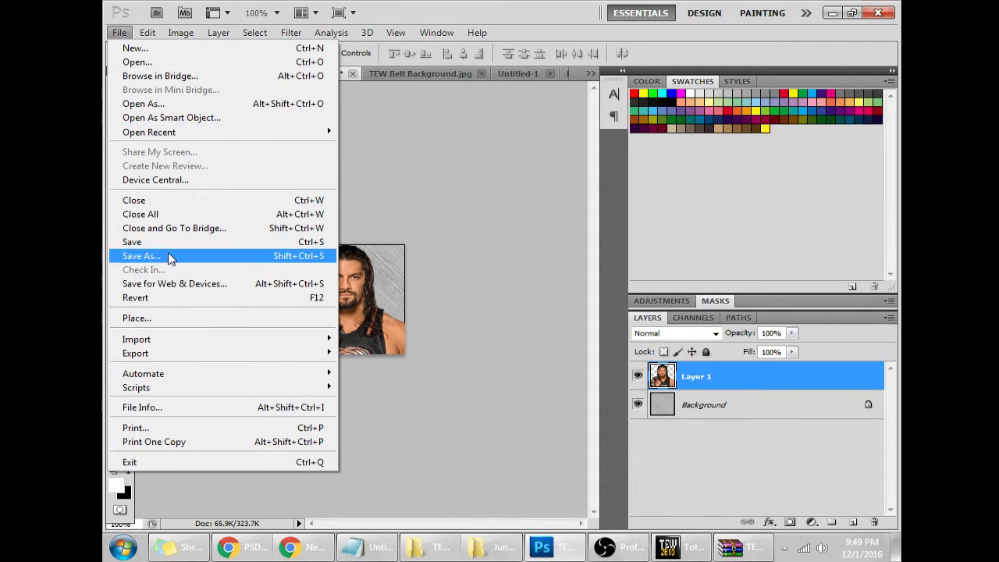
{"action": "left_click", "coordinate": [141, 256]}
{"action": "type", "text": "Reigns US Champ.jpg"}
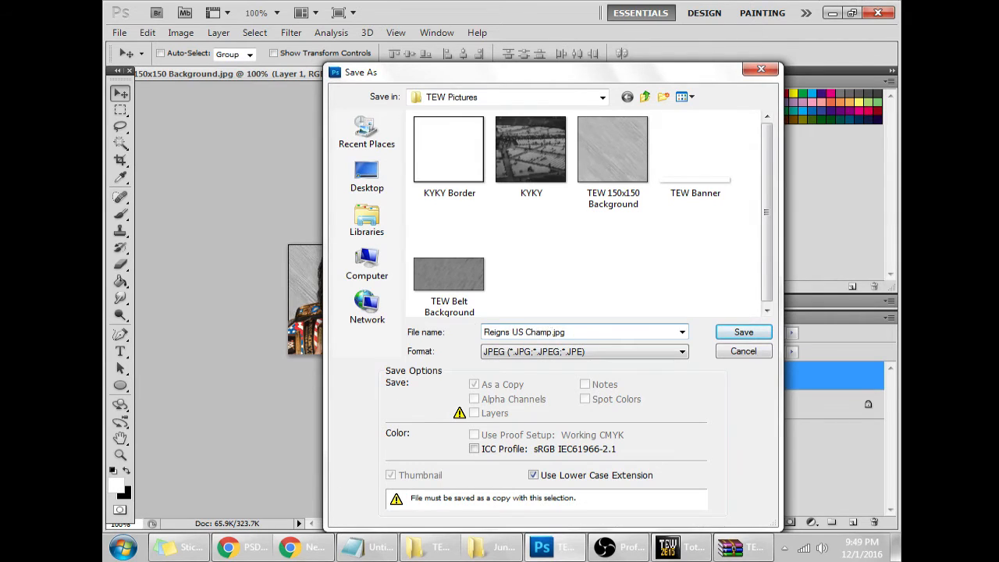
{"action": "left_click", "coordinate": [743, 331]}
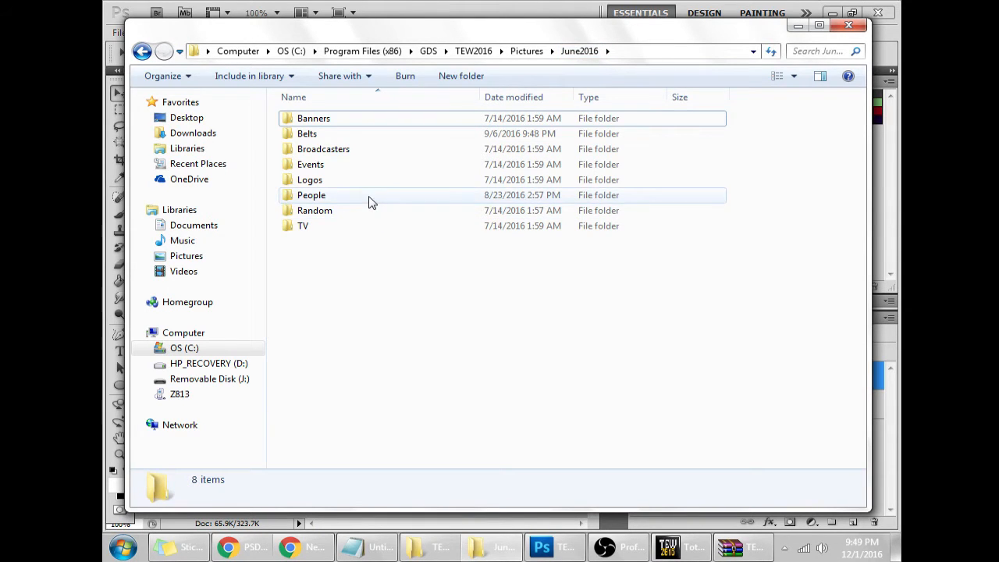
Move the Reigns US Champ JPEG into the People folder, granting admin permission, then browse to the JOE portrait
{"action": "double_click", "coordinate": [312, 195]}
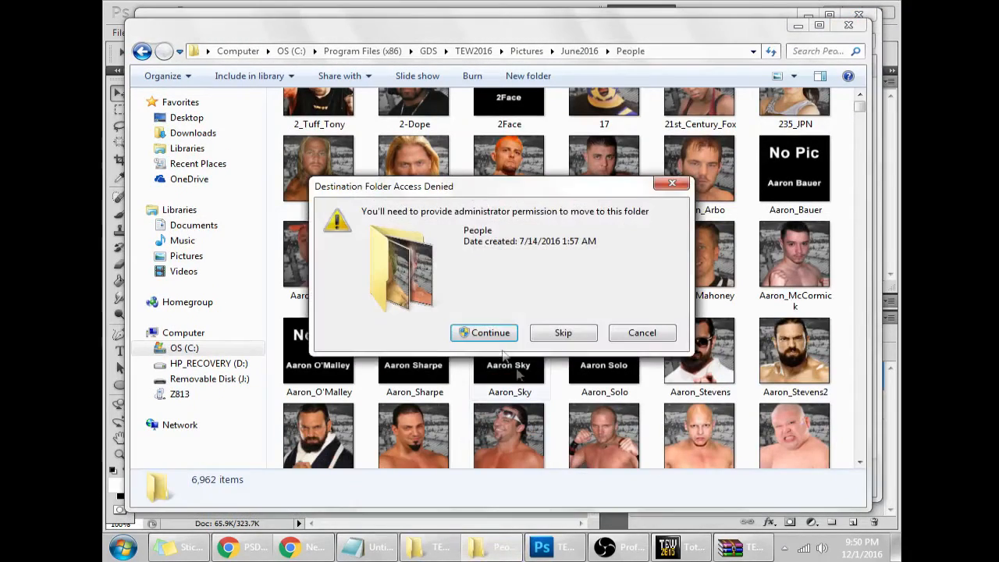
{"action": "left_click", "coordinate": [484, 332]}
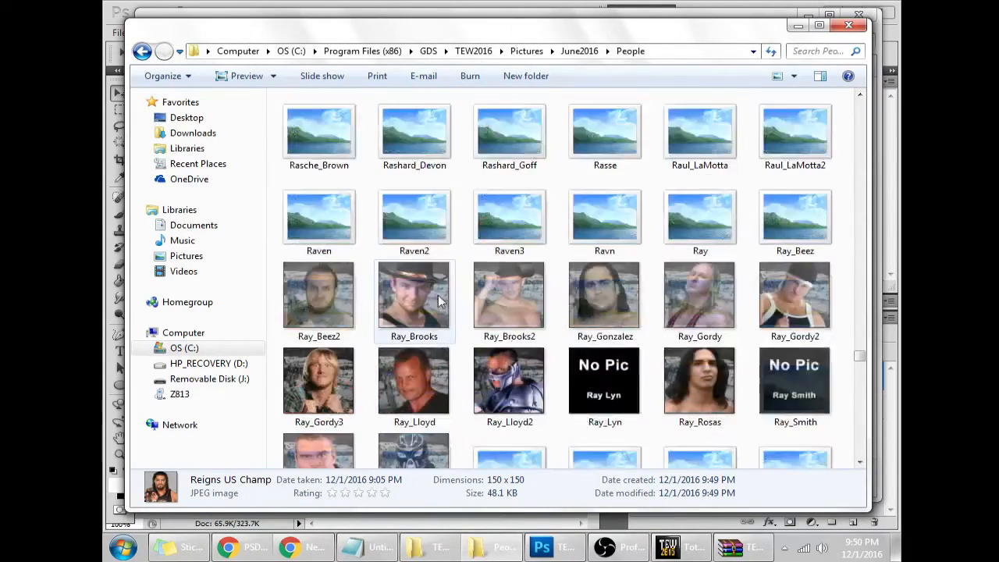
{"action": "scroll", "scroll_direction": "down", "scroll_amount": 3}
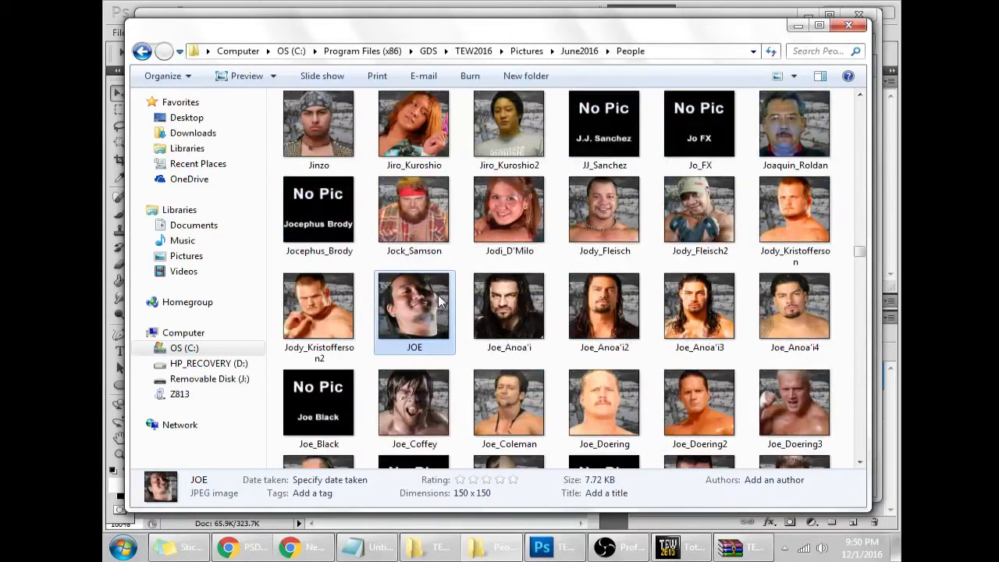
{"action": "left_click", "coordinate": [700, 304]}
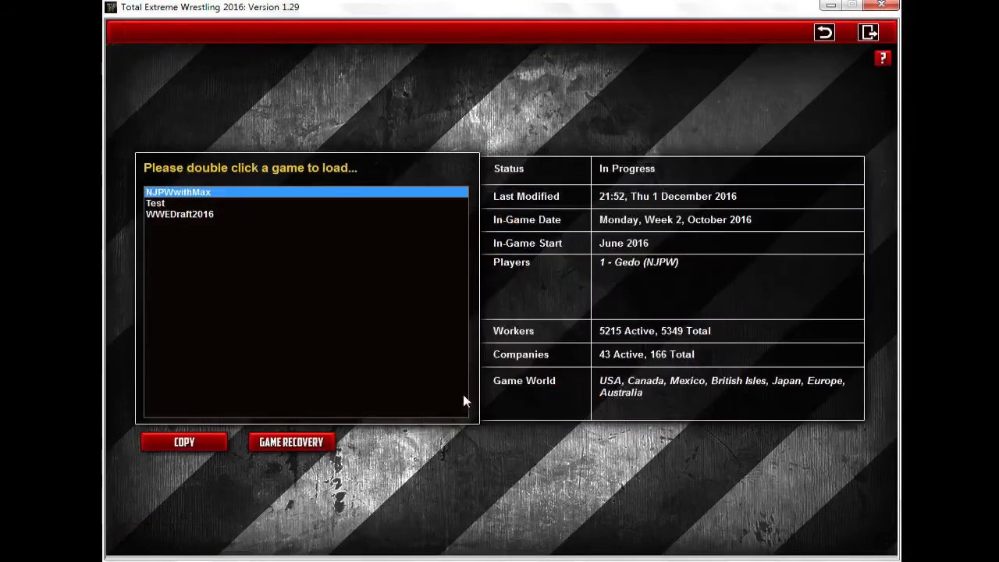
Load the Test save game and bring up the WWE roster
{"action": "left_click", "coordinate": [155, 203]}
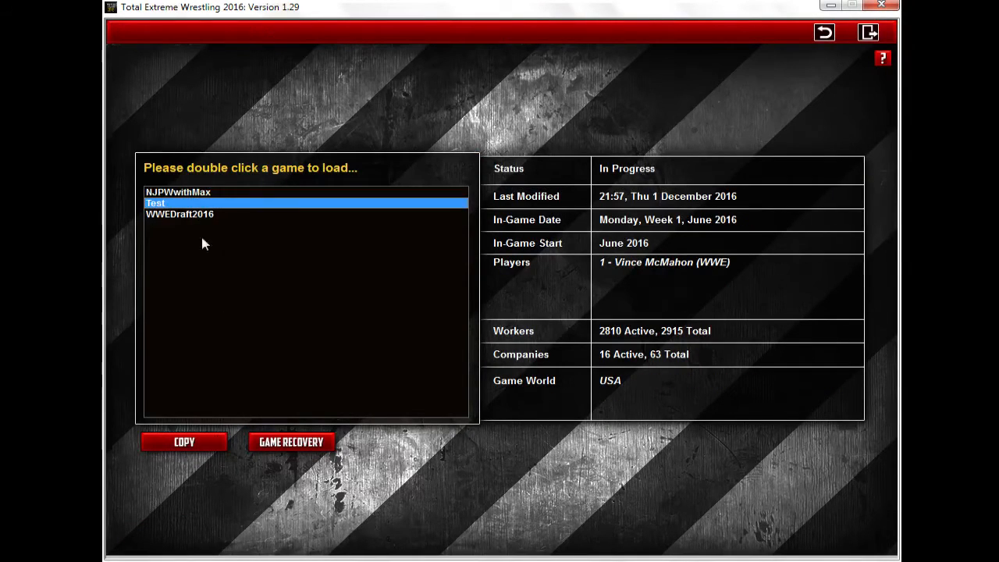
{"action": "double_click", "coordinate": [155, 203]}
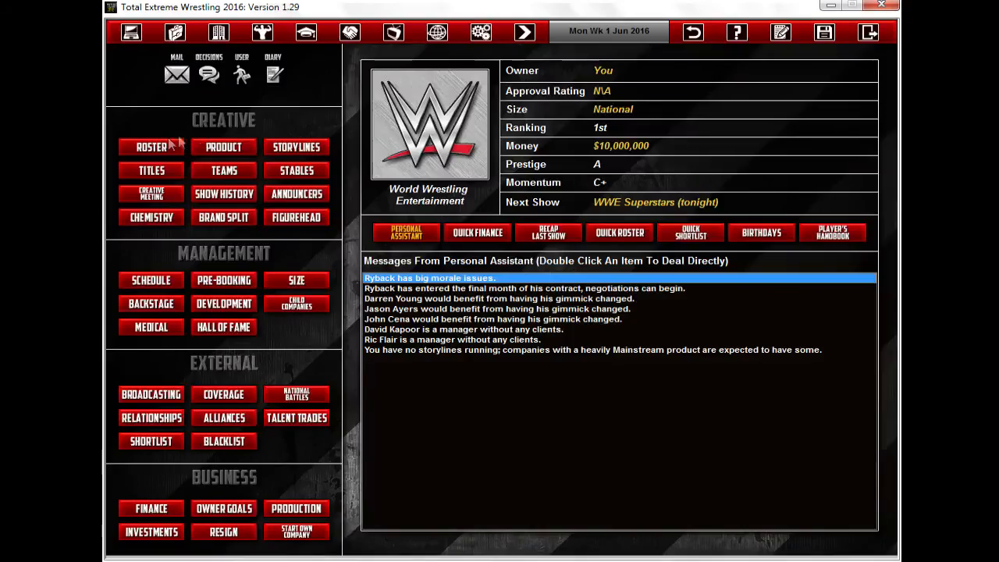
{"action": "left_click", "coordinate": [151, 147]}
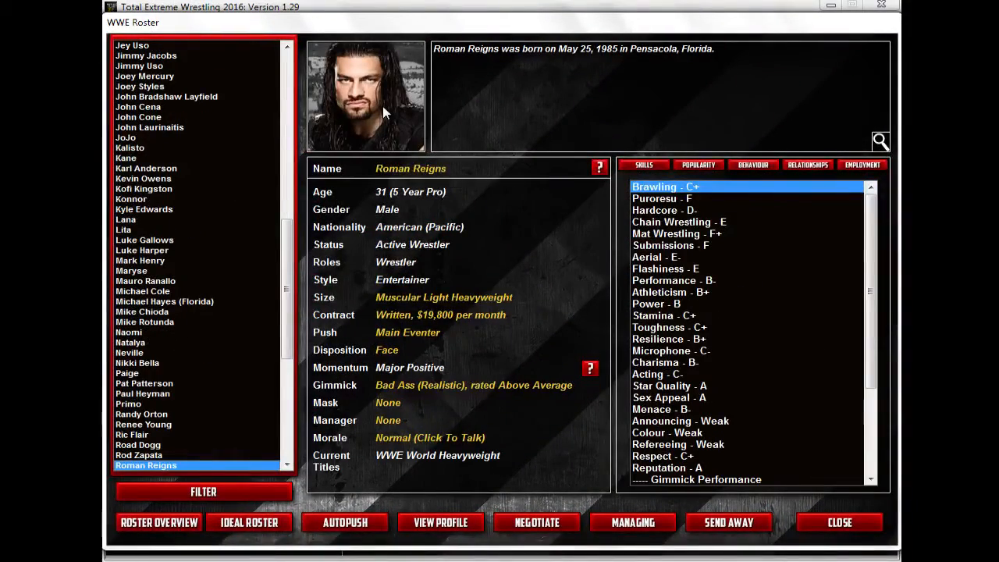
{"action": "mouse_move", "coordinate": [390, 134]}
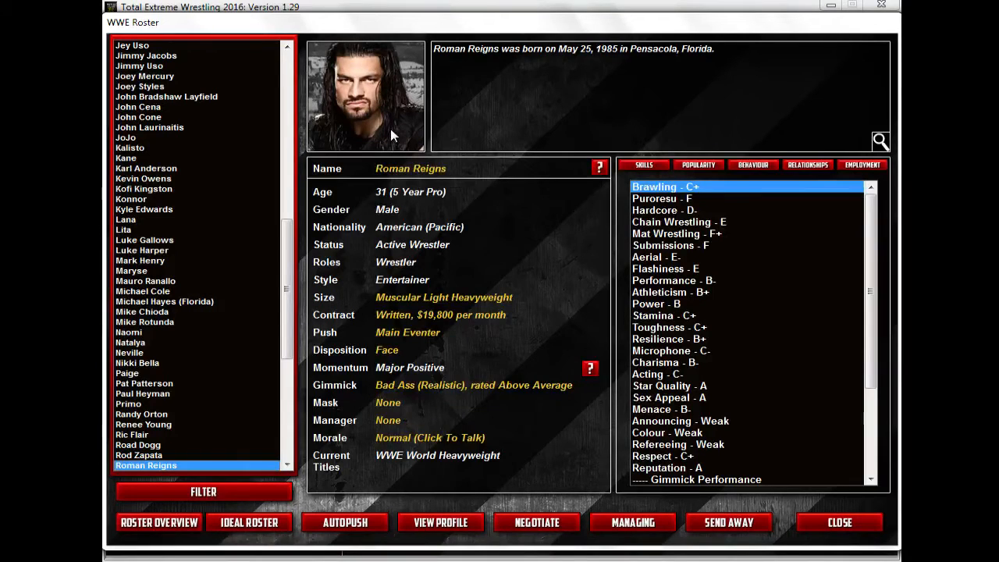
{"action": "mouse_move", "coordinate": [405, 466]}
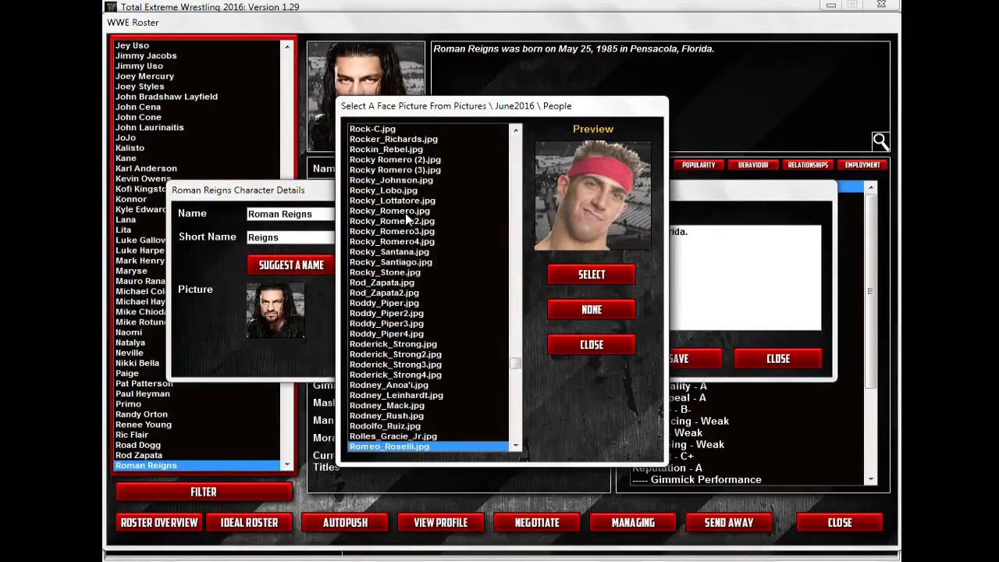
Assign Reigns US Champ.jpg as Roman Reigns' picture, save, and recheck his profile
{"action": "scroll", "scroll_direction": "down", "scroll_amount": 3}
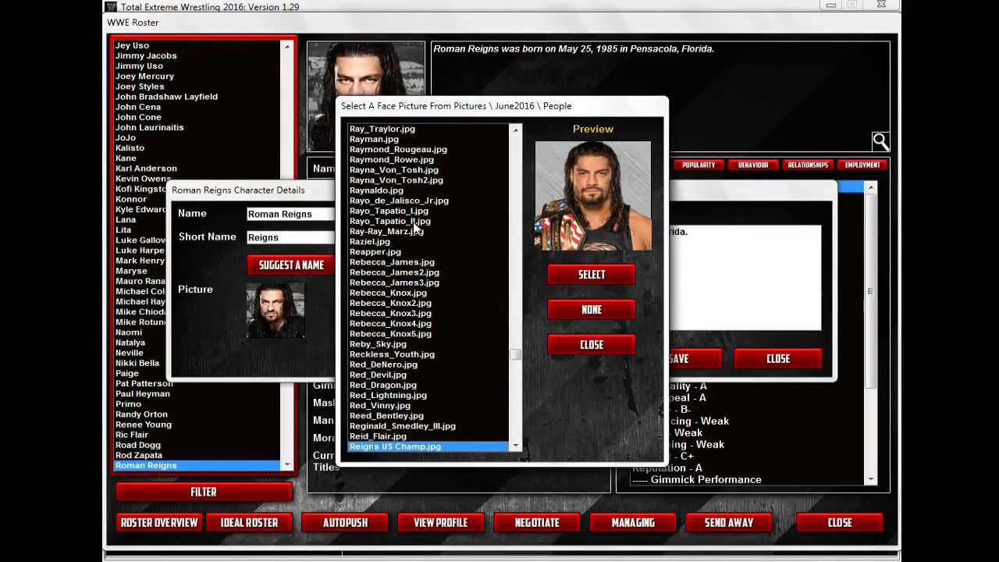
{"action": "left_click", "coordinate": [590, 275]}
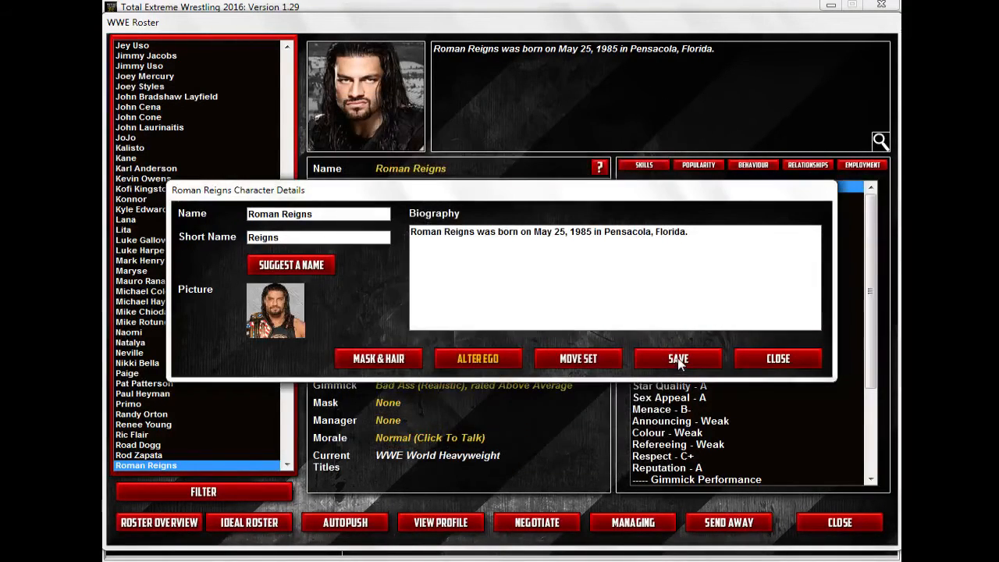
{"action": "left_click", "coordinate": [678, 358]}
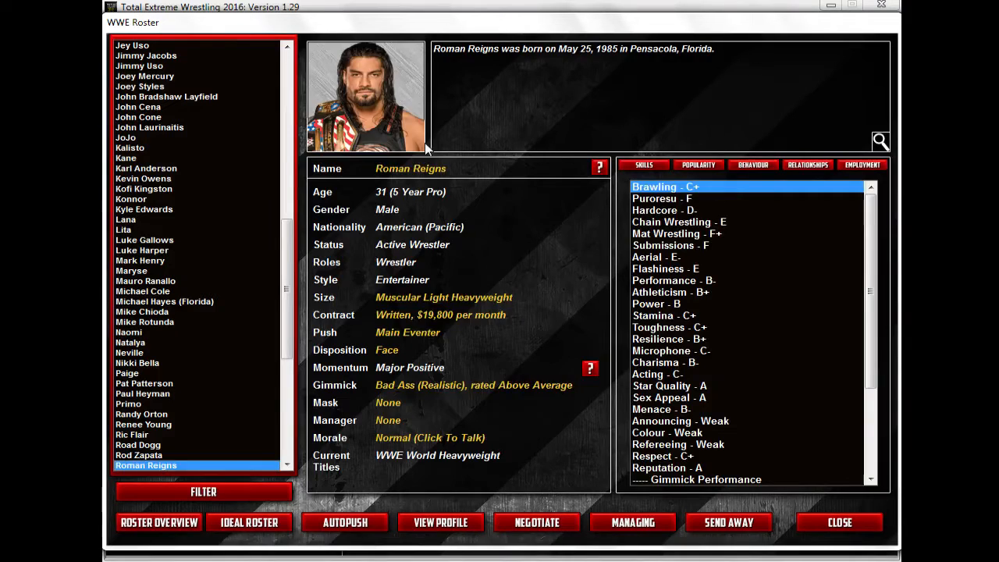
{"action": "left_click", "coordinate": [137, 456]}
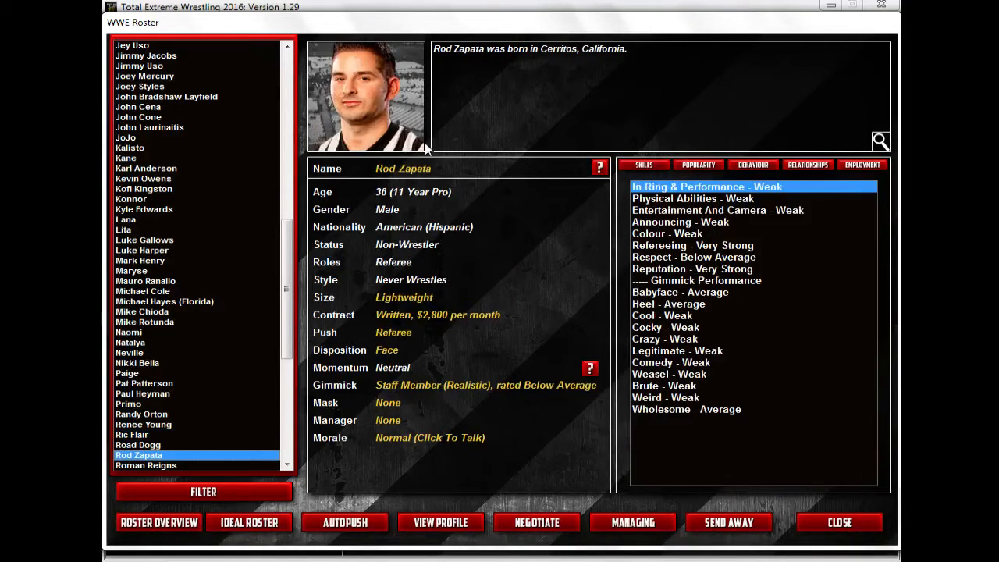
{"action": "left_click", "coordinate": [147, 465]}
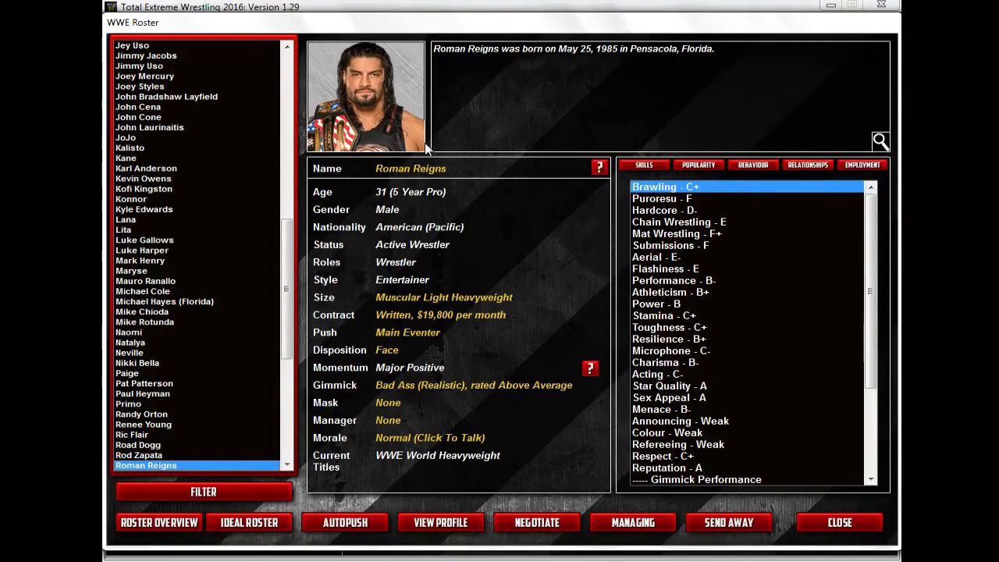
{"action": "mouse_move", "coordinate": [538, 199]}
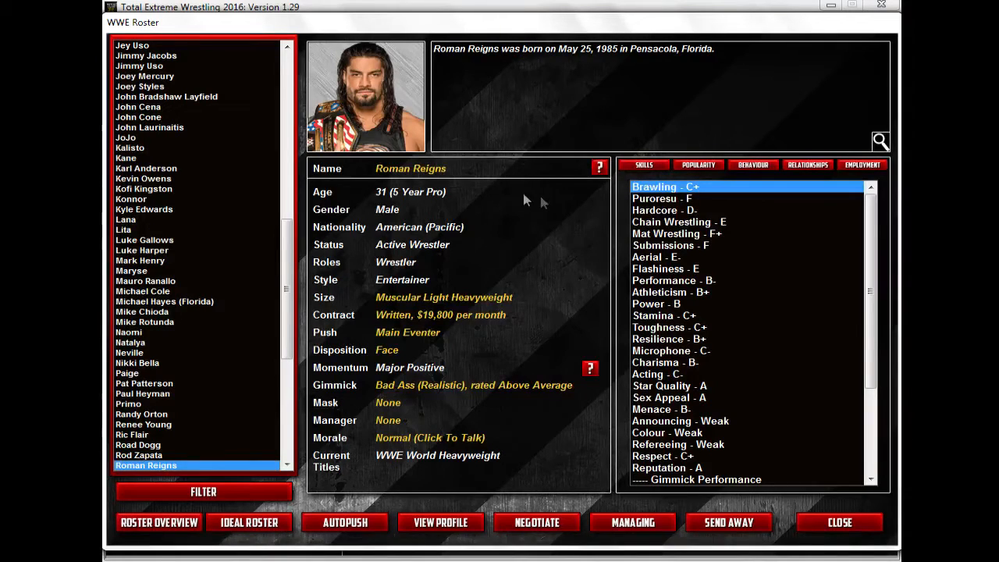
{"action": "mouse_move", "coordinate": [403, 159]}
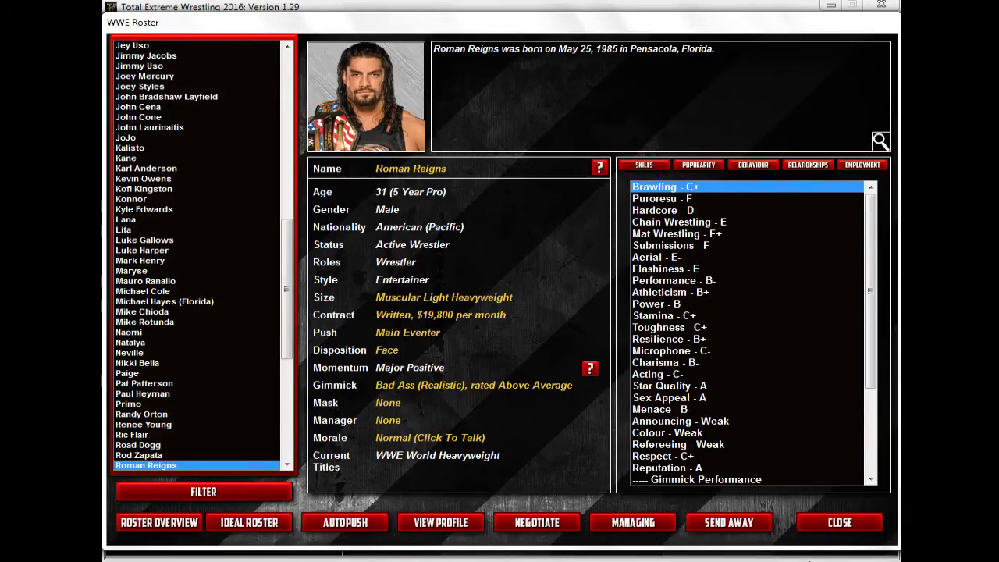
Download the 205 Live Logo render image from PSD-Dreams' New Render list
{"action": "left_click", "coordinate": [840, 521]}
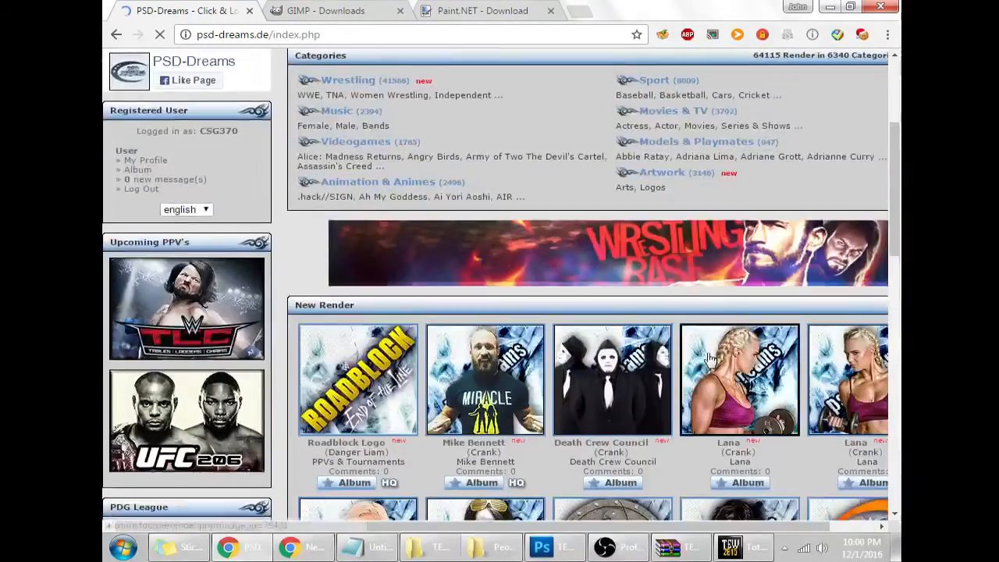
{"action": "scroll", "scroll_direction": "down", "scroll_amount": 3}
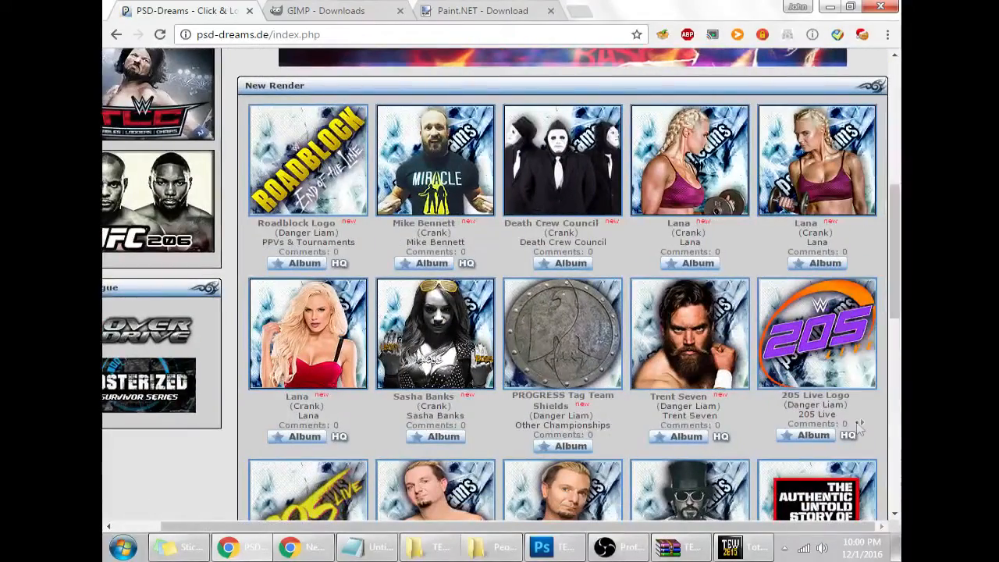
{"action": "left_click", "coordinate": [816, 334]}
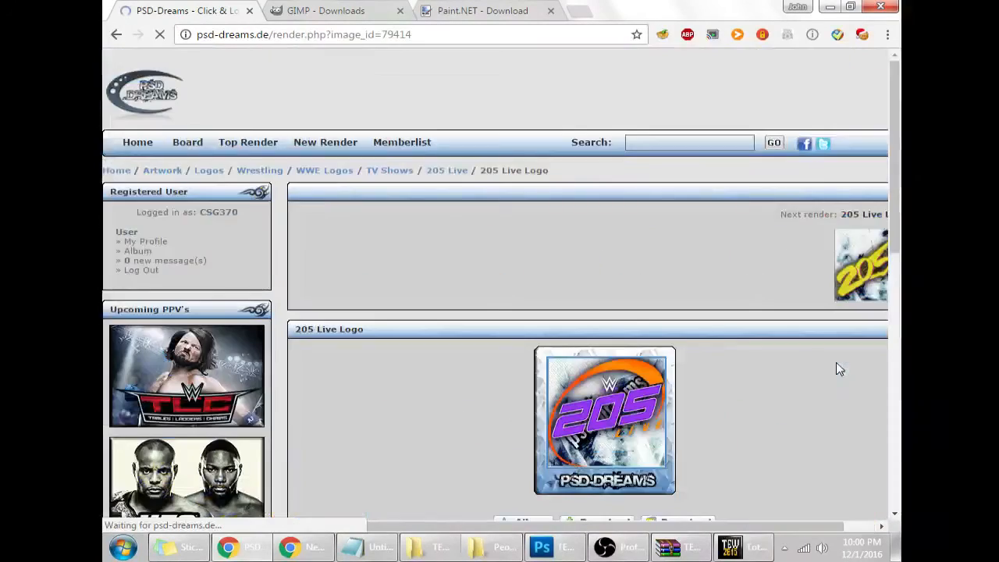
{"action": "right_click", "coordinate": [606, 419]}
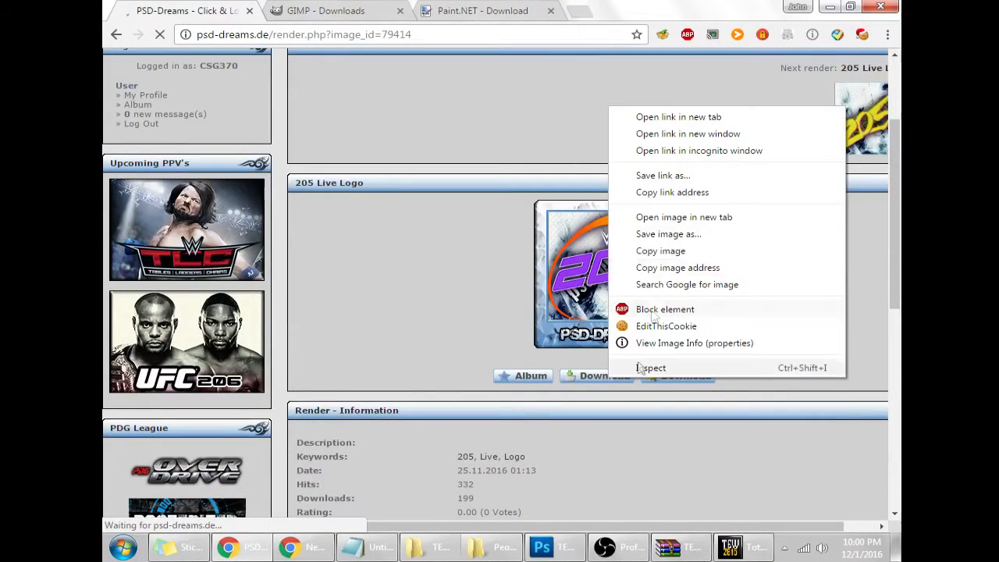
{"action": "left_click", "coordinate": [668, 190]}
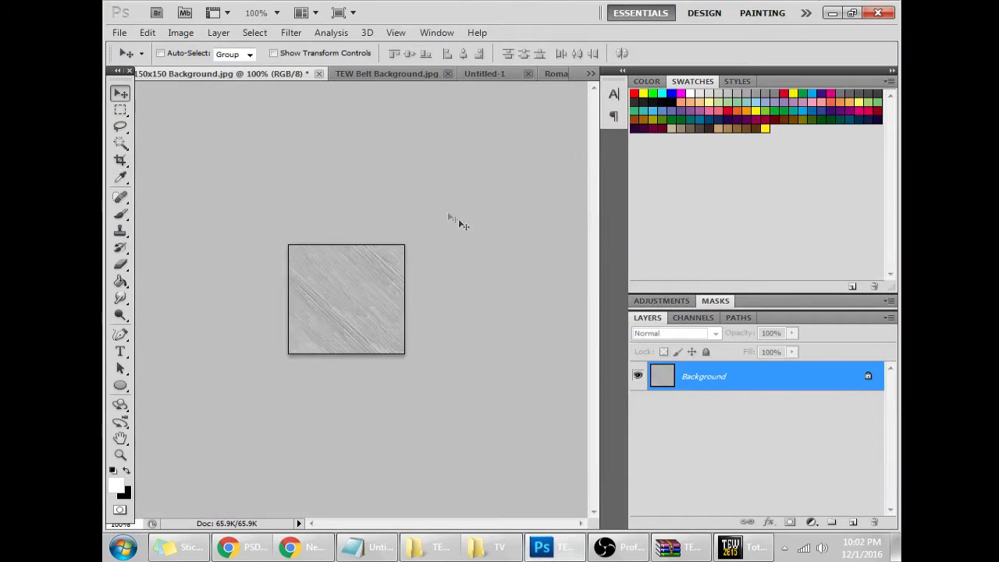
Copy the 205 Live logo and bring it into the 150x150 Background document
{"action": "left_click", "coordinate": [119, 31]}
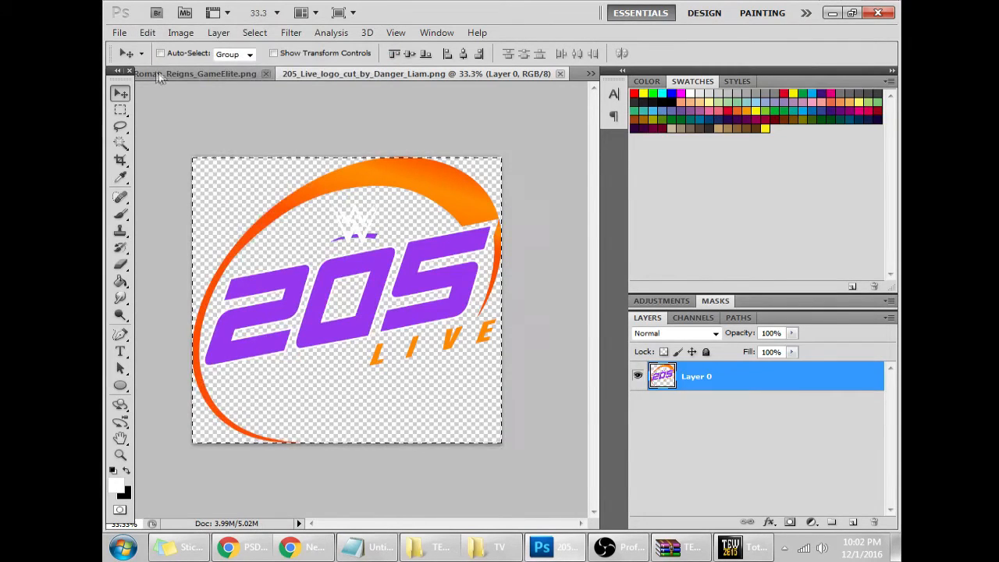
{"action": "left_click", "coordinate": [195, 74]}
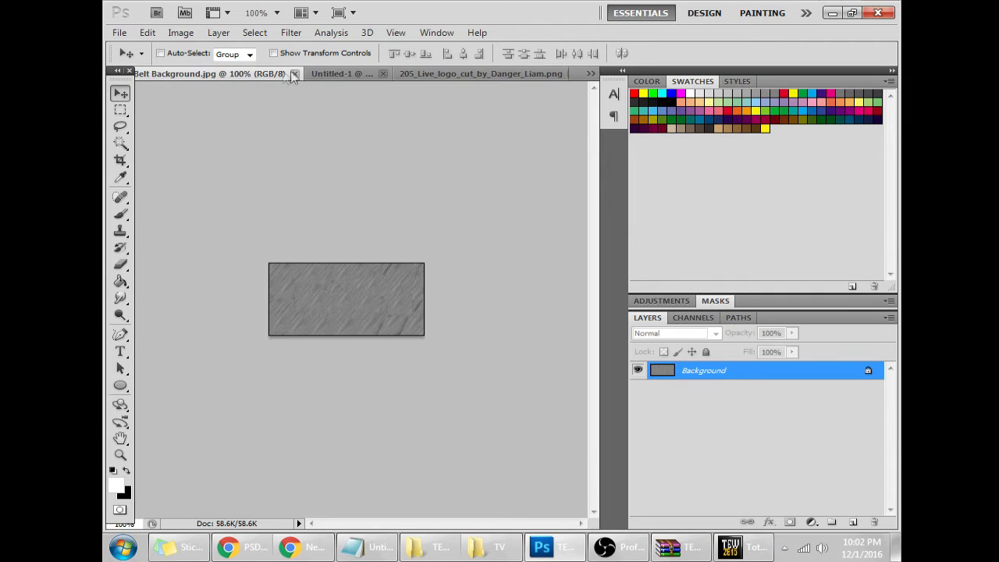
{"action": "left_click", "coordinate": [342, 74]}
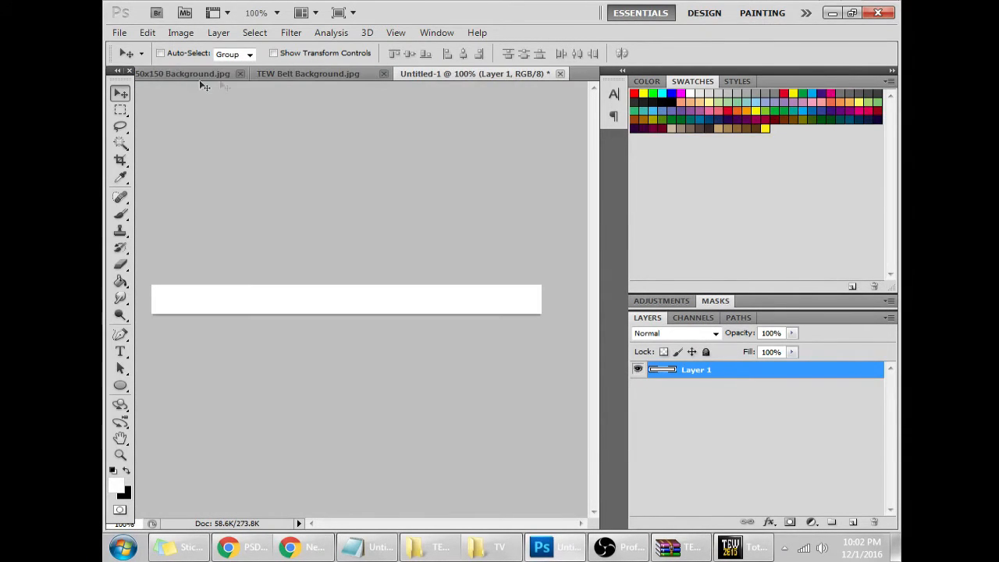
{"action": "left_click", "coordinate": [146, 31]}
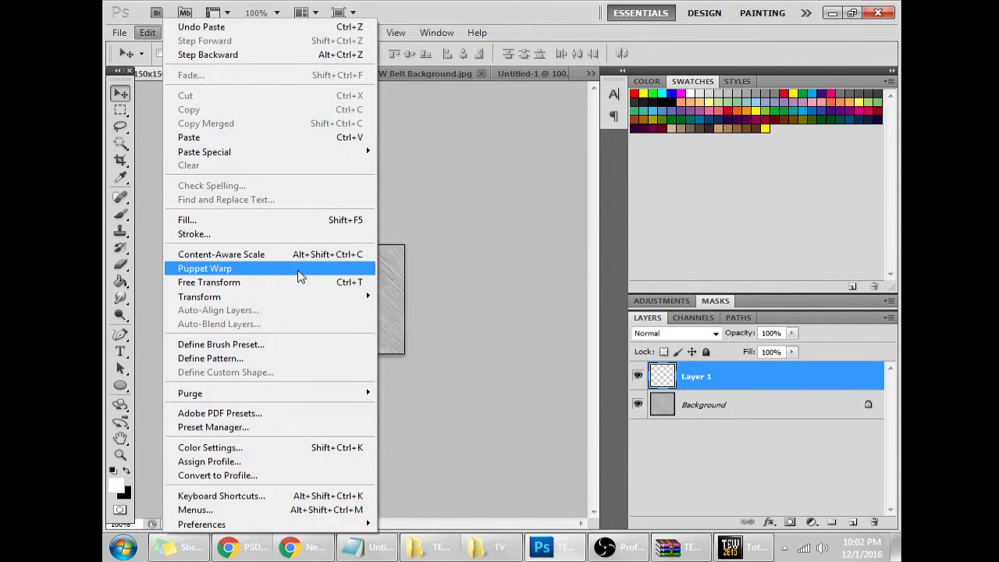
Free Transform the pasted logo smaller to fit the background and commit
{"action": "left_click", "coordinate": [209, 281]}
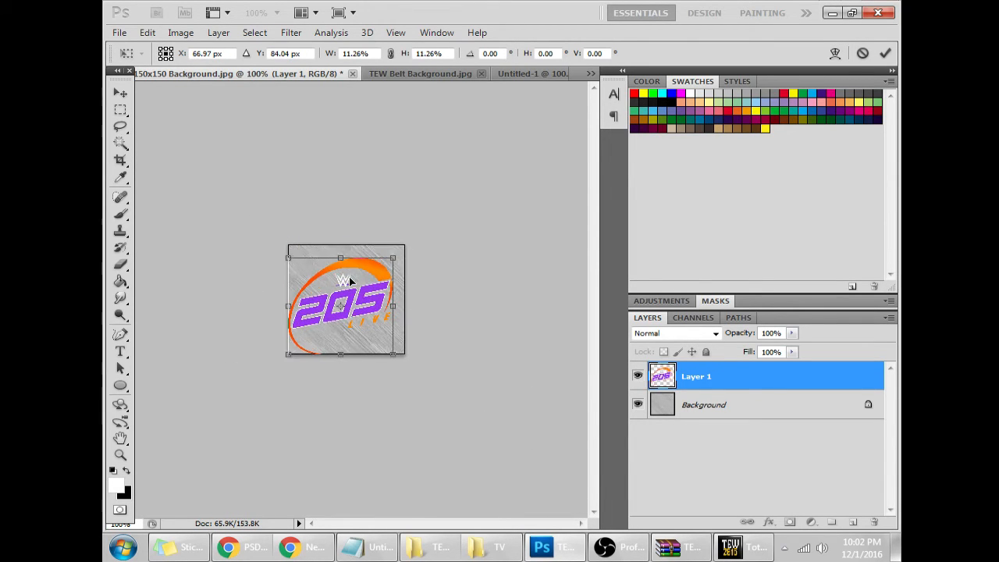
{"action": "left_click_drag", "start_coordinate": [404, 352], "coordinate": [409, 356]}
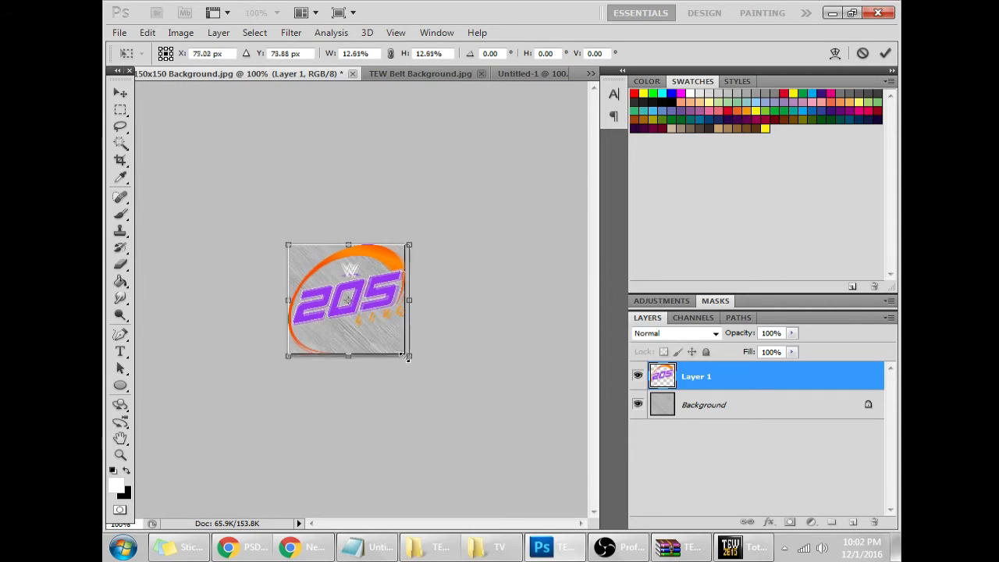
{"action": "left_click_drag", "start_coordinate": [407, 356], "coordinate": [403, 349]}
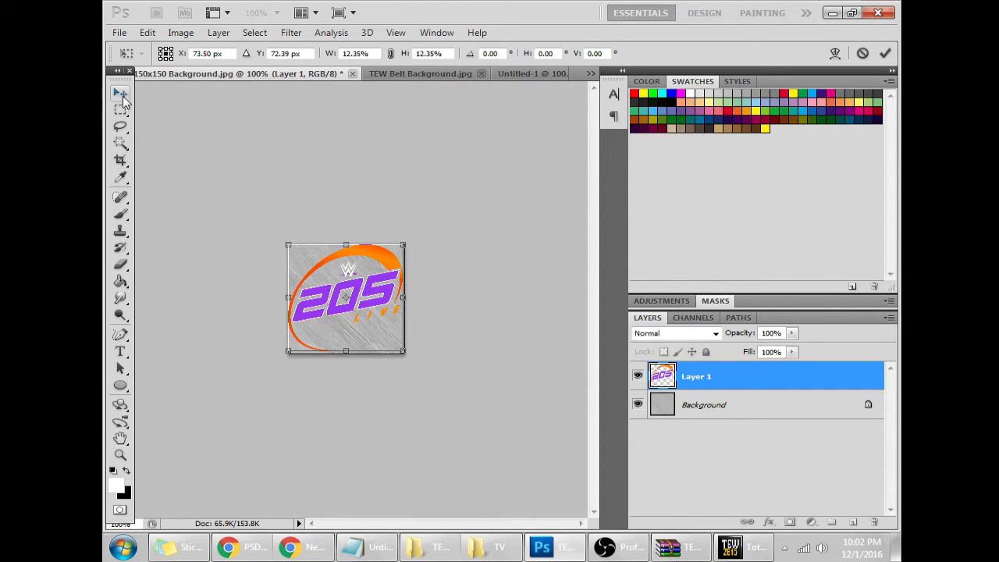
{"action": "left_click", "coordinate": [122, 94]}
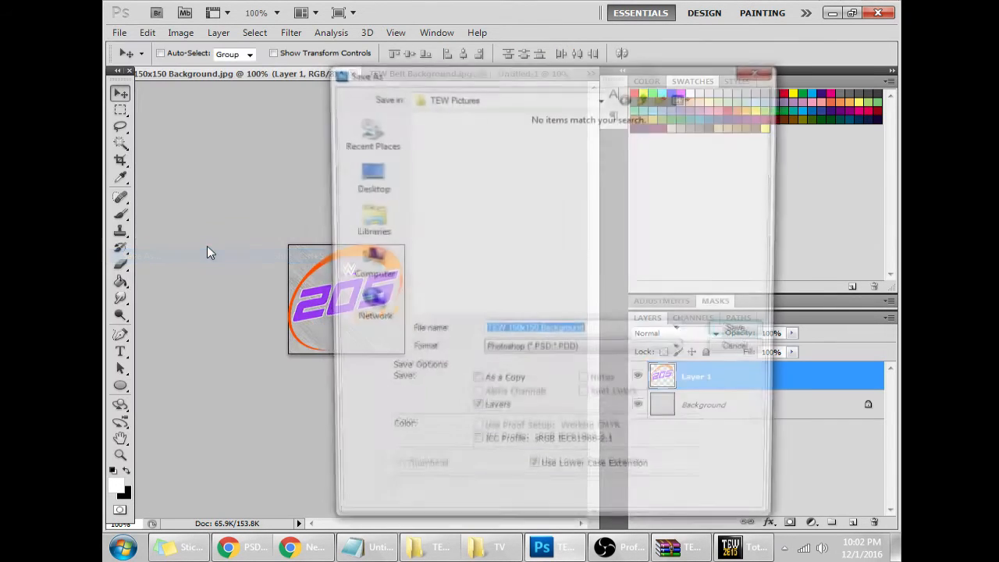
Save the composite as a JPEG named 205 in the TEW Pictures folder
{"action": "left_click", "coordinate": [584, 351]}
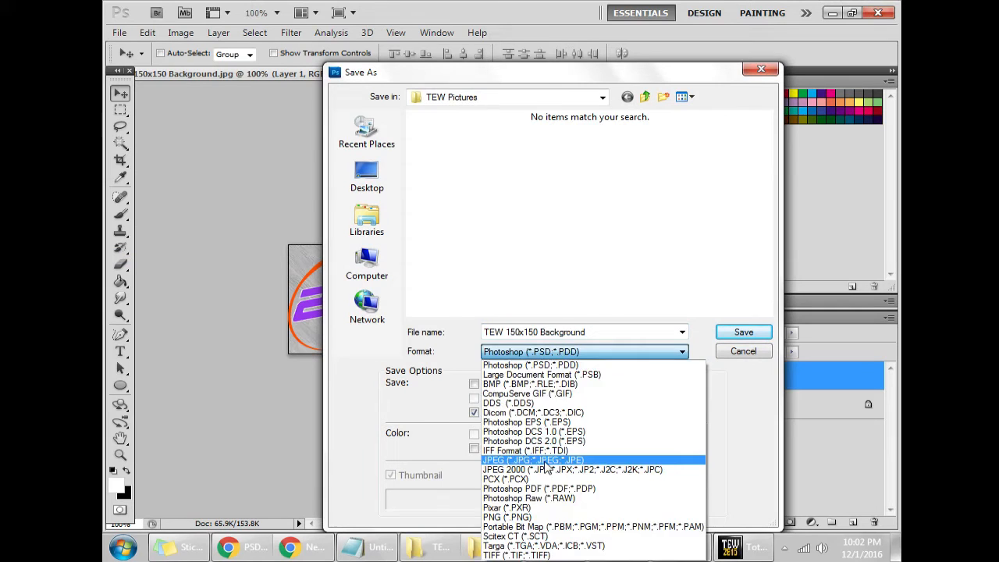
{"action": "left_click", "coordinate": [534, 459]}
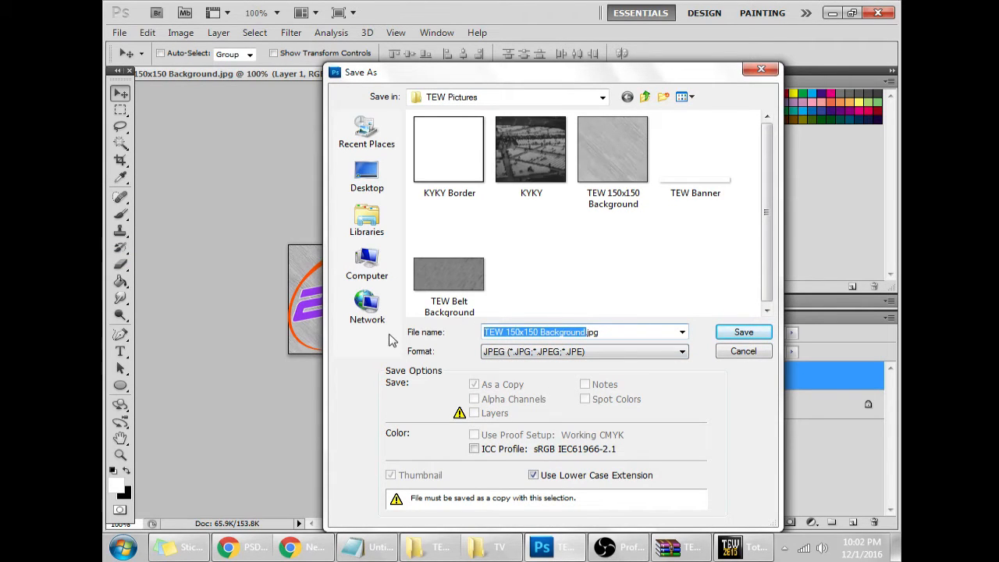
{"action": "left_click", "coordinate": [743, 331]}
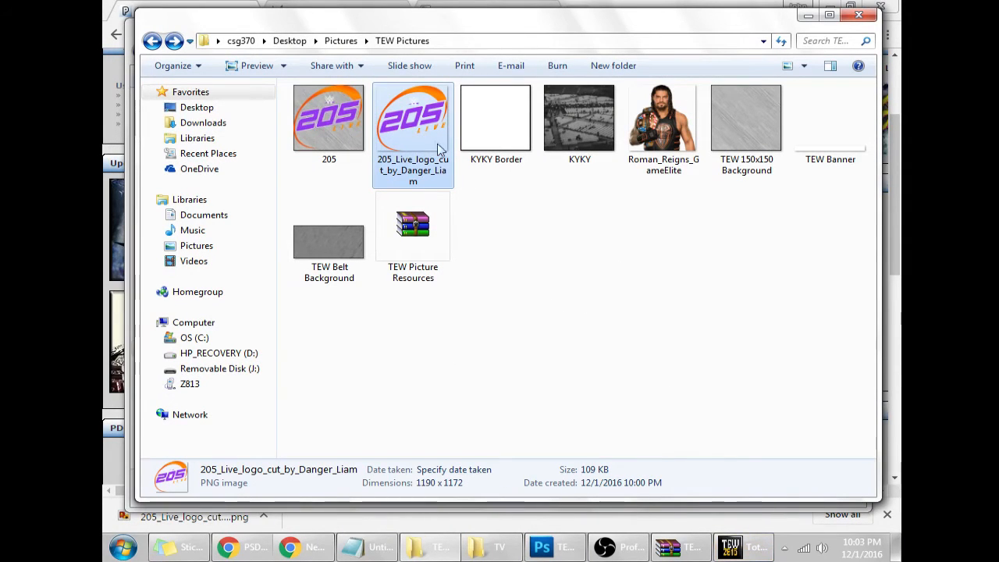
Select 205.jpg in TEW Pictures to copy it into the June2016 TV folder
{"action": "left_click", "coordinate": [328, 117]}
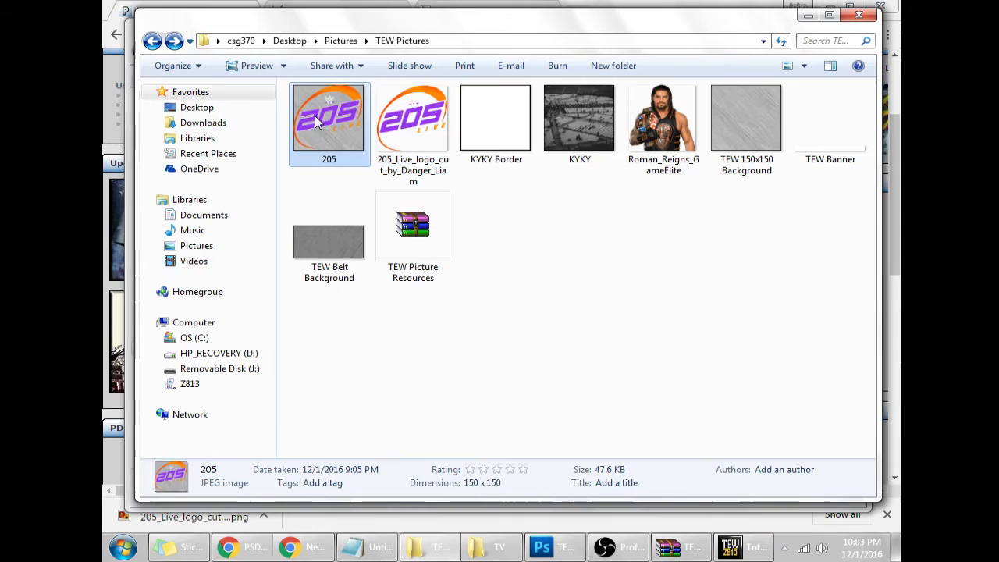
{"action": "mouse_move", "coordinate": [500, 546]}
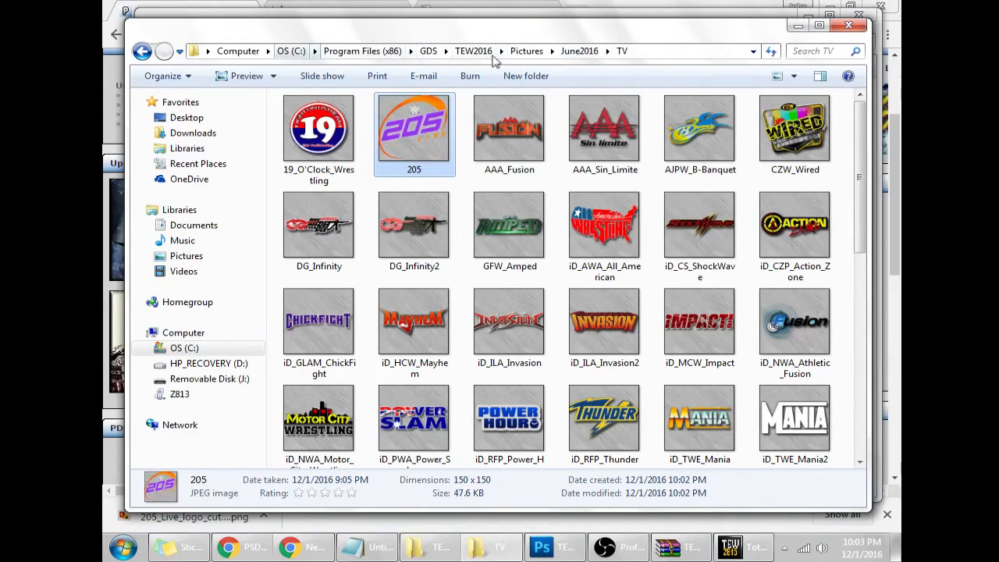
{"action": "mouse_move", "coordinate": [456, 382]}
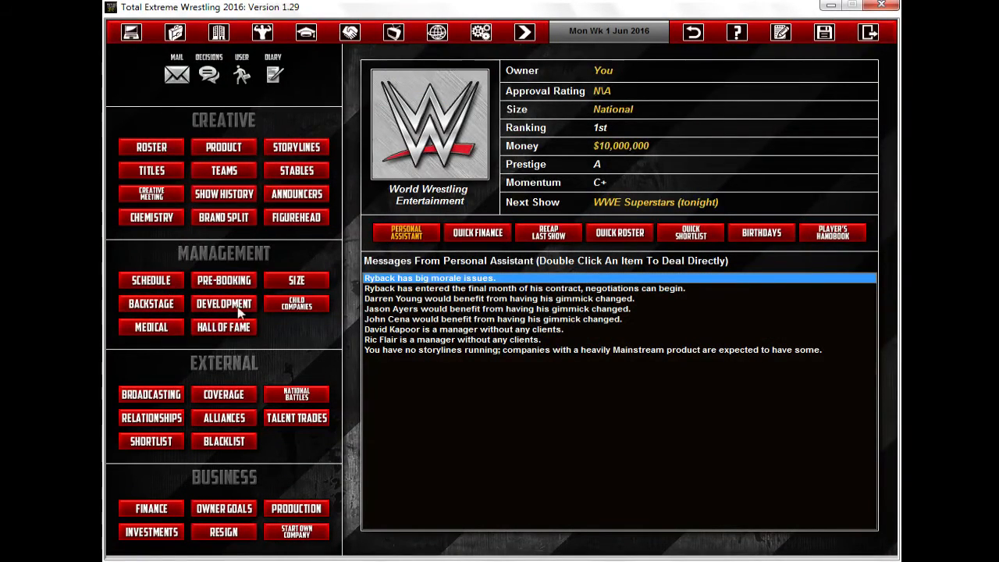
In TV Controls, pick 205.jpg as the WWE Main Event show logo
{"action": "left_click", "coordinate": [150, 394]}
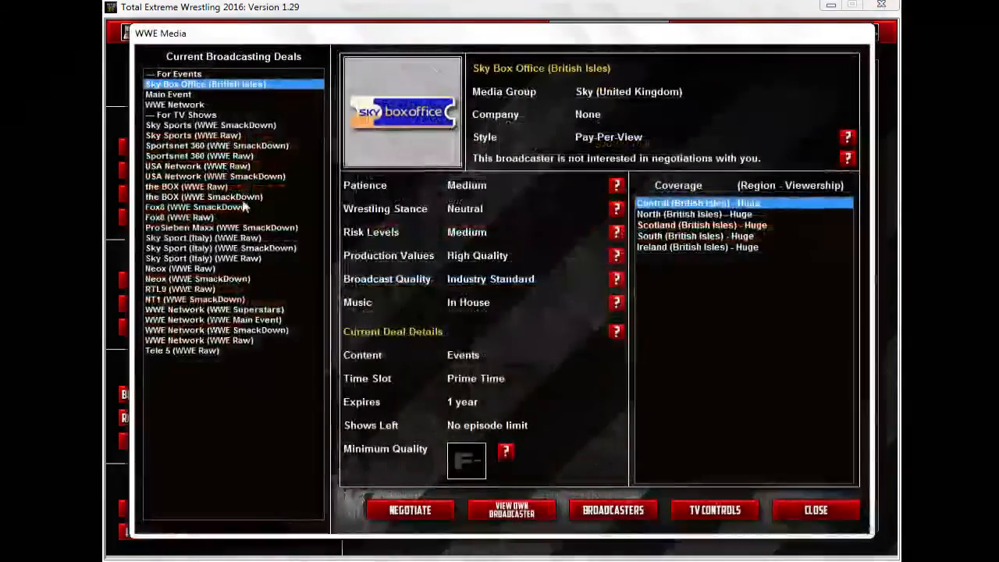
{"action": "left_click", "coordinate": [715, 509]}
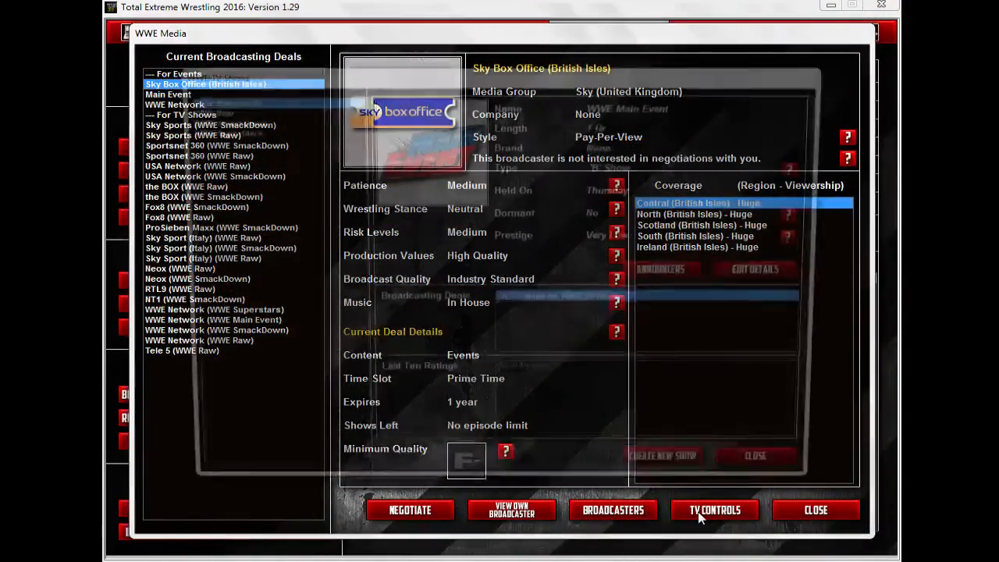
{"action": "left_click", "coordinate": [715, 509]}
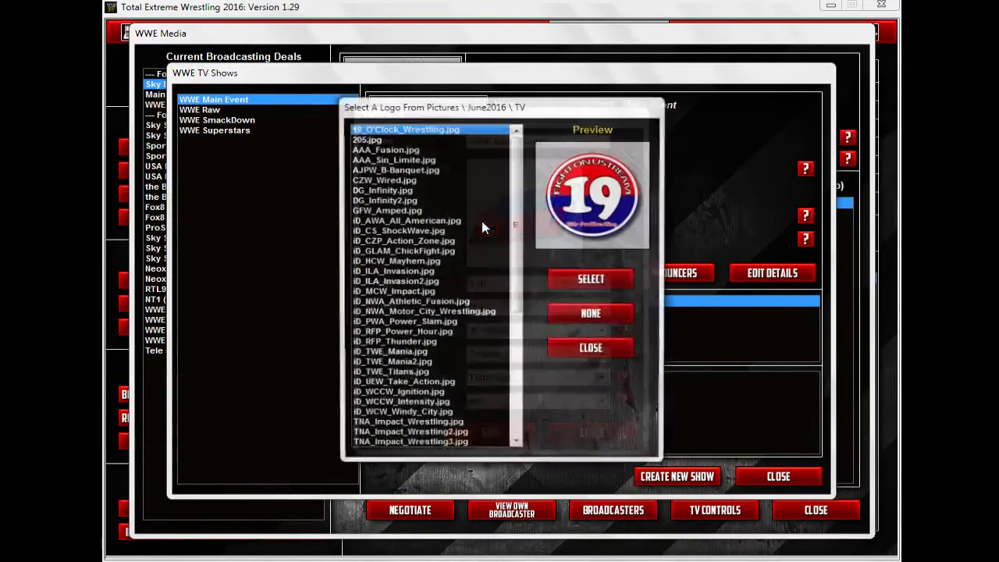
{"action": "left_click", "coordinate": [367, 141]}
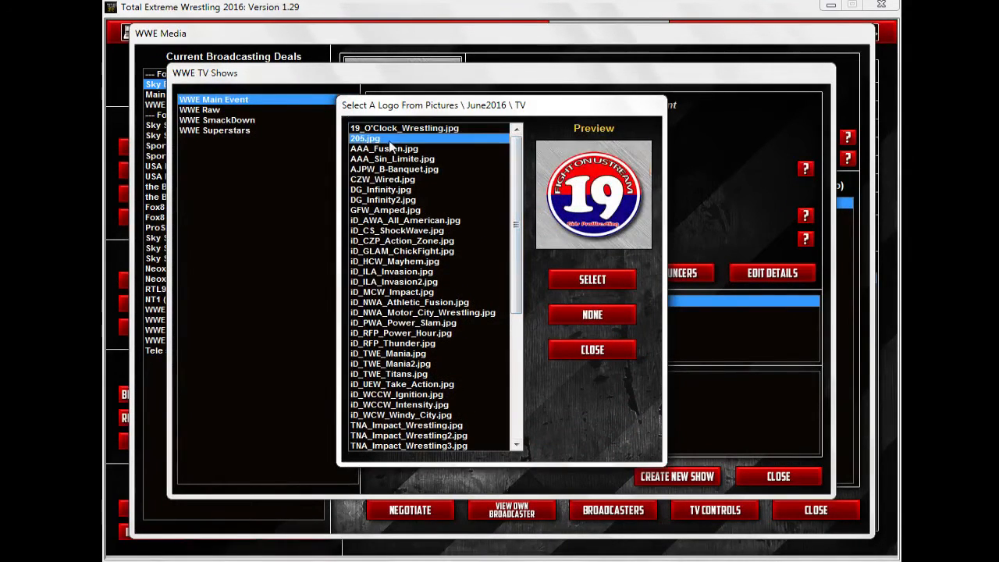
{"action": "left_click", "coordinate": [592, 279]}
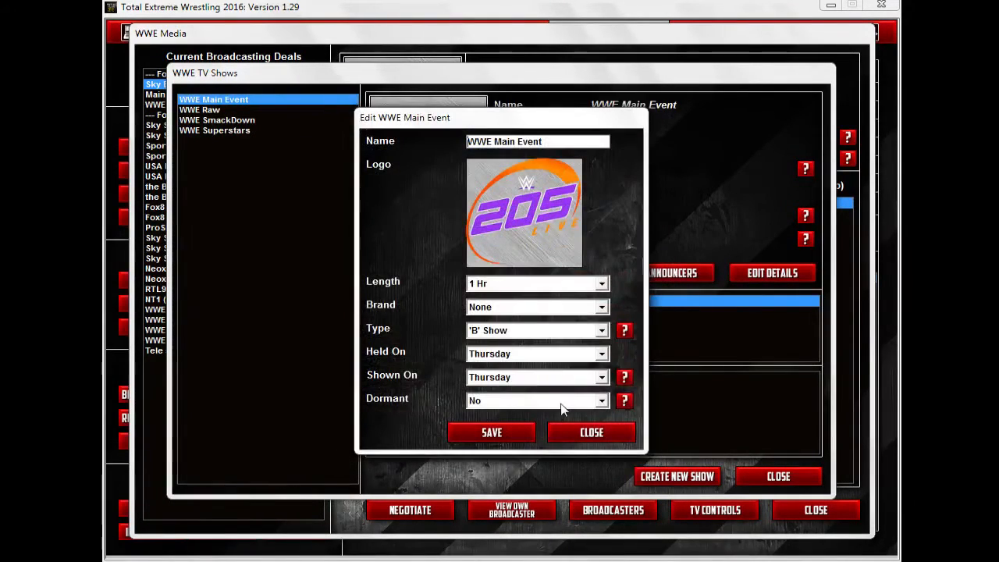
{"action": "mouse_move", "coordinate": [549, 269]}
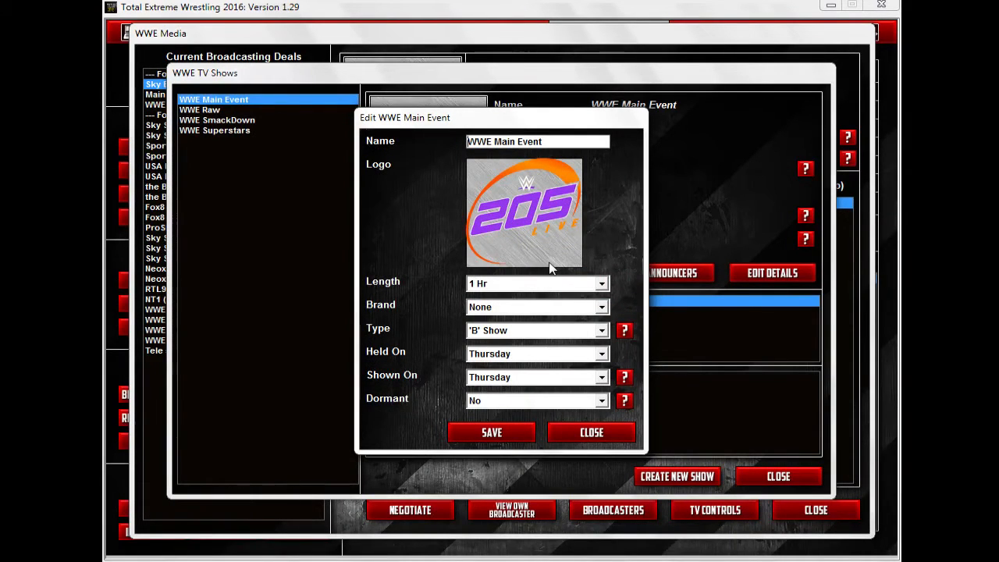
Save the show's details, dismiss the confirmation and close the TV shows window
{"action": "left_click", "coordinate": [492, 431]}
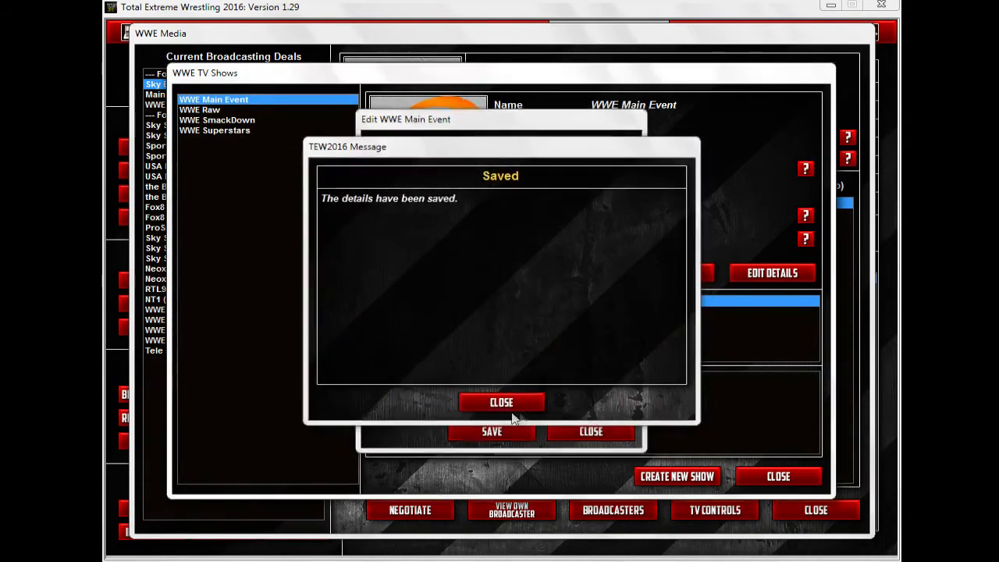
{"action": "left_click", "coordinate": [501, 402]}
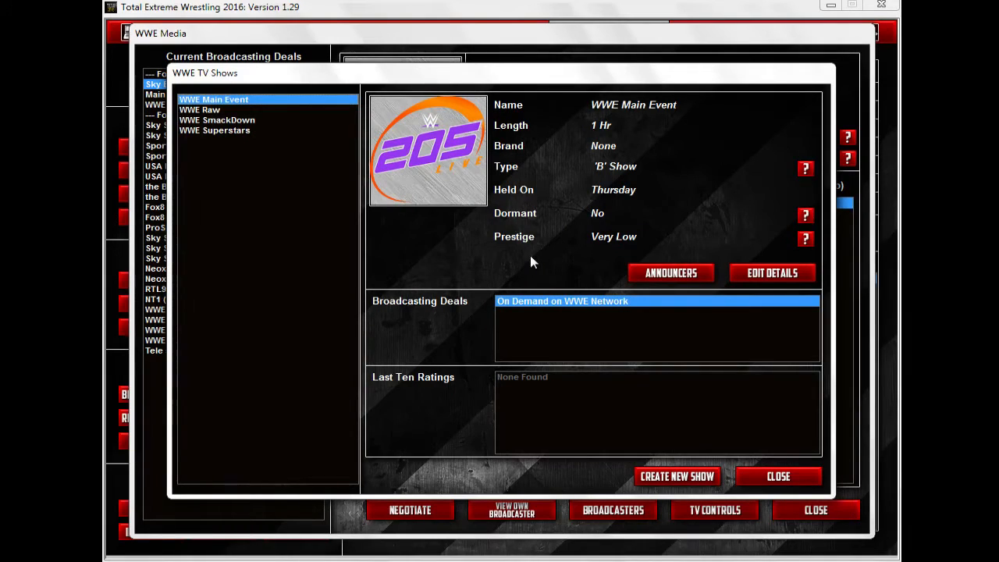
{"action": "mouse_move", "coordinate": [449, 211]}
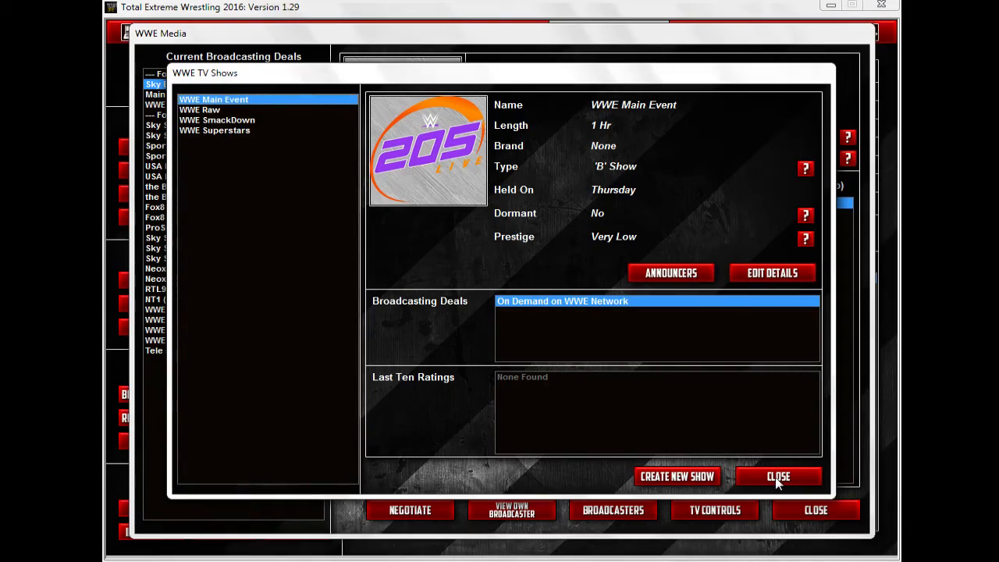
{"action": "left_click", "coordinate": [778, 476]}
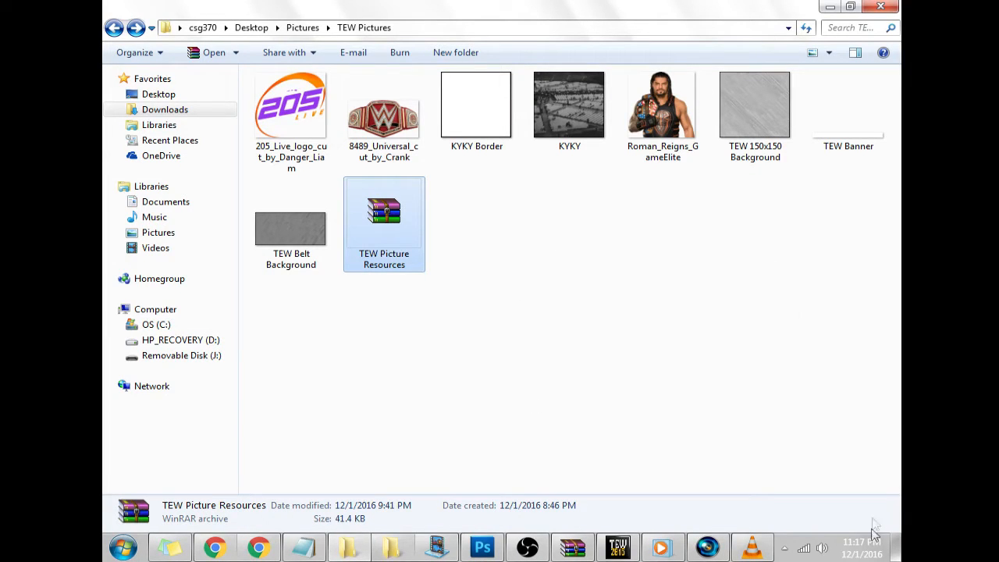
{"action": "mouse_move", "coordinate": [727, 350]}
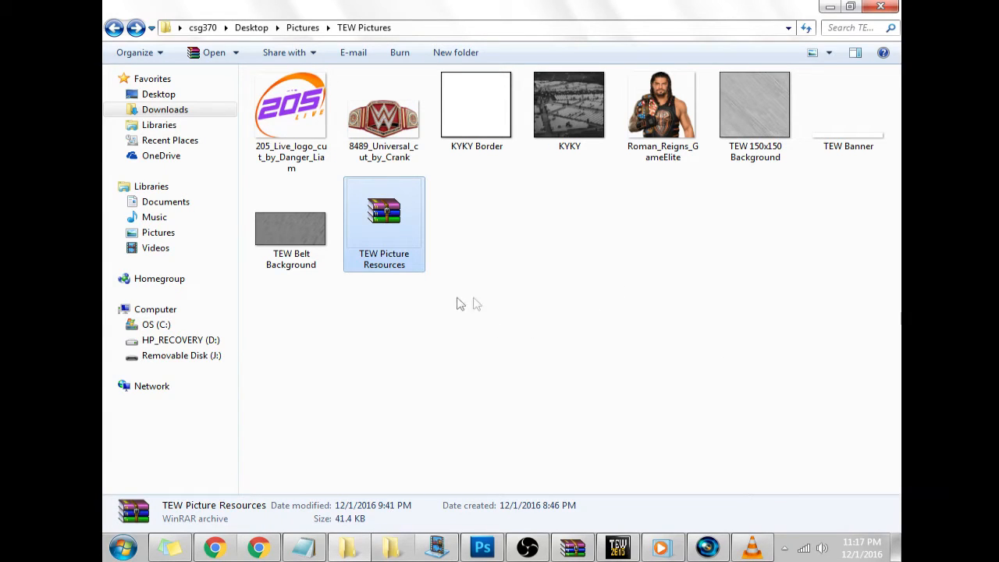
{"action": "mouse_move", "coordinate": [469, 274]}
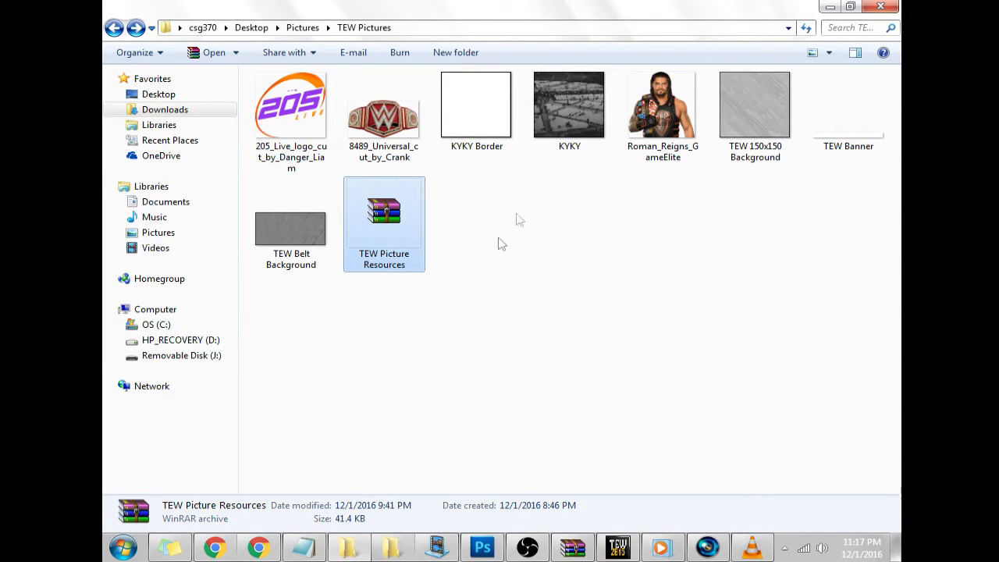
Browse the June2016 TV logos folder in Explorer and return to June2016
{"action": "left_click", "coordinate": [116, 28]}
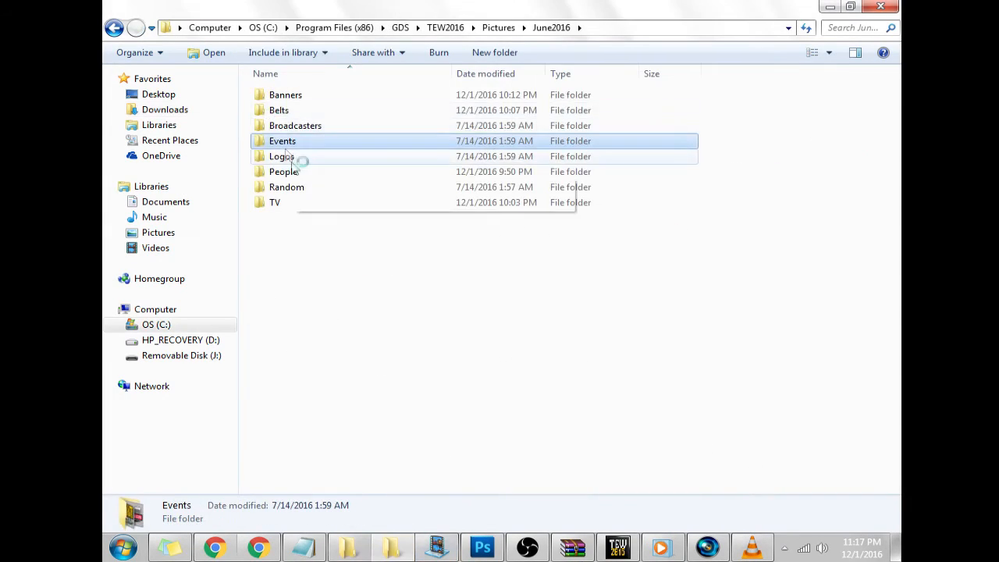
{"action": "double_click", "coordinate": [275, 203]}
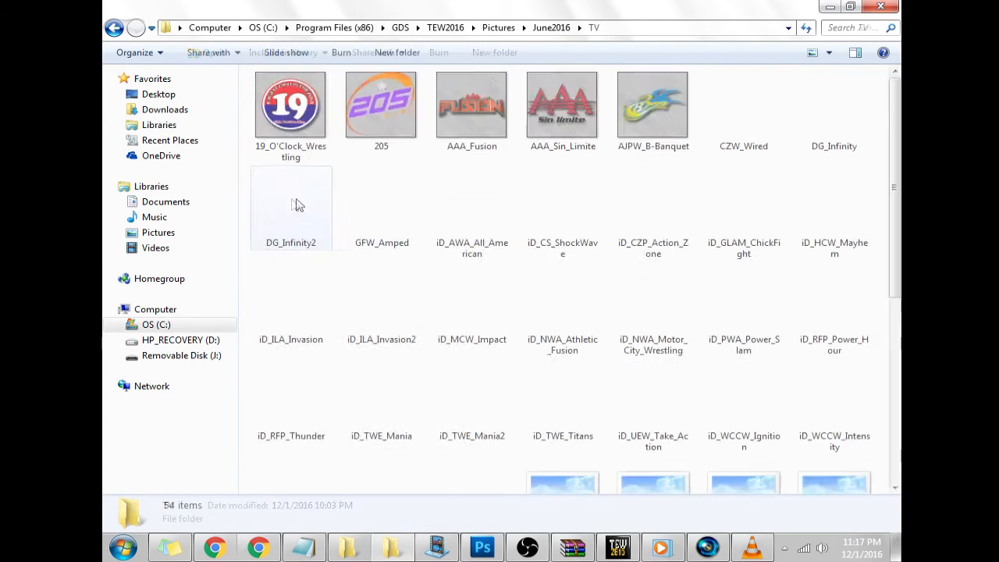
{"action": "right_click", "coordinate": [381, 106]}
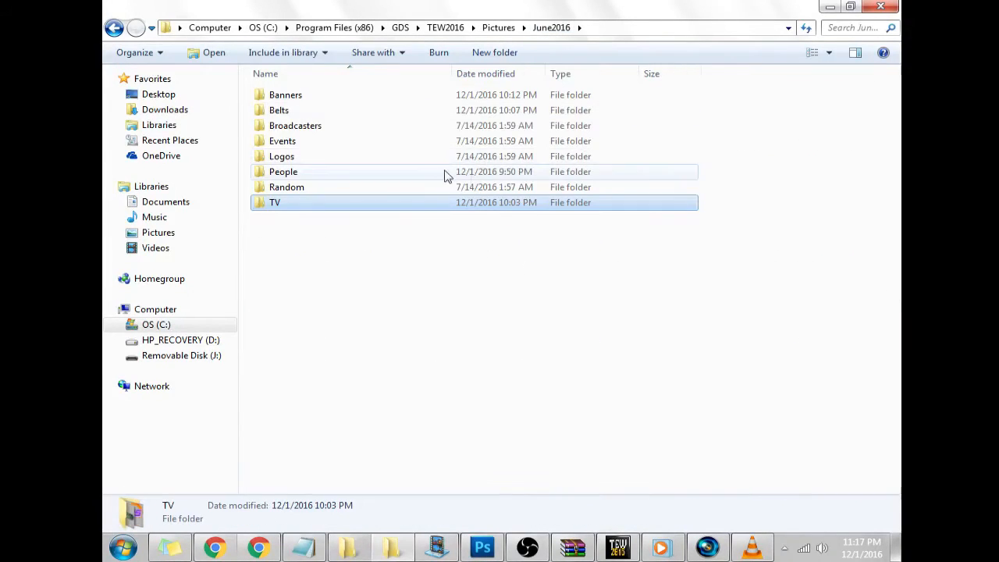
{"action": "double_click", "coordinate": [281, 140]}
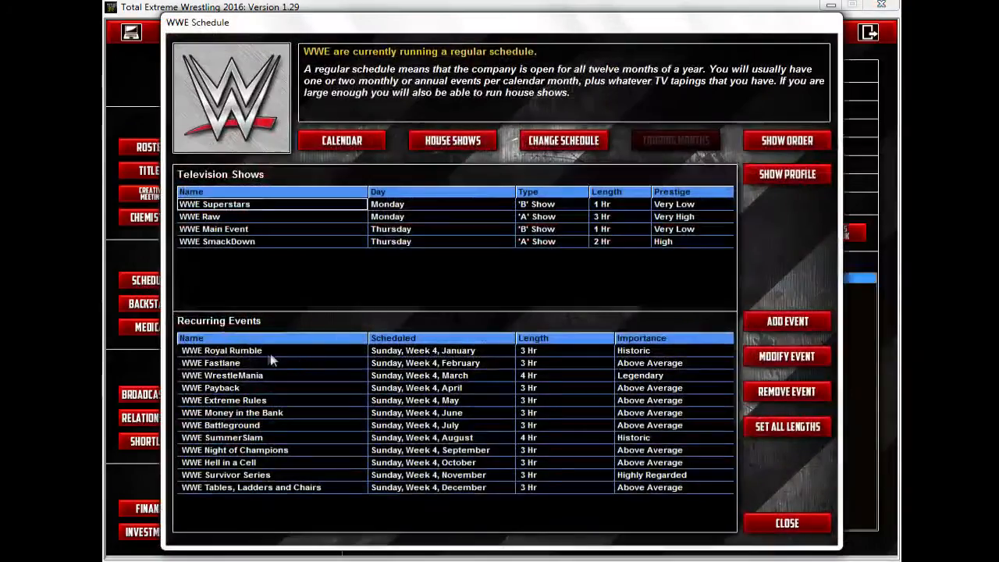
Select 205.jpg from Events as the WWE Royal Rumble event logo
{"action": "left_click", "coordinate": [787, 356]}
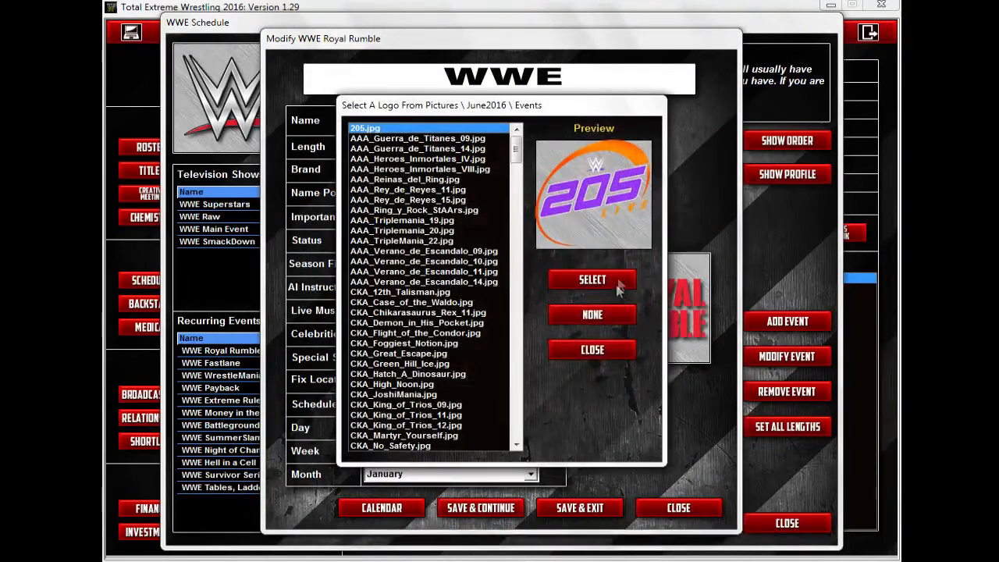
{"action": "left_click", "coordinate": [592, 280]}
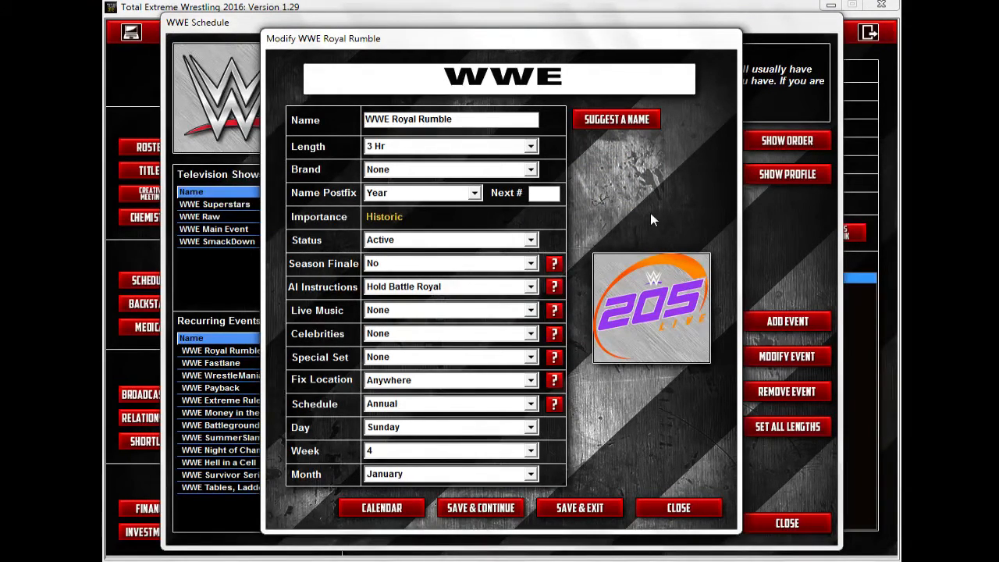
{"action": "mouse_move", "coordinate": [684, 195]}
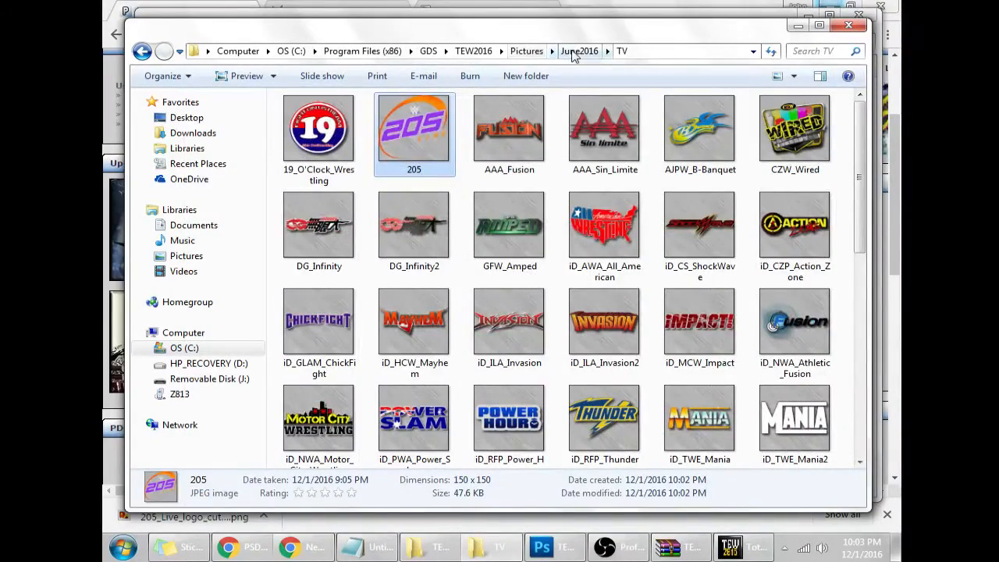
Close the TV folder window and close TEW 150x150 Background.jpg without saving
{"action": "left_click", "coordinate": [579, 50]}
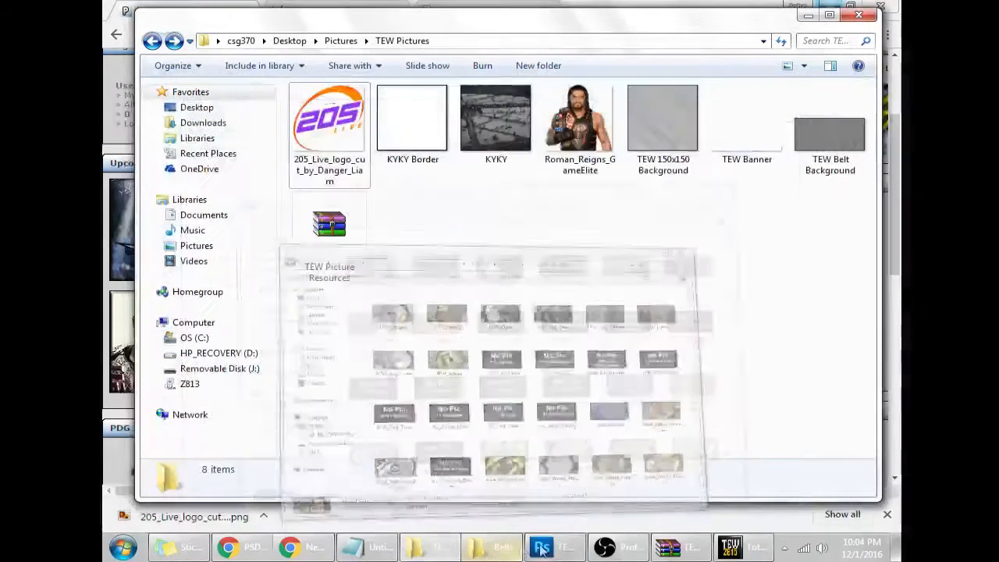
{"action": "left_click", "coordinate": [831, 133]}
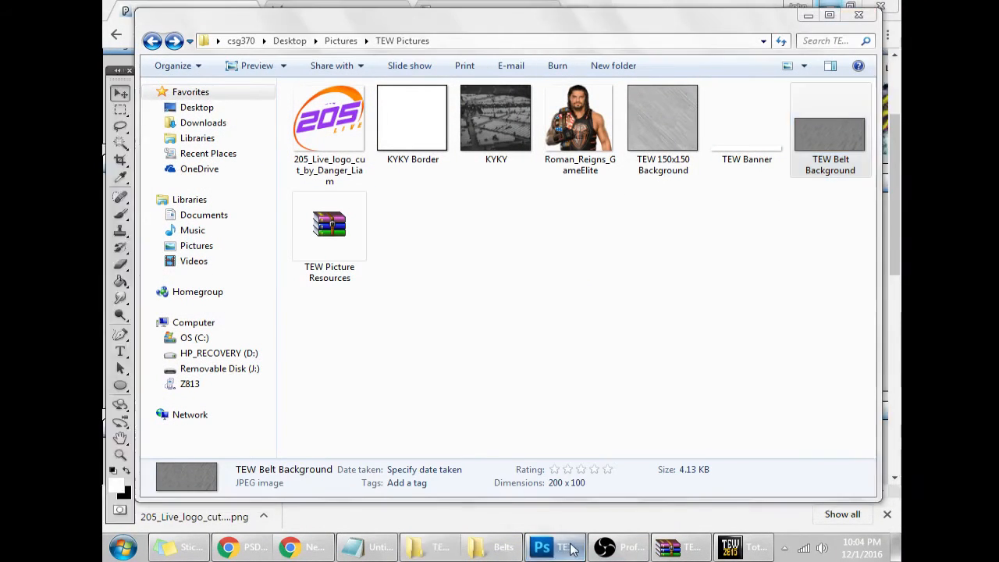
{"action": "left_click", "coordinate": [554, 547]}
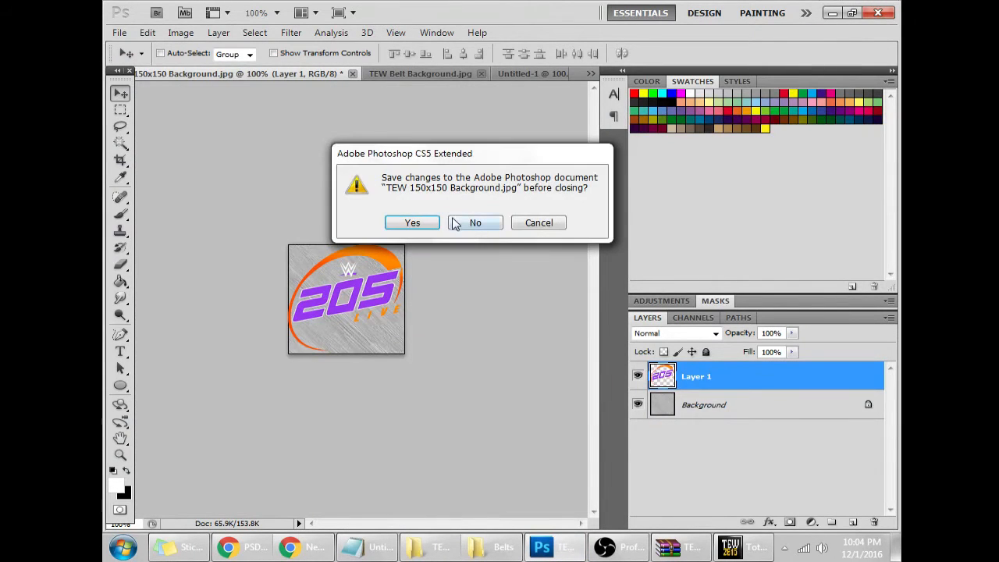
{"action": "left_click", "coordinate": [475, 222]}
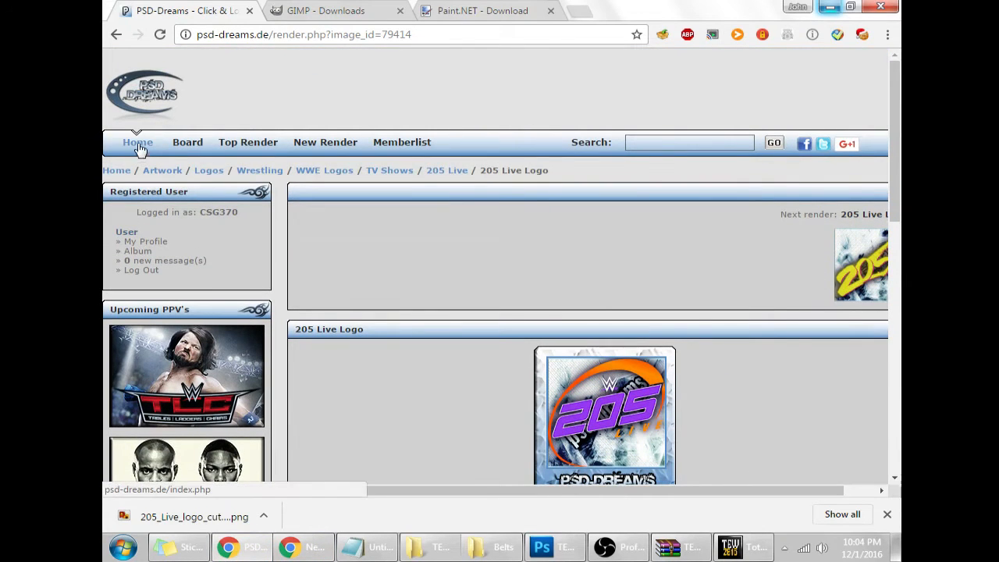
From the PSD-Dreams home page, browse Wrestling > Miscellaneous > Championships renders
{"action": "left_click", "coordinate": [137, 142]}
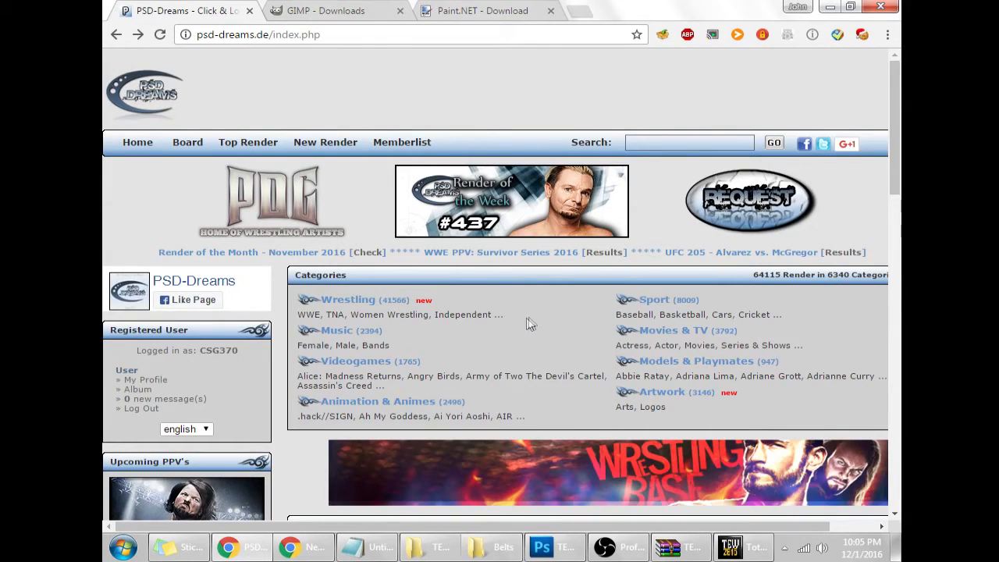
{"action": "mouse_move", "coordinate": [347, 304]}
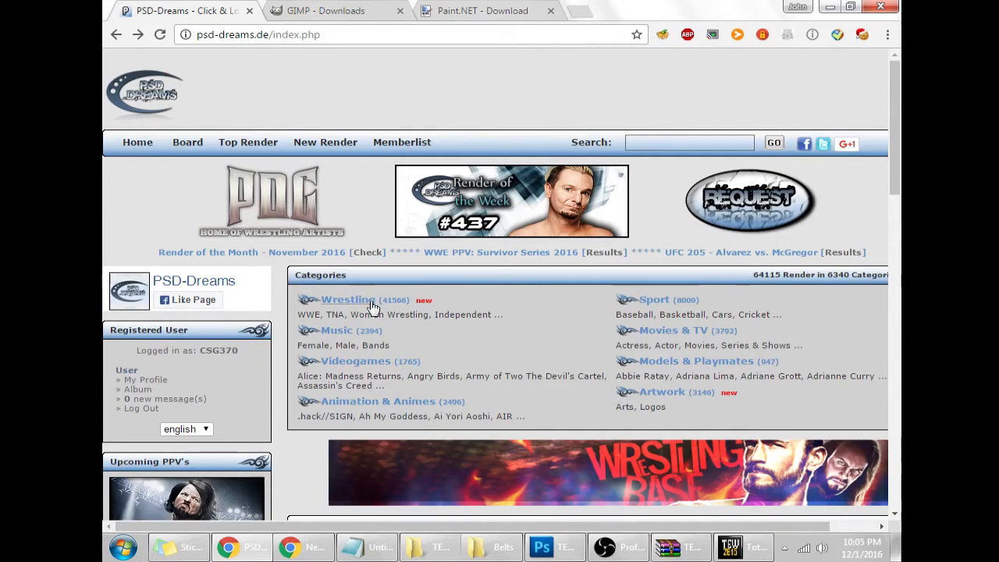
{"action": "left_click", "coordinate": [348, 300]}
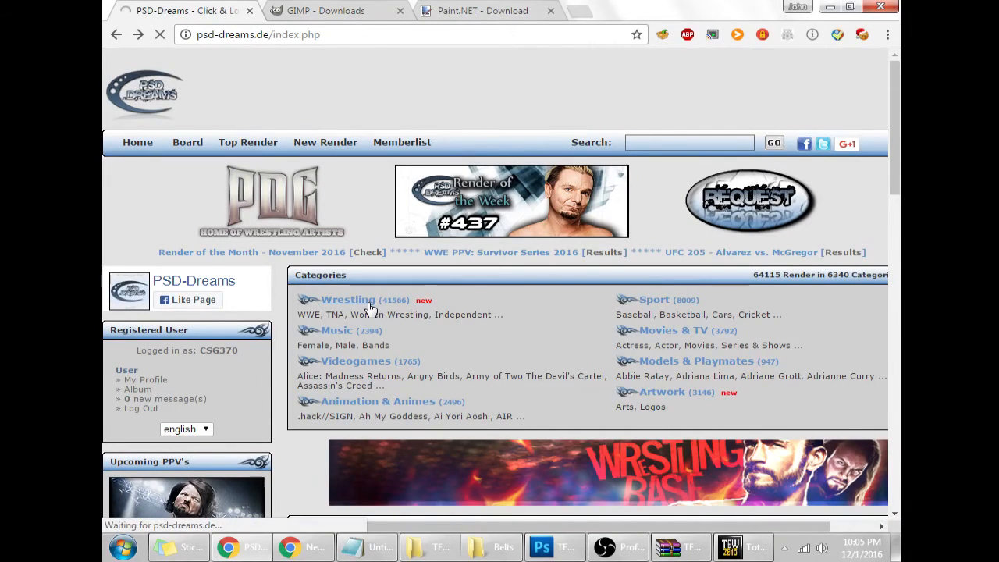
{"action": "left_click", "coordinate": [346, 300]}
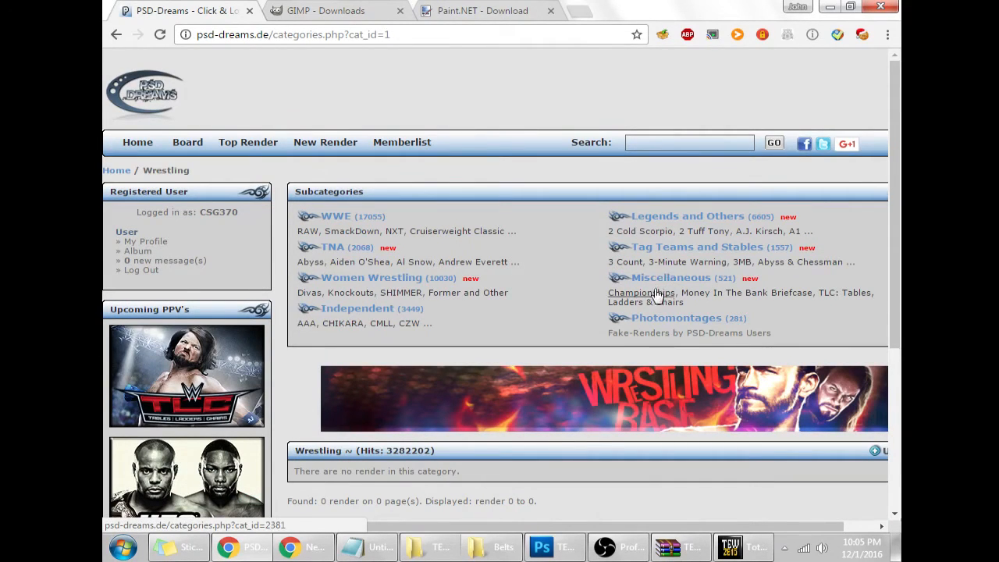
{"action": "left_click", "coordinate": [671, 278]}
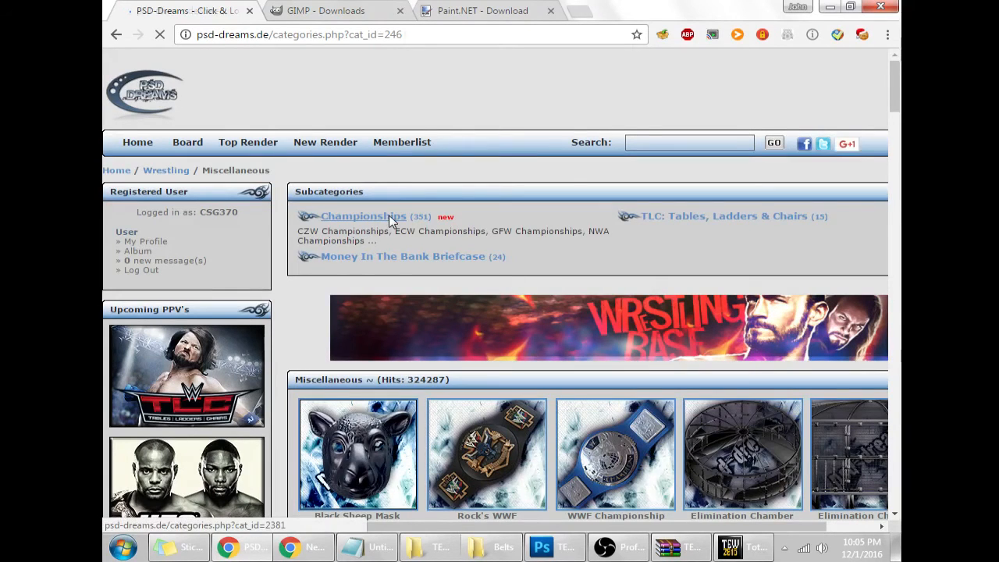
{"action": "left_click", "coordinate": [363, 216]}
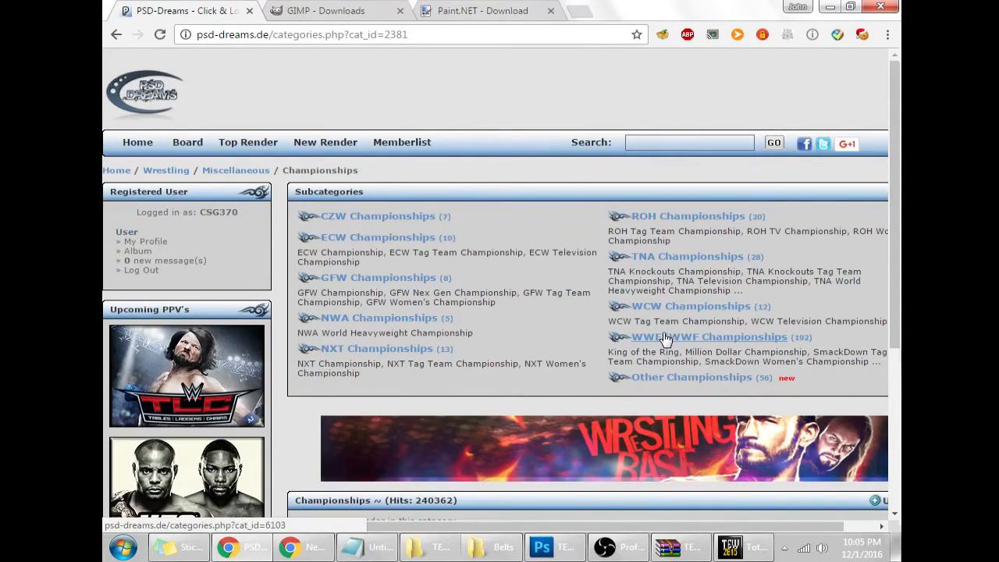
Narrow to WWE/WWF Championships and show the WWE Universal Championship belt renders
{"action": "left_click", "coordinate": [709, 337]}
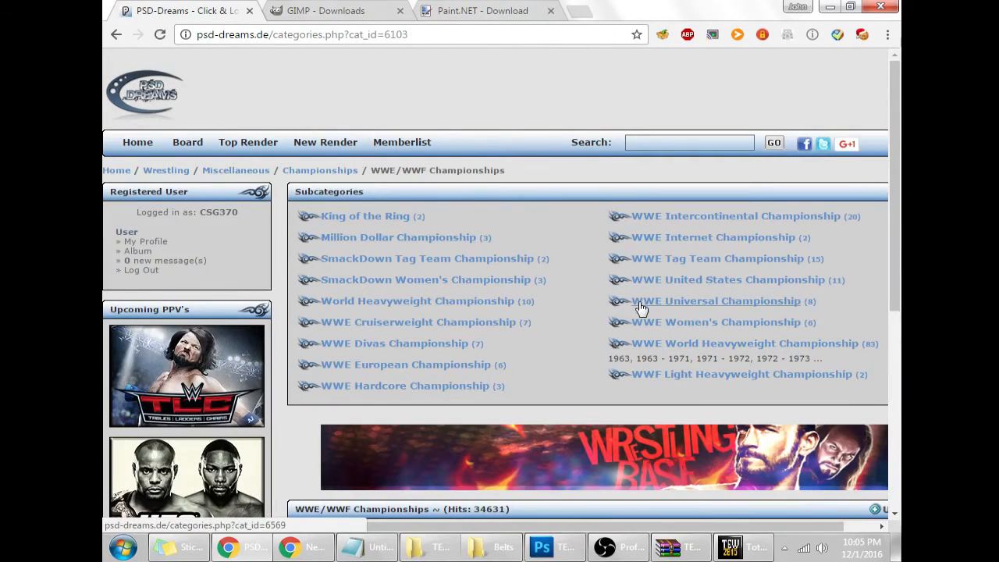
{"action": "left_click", "coordinate": [716, 299]}
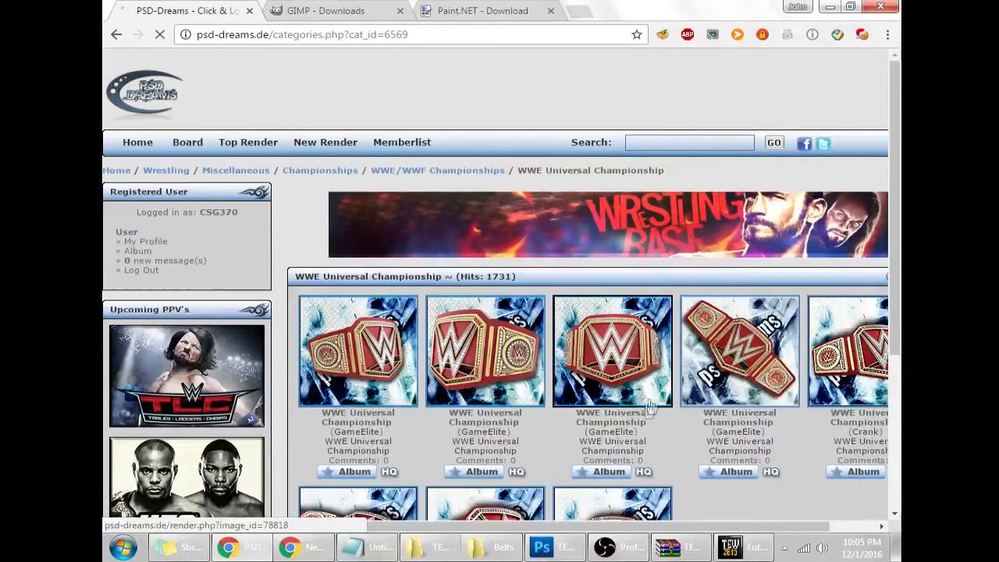
{"action": "scroll", "scroll_direction": "down", "scroll_amount": 3}
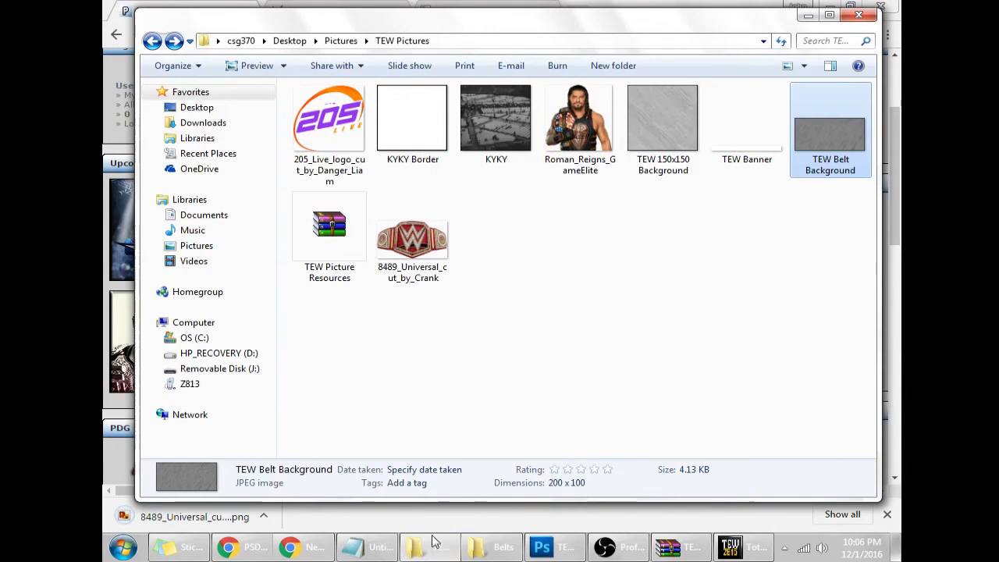
Bring the Universal belt image into the TEW Belt Background and shrink it to fit with Free Transform
{"action": "left_click", "coordinate": [553, 547]}
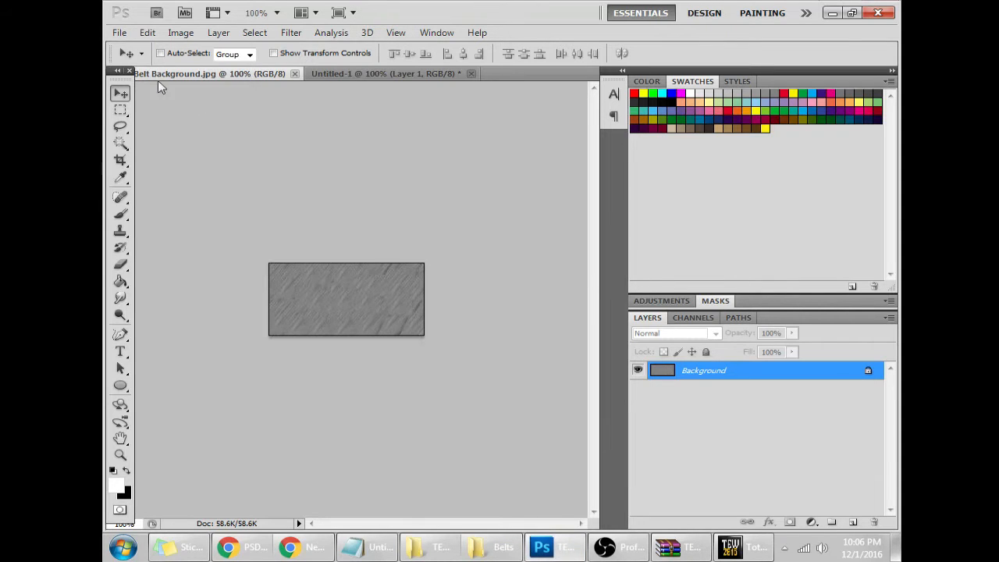
{"action": "left_click", "coordinate": [119, 32]}
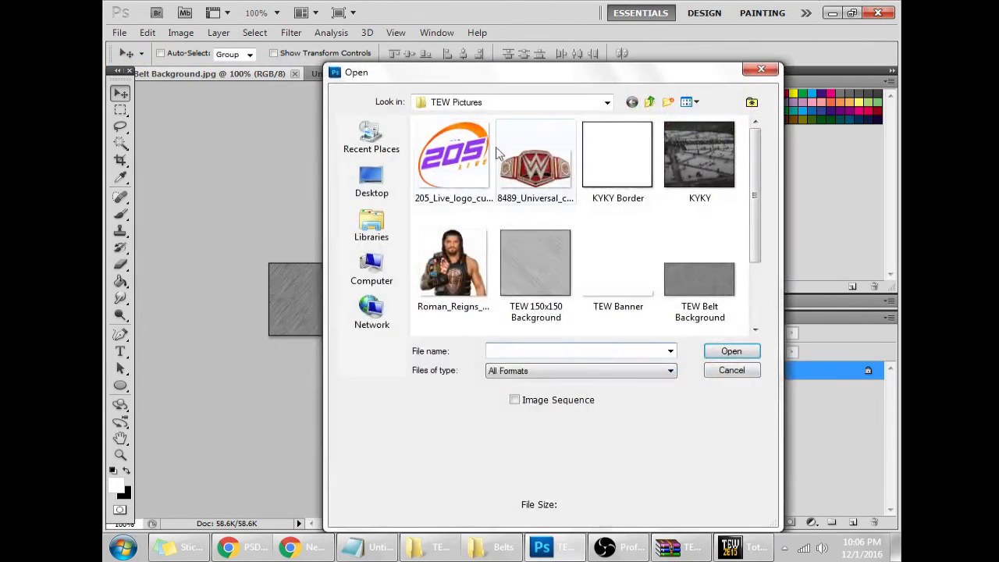
{"action": "double_click", "coordinate": [535, 156]}
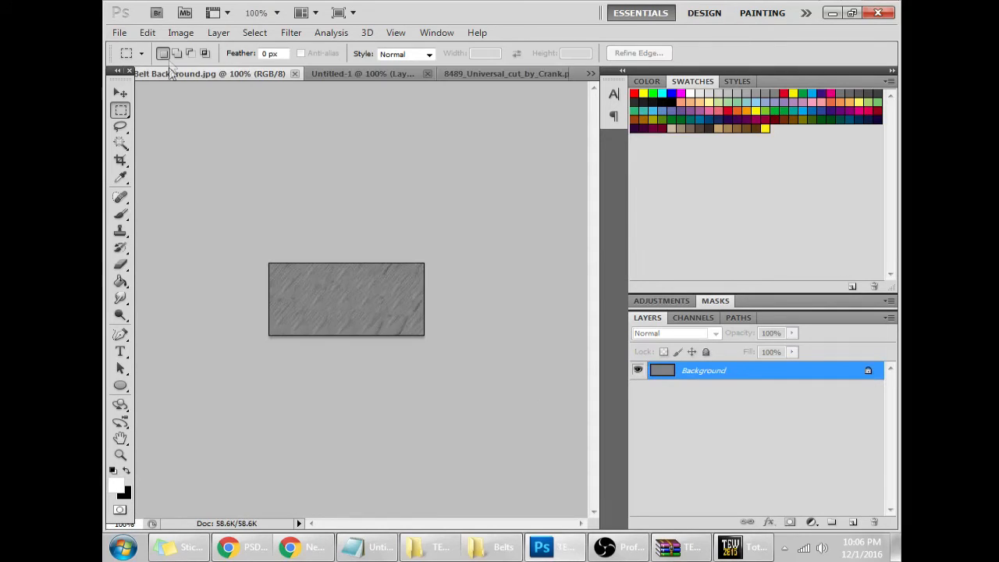
{"action": "left_click", "coordinate": [147, 31]}
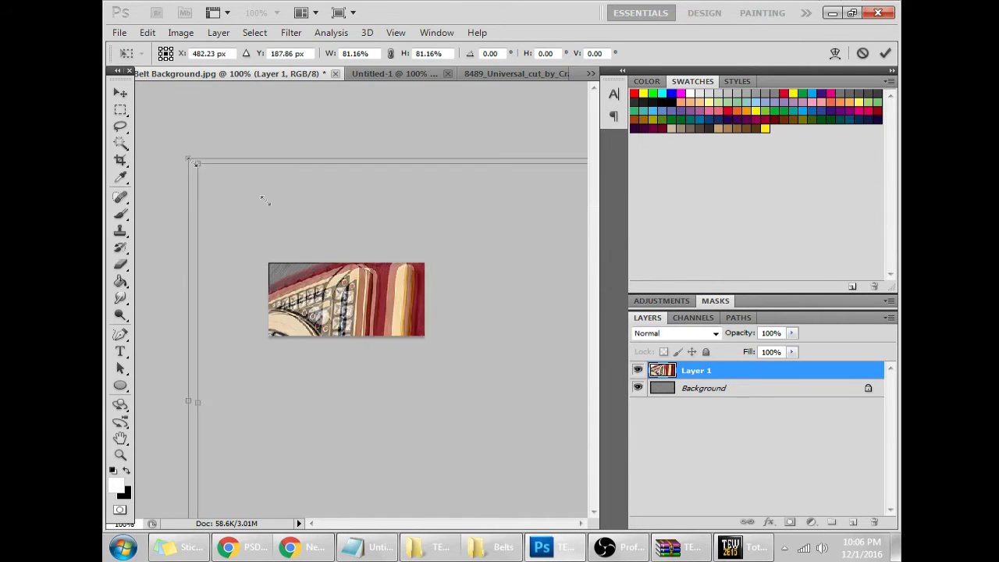
{"action": "left_click_drag", "start_coordinate": [197, 162], "coordinate": [226, 187]}
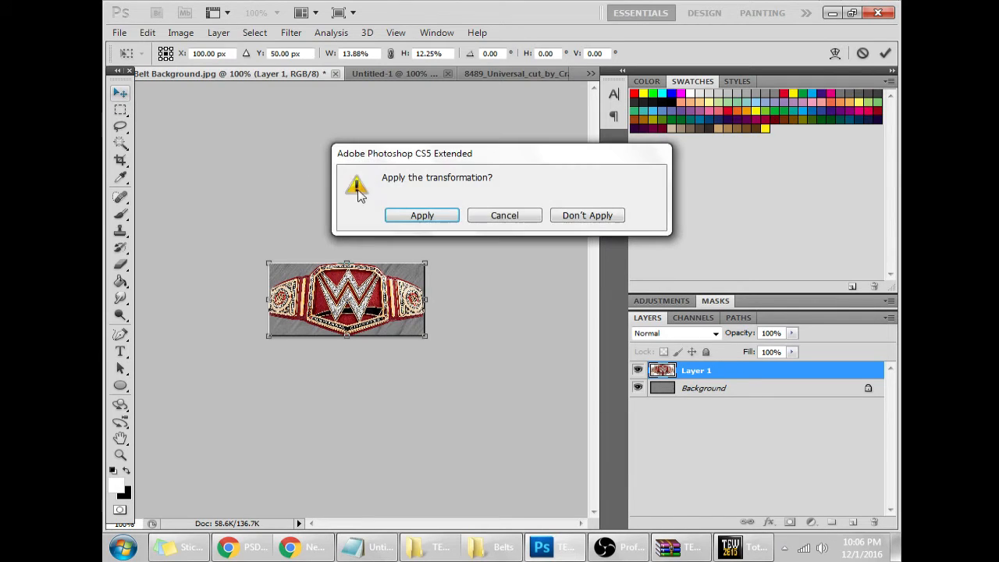
{"action": "left_click", "coordinate": [422, 215]}
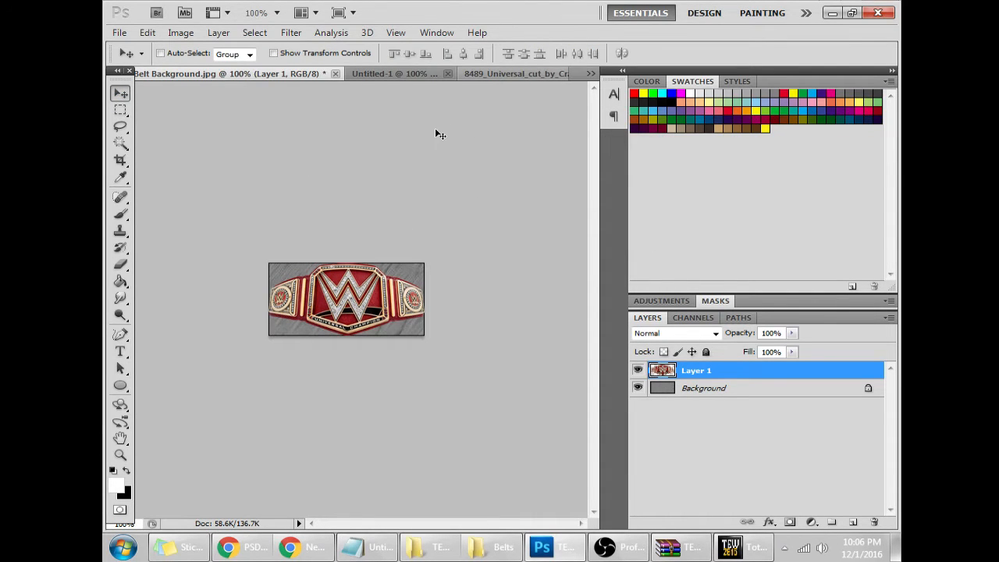
Save the composite as JPEG 'TEW Belt Background' in TEW Pictures
{"action": "left_click", "coordinate": [119, 32]}
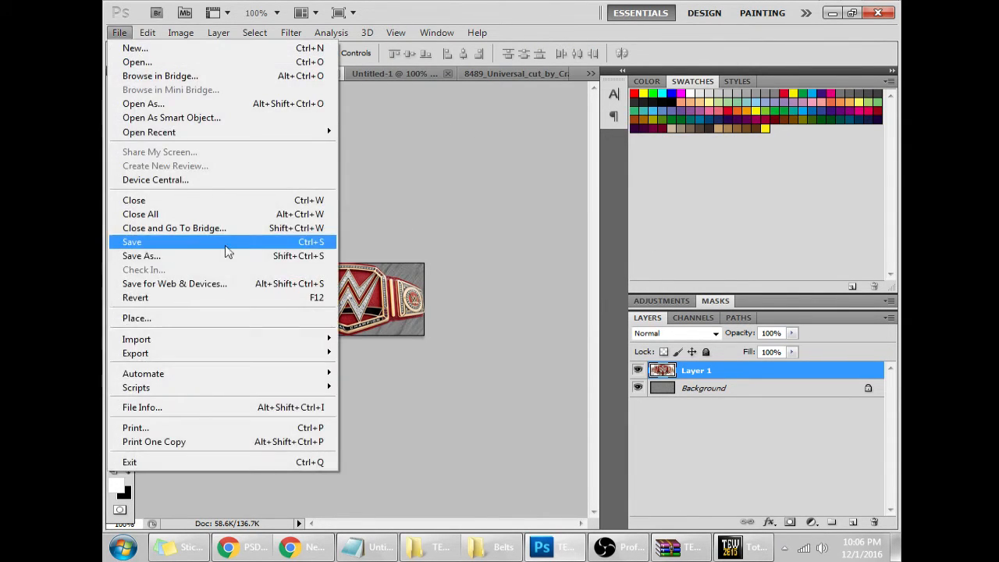
{"action": "left_click", "coordinate": [141, 256]}
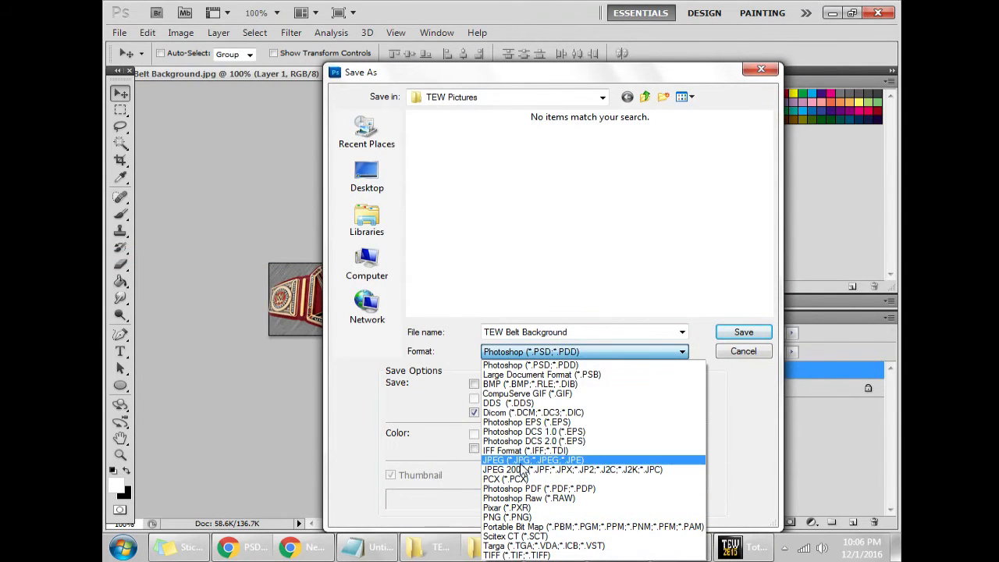
{"action": "left_click", "coordinate": [534, 459]}
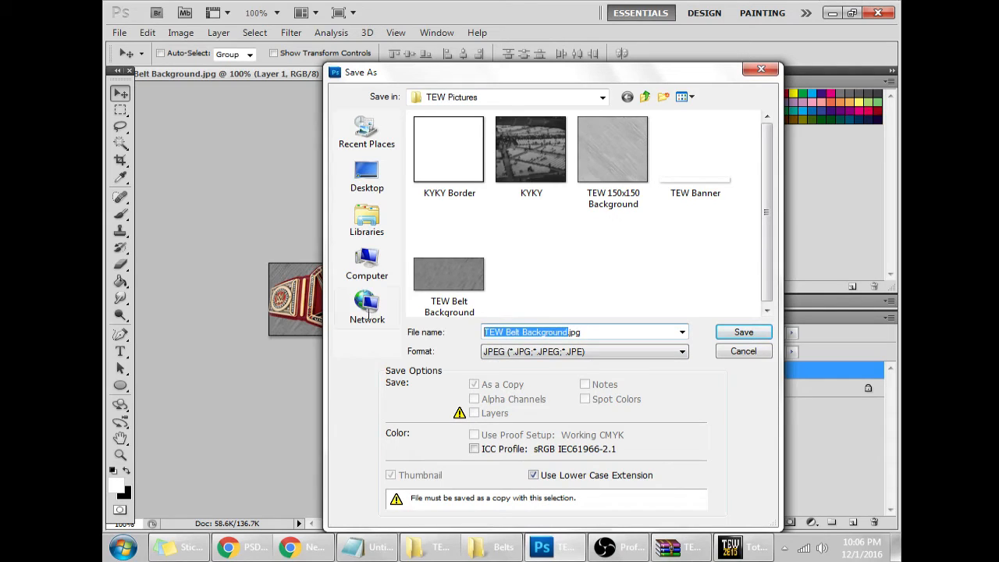
{"action": "mouse_move", "coordinate": [366, 304]}
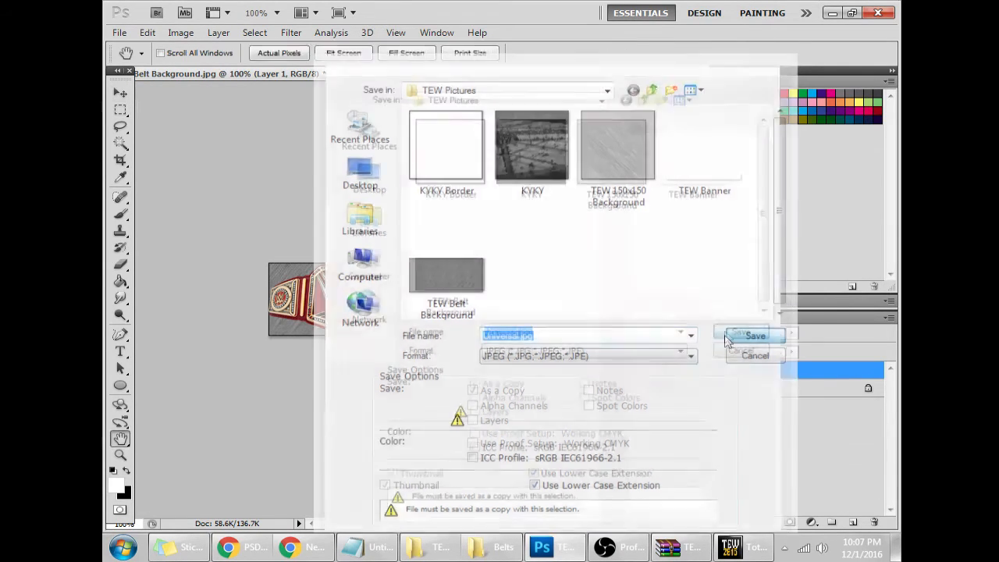
{"action": "left_click", "coordinate": [749, 334]}
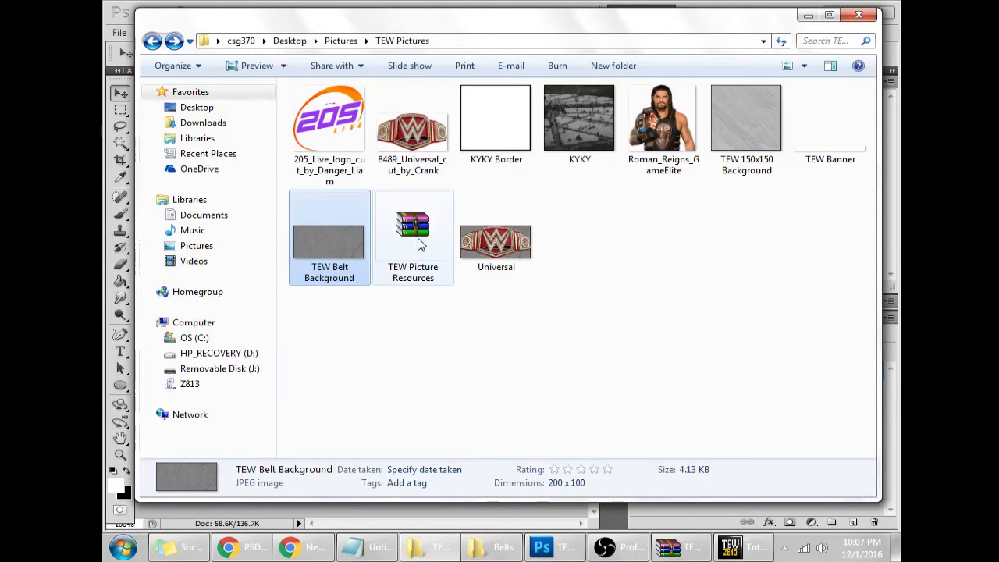
Move the Universal belt JPEG into TEW2016\Pictures\June2016\Belts, continuing past the administrator prompt
{"action": "left_click", "coordinate": [496, 234]}
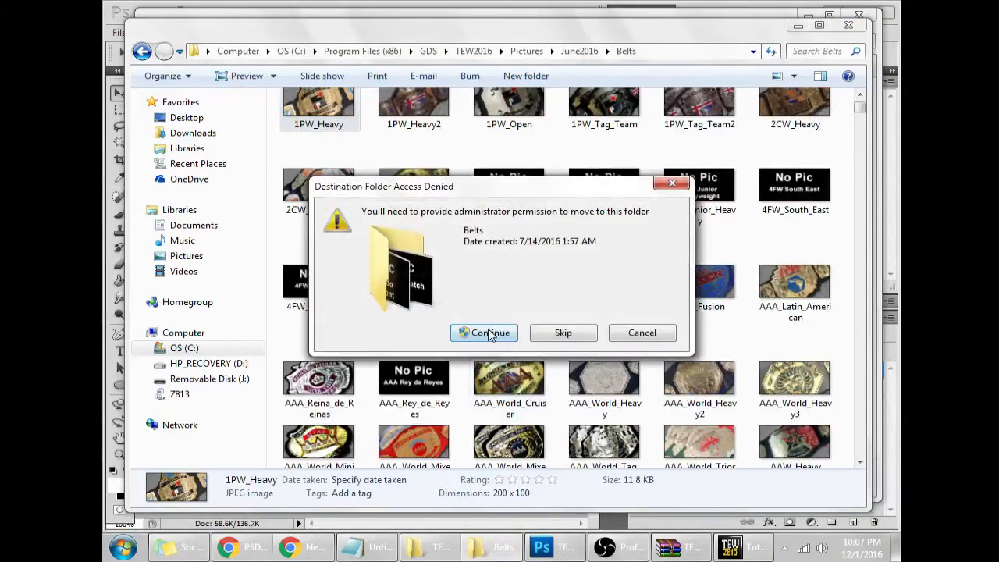
{"action": "left_click", "coordinate": [484, 333]}
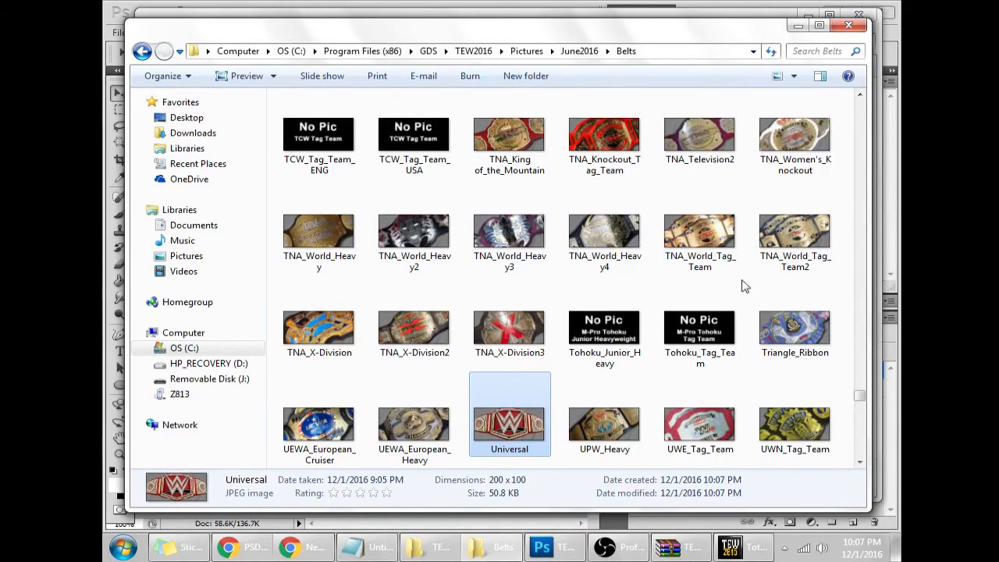
{"action": "scroll", "scroll_direction": "down", "scroll_amount": 3}
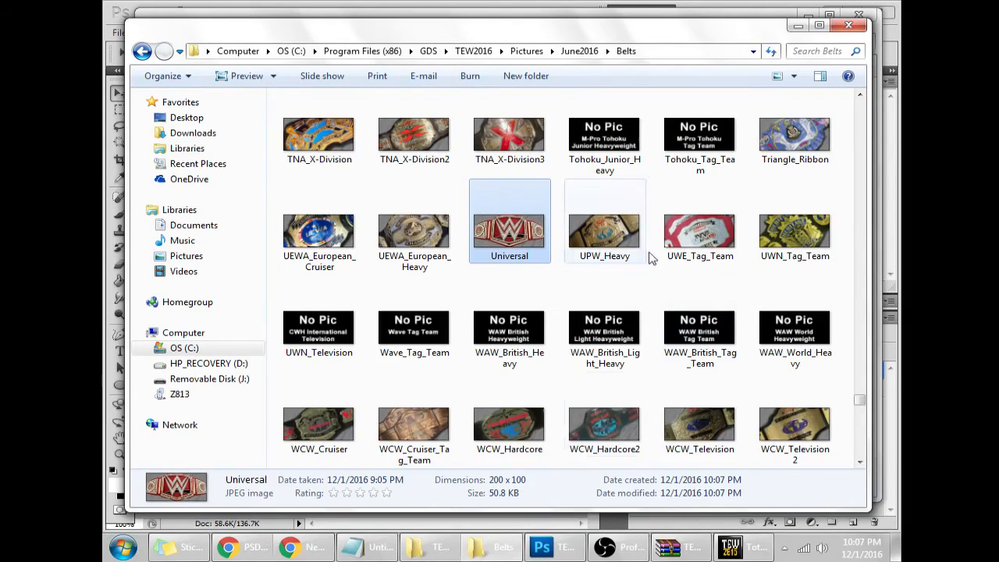
{"action": "left_click", "coordinate": [540, 547]}
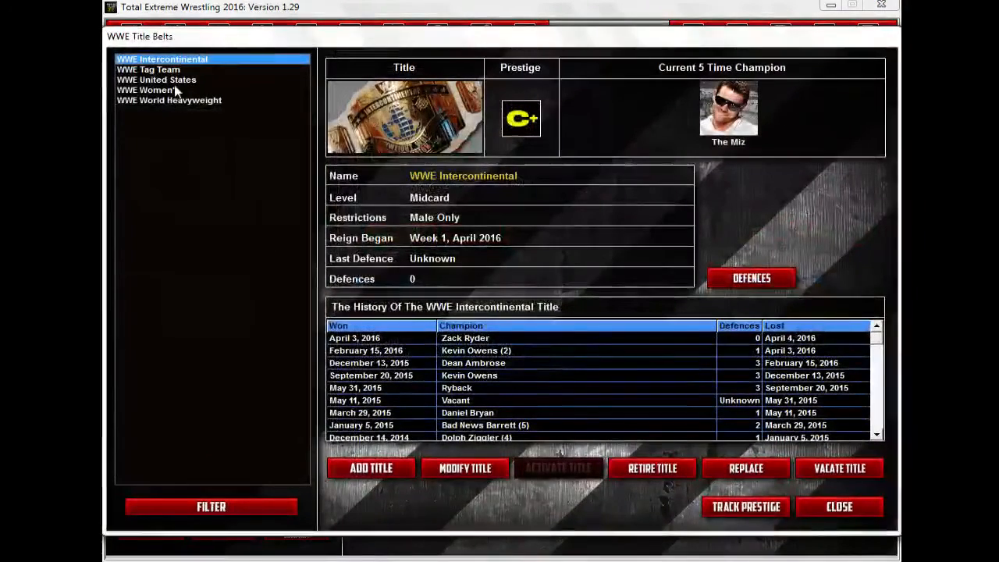
Modify the WWE World Heavyweight title to use the Universal.jpg belt image
{"action": "left_click", "coordinate": [169, 100]}
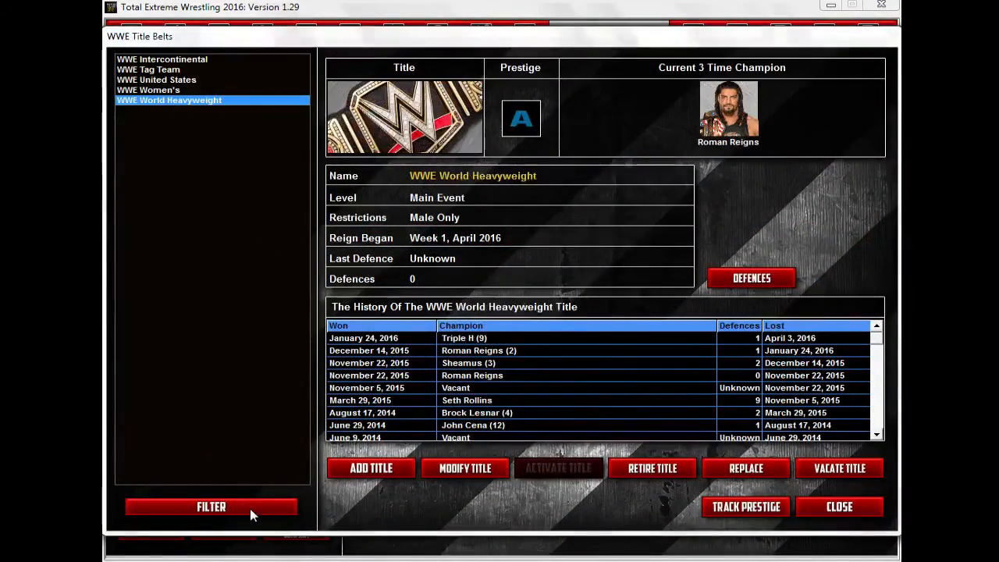
{"action": "left_click", "coordinate": [162, 60]}
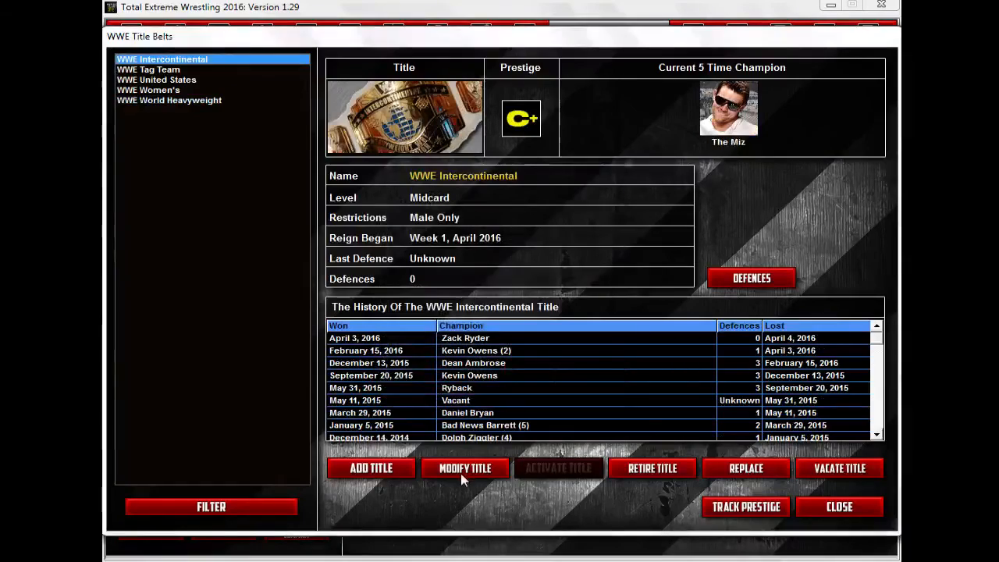
{"action": "left_click", "coordinate": [168, 99]}
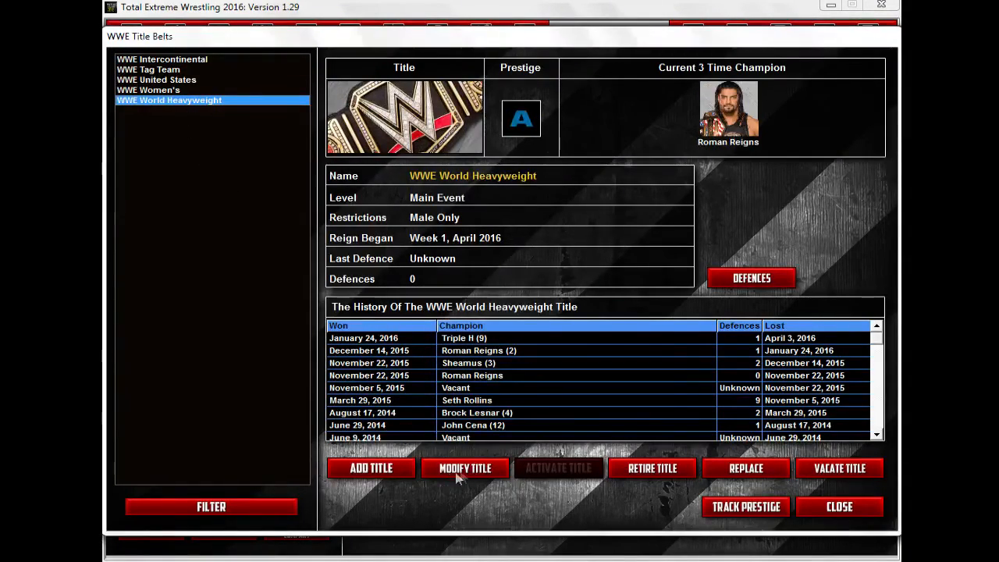
{"action": "left_click", "coordinate": [465, 469]}
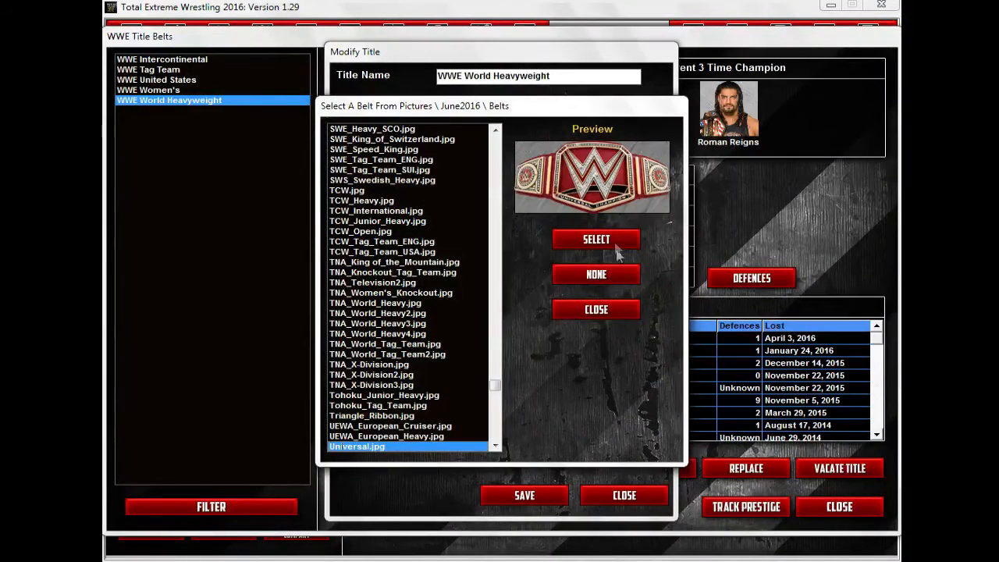
{"action": "left_click", "coordinate": [597, 239]}
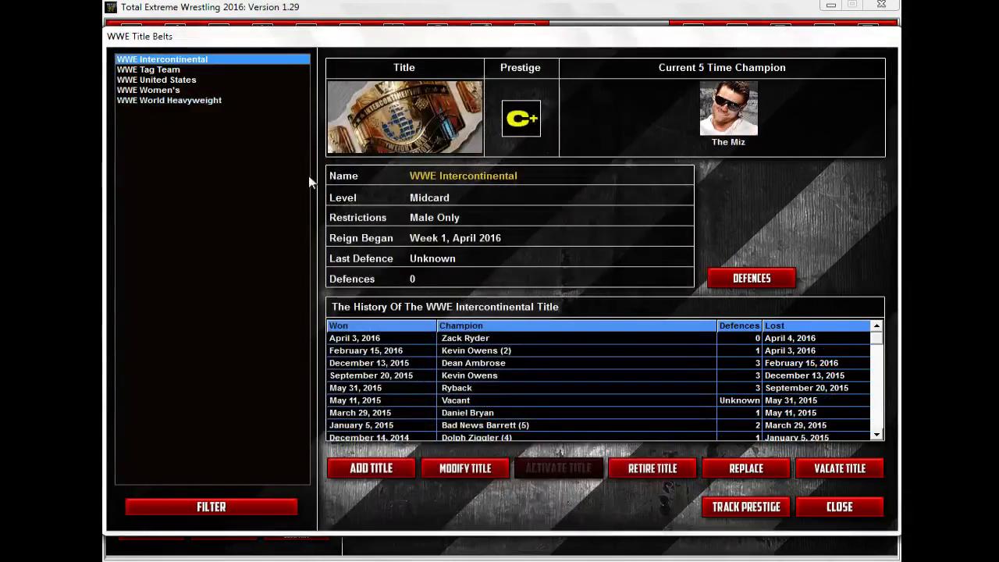
Check the WWE Women's title, then confirm World Heavyweight shows the new Universal belt
{"action": "left_click", "coordinate": [148, 89]}
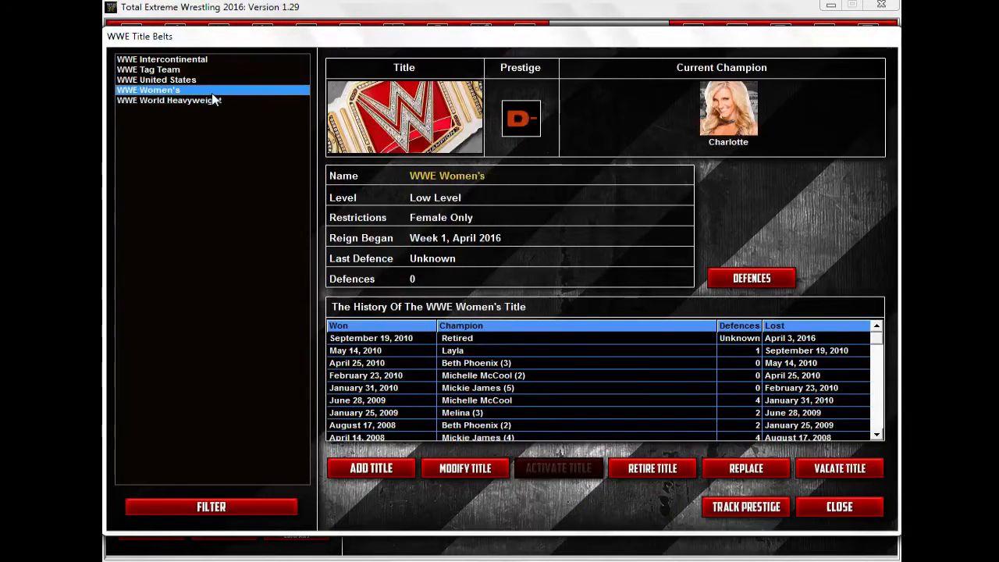
{"action": "left_click", "coordinate": [162, 59]}
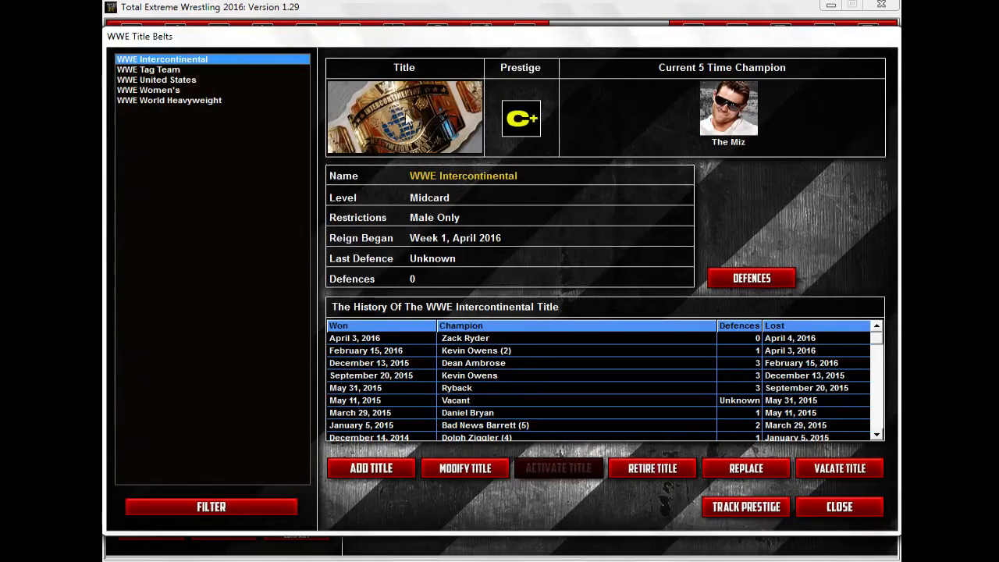
{"action": "mouse_move", "coordinate": [446, 118]}
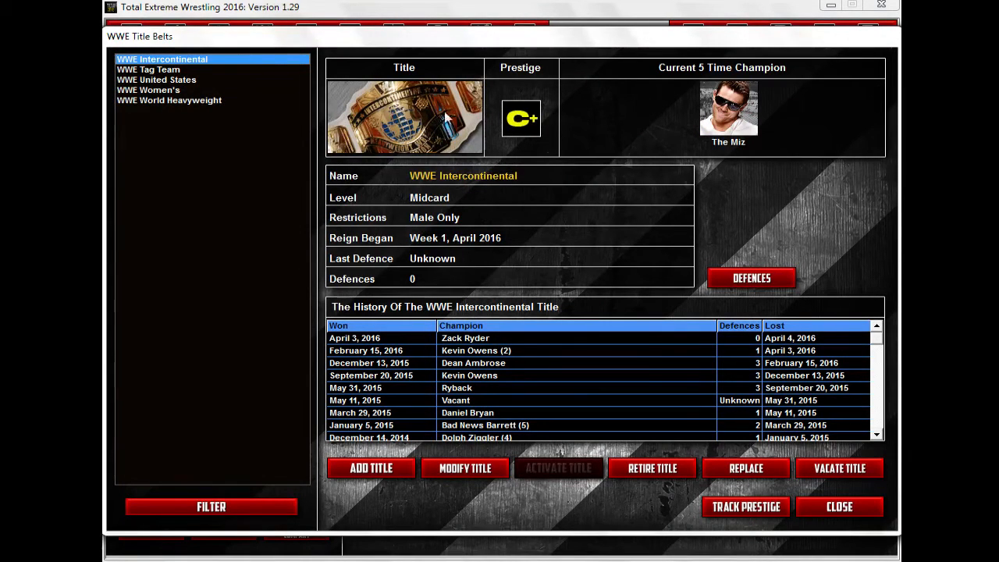
{"action": "left_click", "coordinate": [169, 100]}
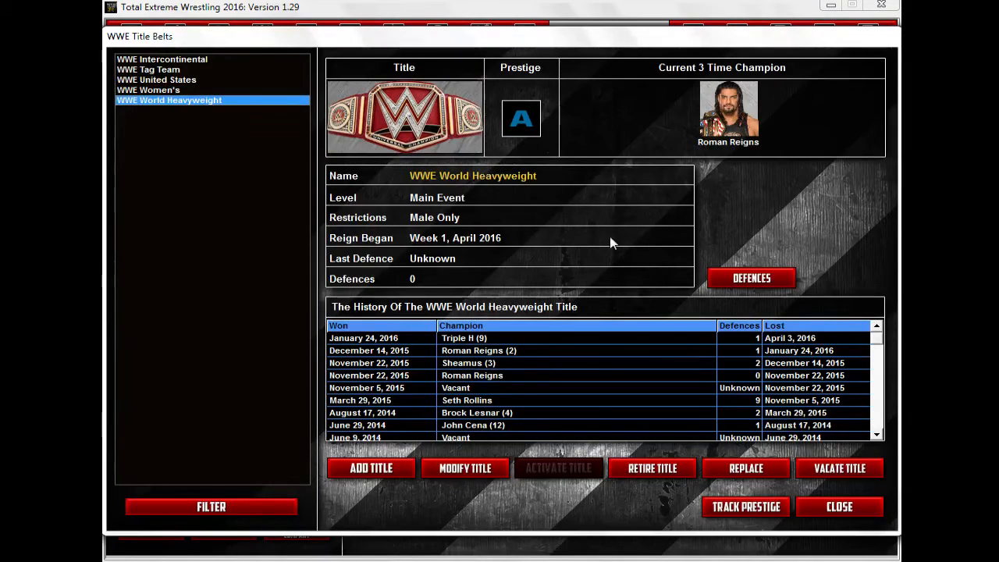
{"action": "mouse_move", "coordinate": [578, 215]}
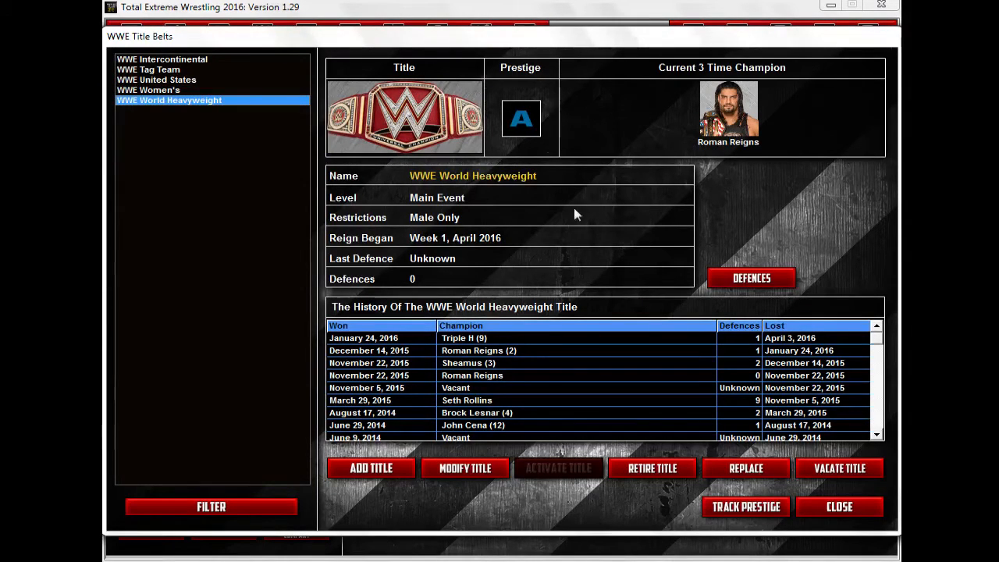
{"action": "mouse_move", "coordinate": [414, 155]}
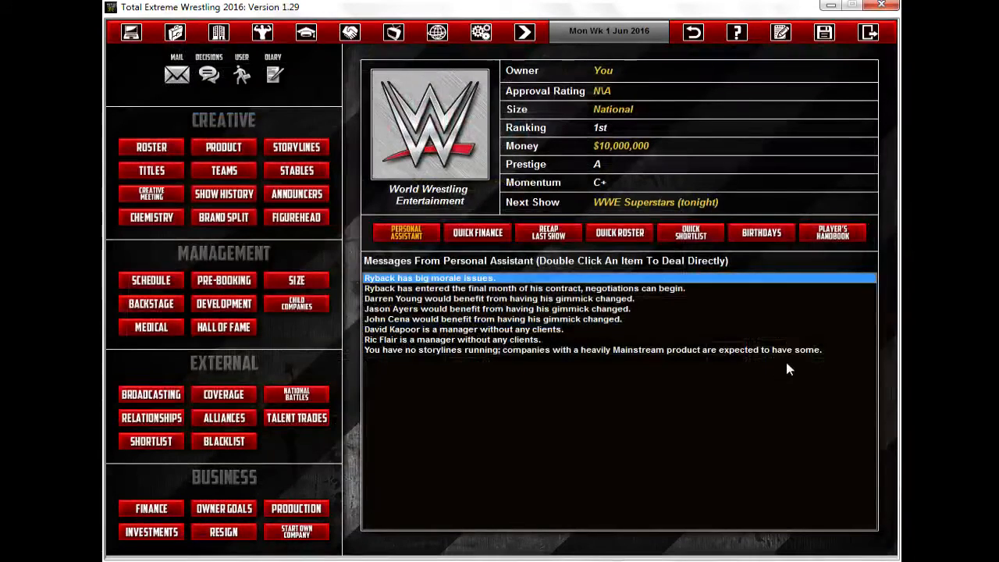
{"action": "mouse_move", "coordinate": [787, 393]}
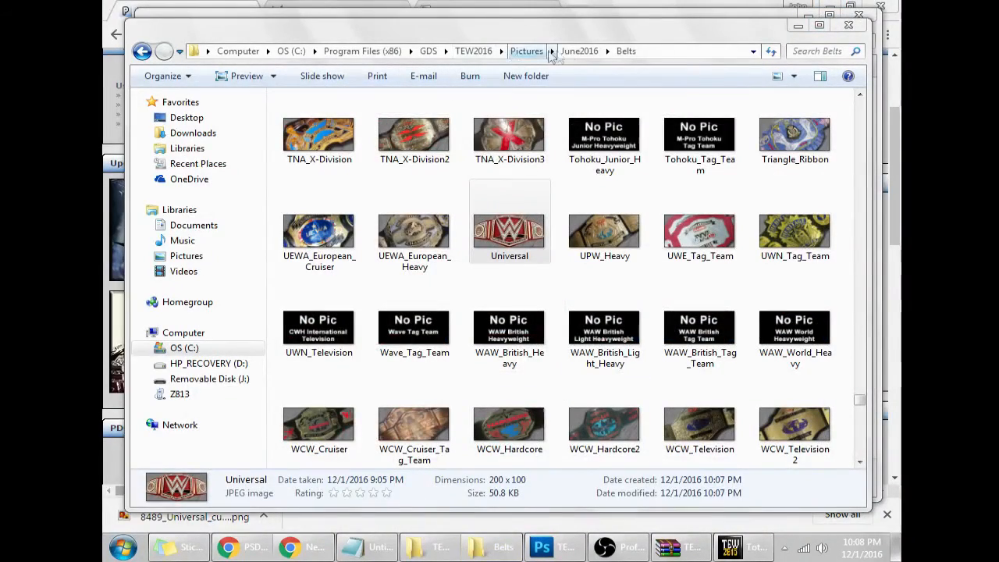
Review WWE's company profile and product details, then return to the main game screen
{"action": "left_click", "coordinate": [580, 50]}
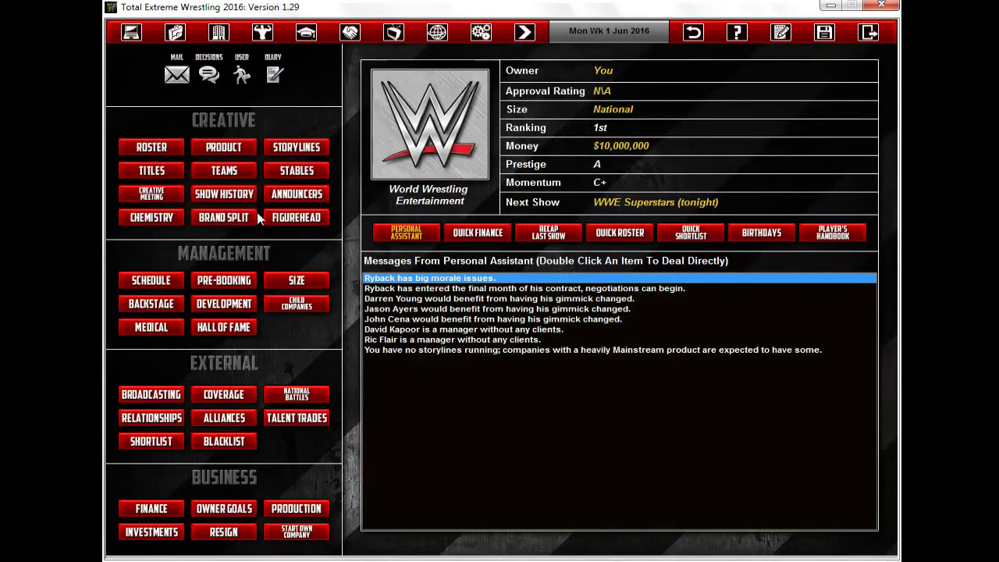
{"action": "mouse_move", "coordinate": [180, 382]}
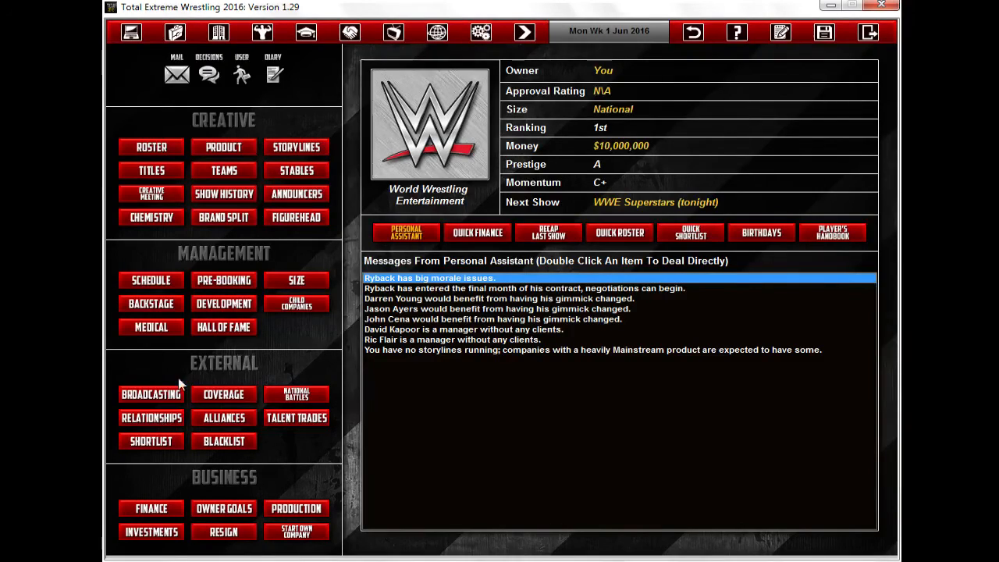
{"action": "left_click", "coordinate": [428, 125]}
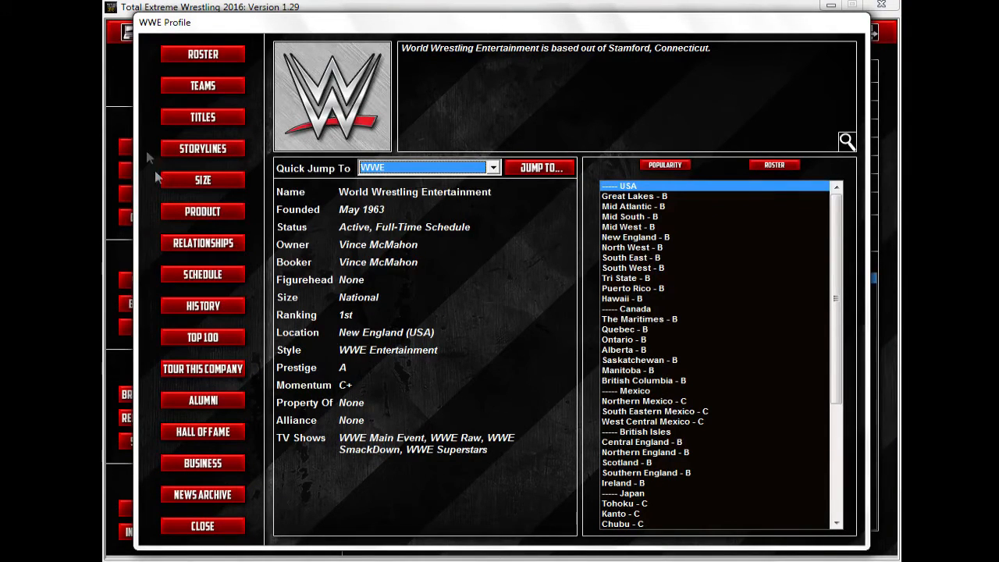
{"action": "left_click", "coordinate": [203, 212]}
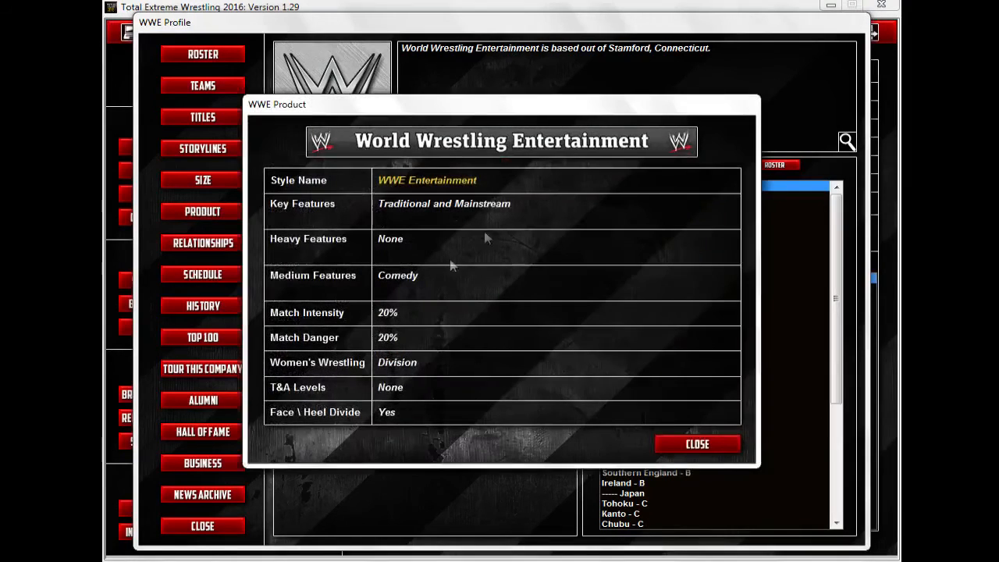
{"action": "mouse_move", "coordinate": [612, 153]}
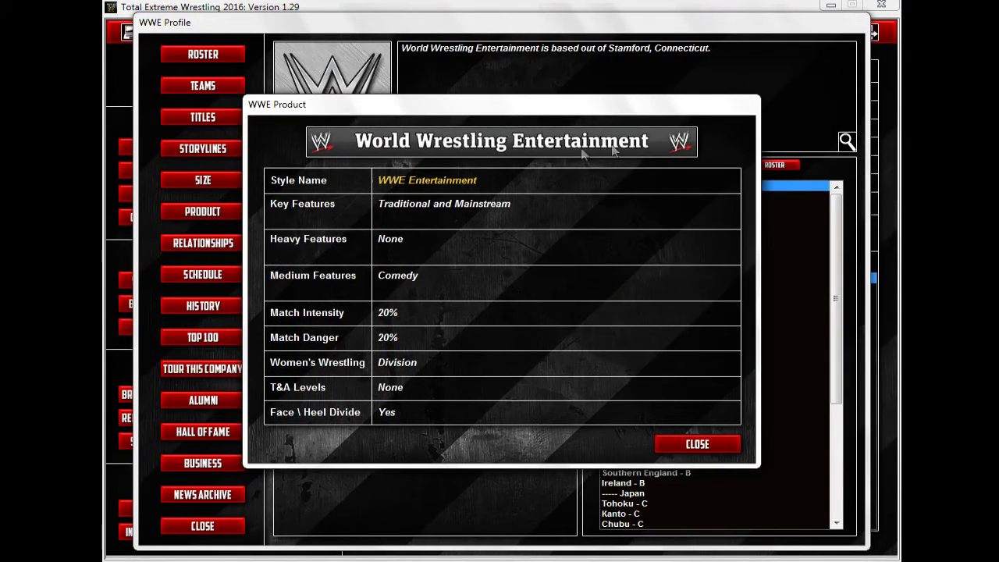
{"action": "mouse_move", "coordinate": [710, 164]}
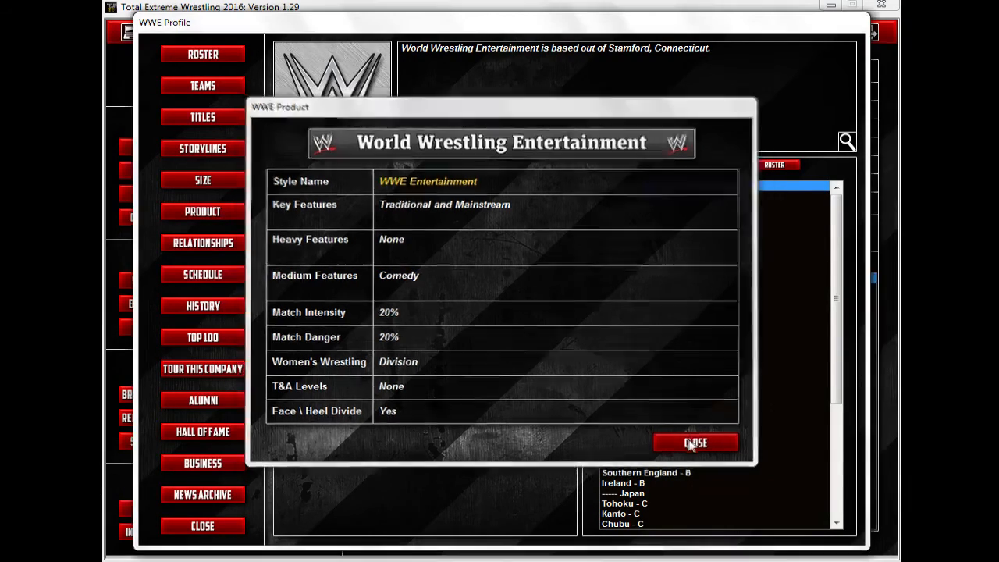
{"action": "left_click", "coordinate": [695, 443]}
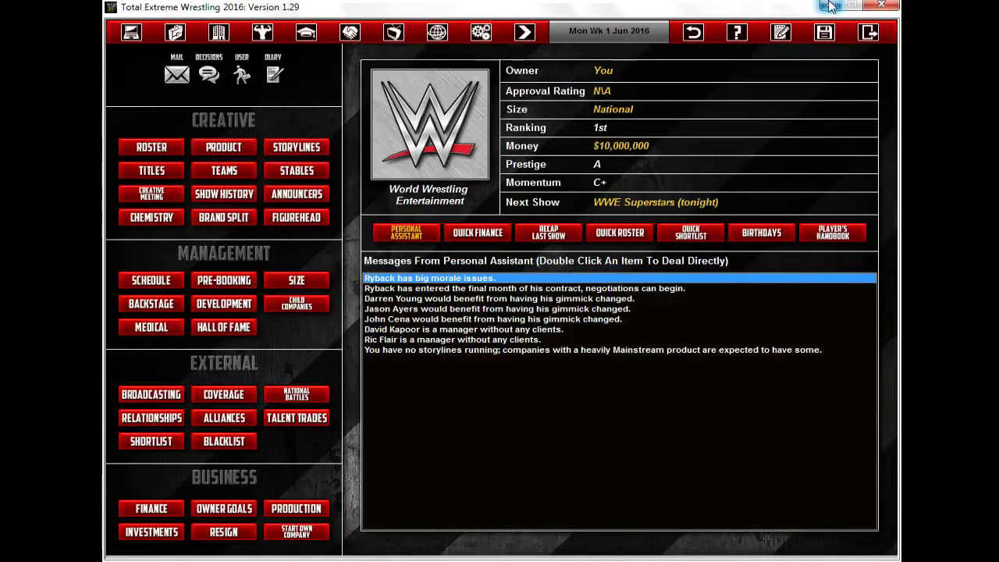
{"action": "mouse_move", "coordinate": [852, 6]}
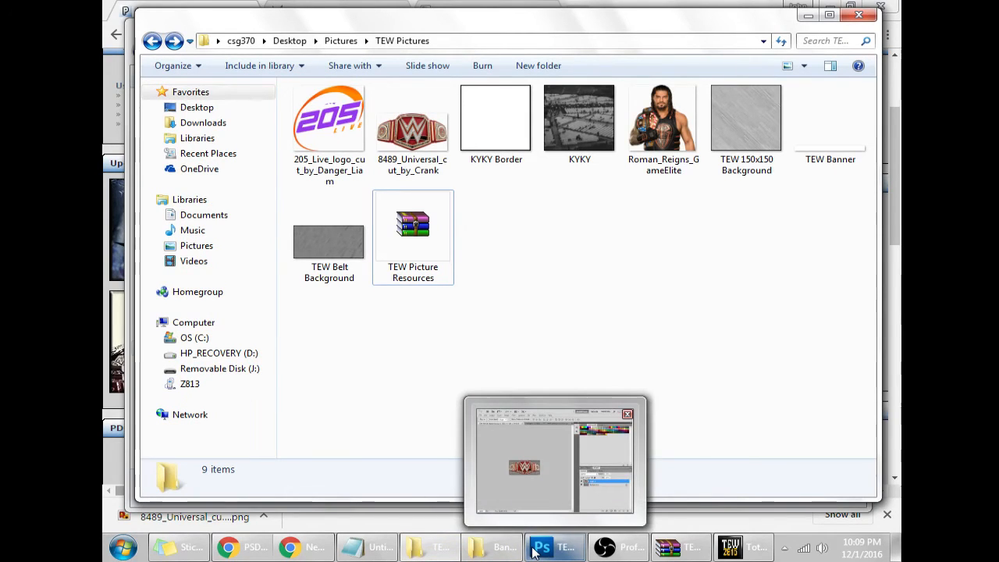
Start a WWE text layer on the white banner with the Type tool and set its size
{"action": "left_click", "coordinate": [554, 547]}
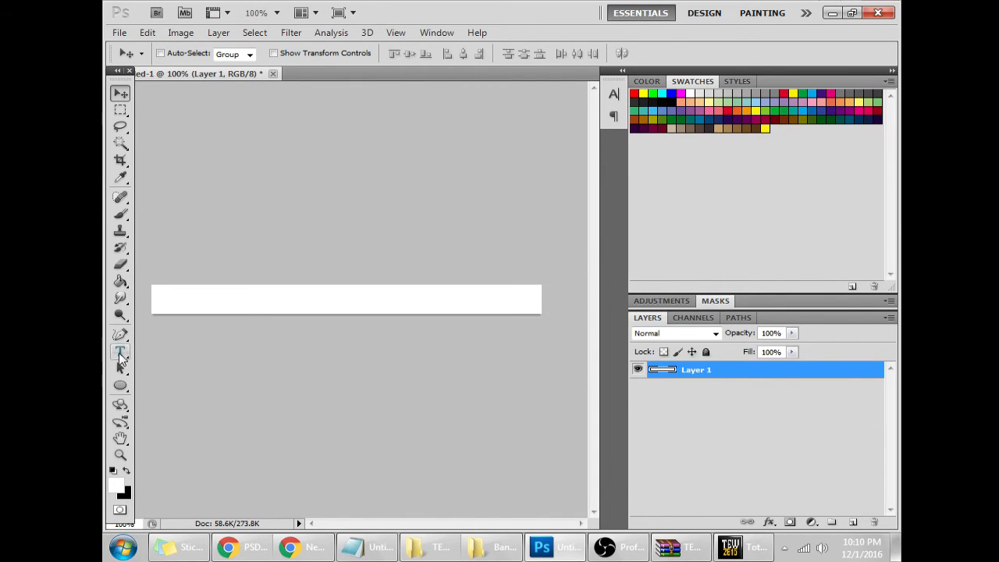
{"action": "left_click", "coordinate": [121, 353]}
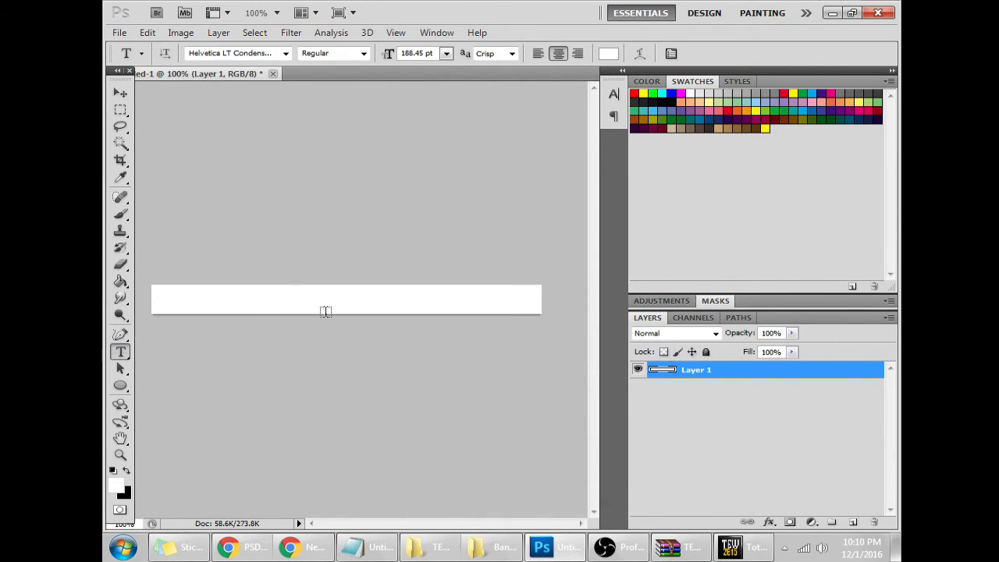
{"action": "left_click", "coordinate": [310, 304]}
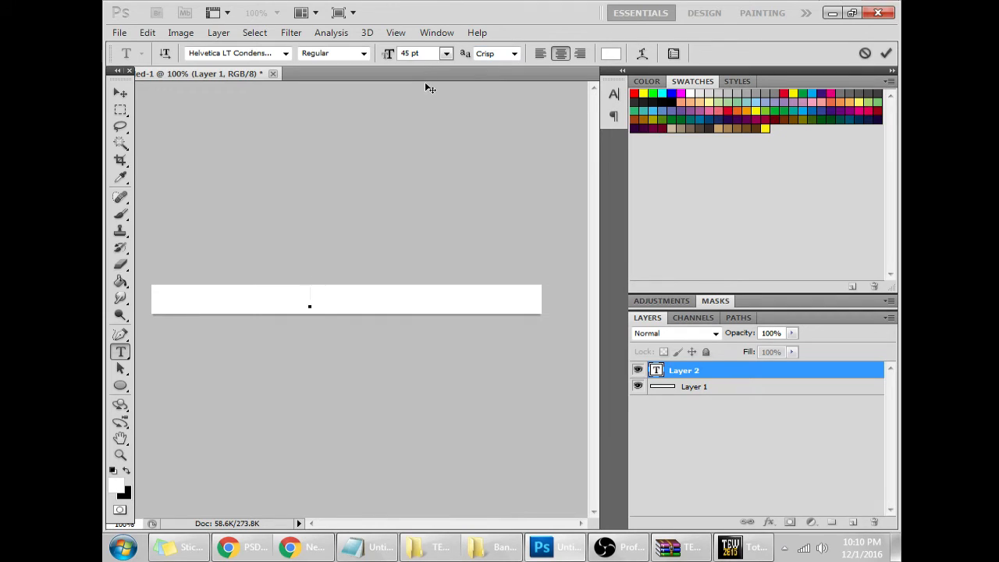
{"action": "triple_click", "coordinate": [419, 53]}
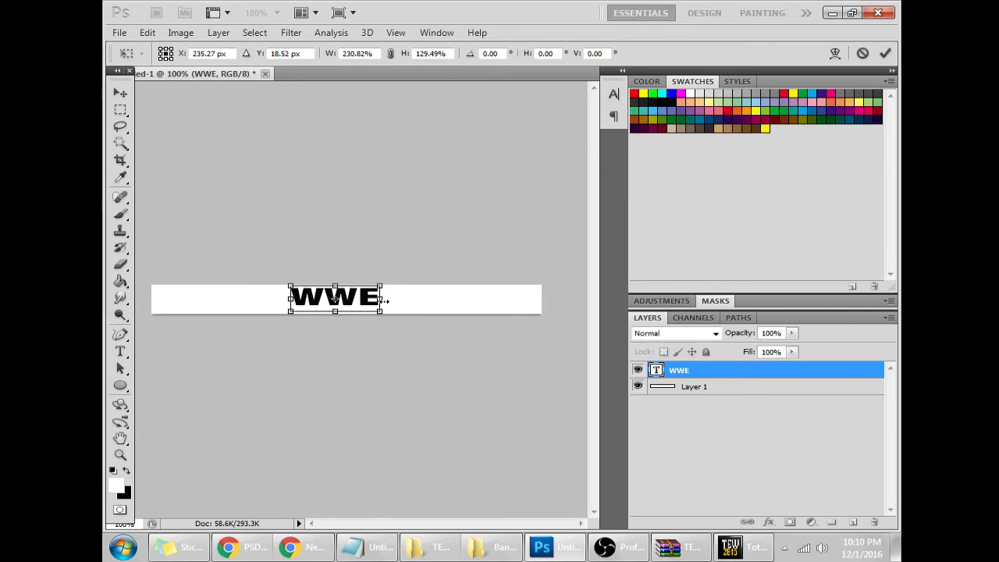
Stretch the WWE text wider across the banner and commit it
{"action": "left_click_drag", "start_coordinate": [381, 300], "coordinate": [412, 300]}
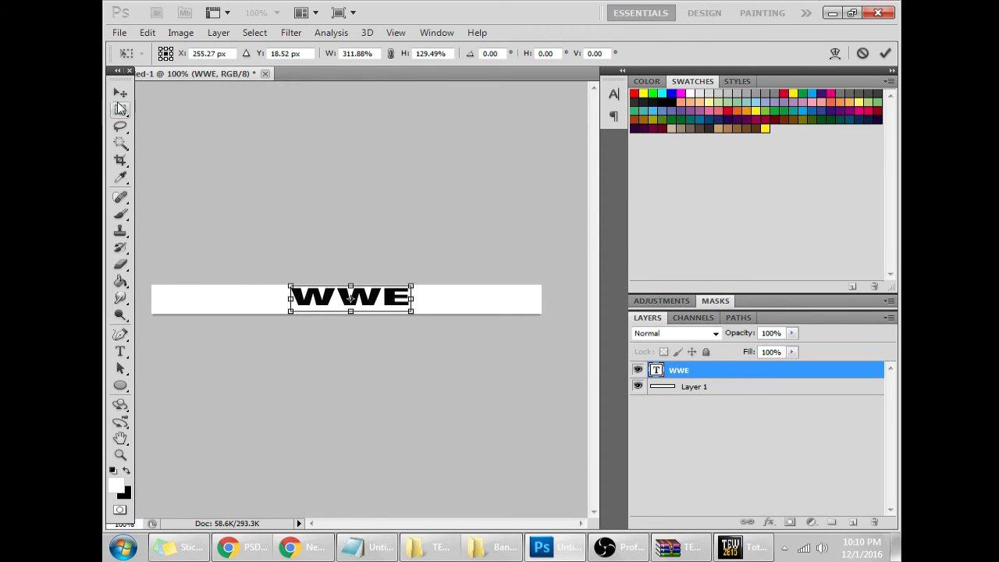
{"action": "left_click", "coordinate": [120, 94]}
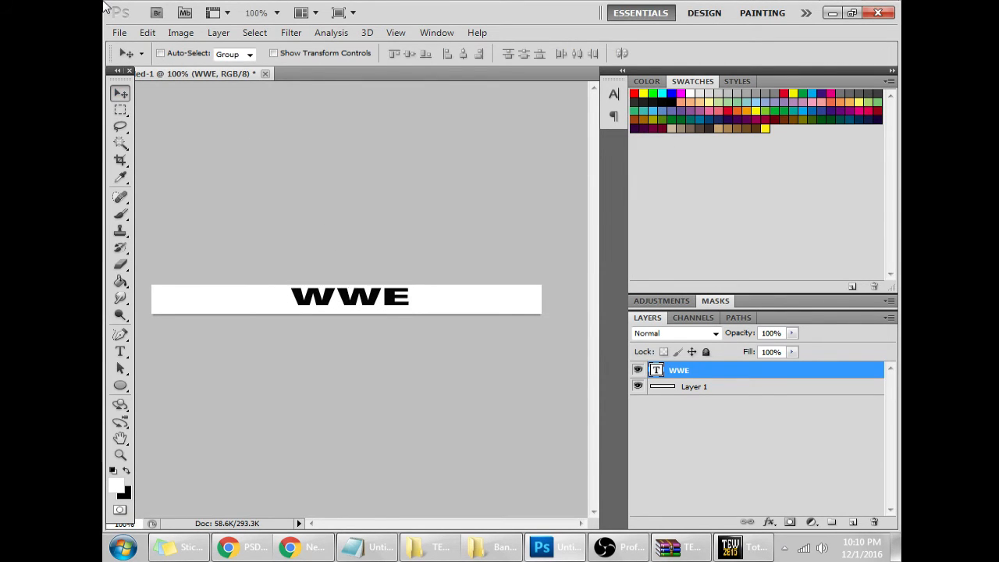
{"action": "mouse_move", "coordinate": [156, 12]}
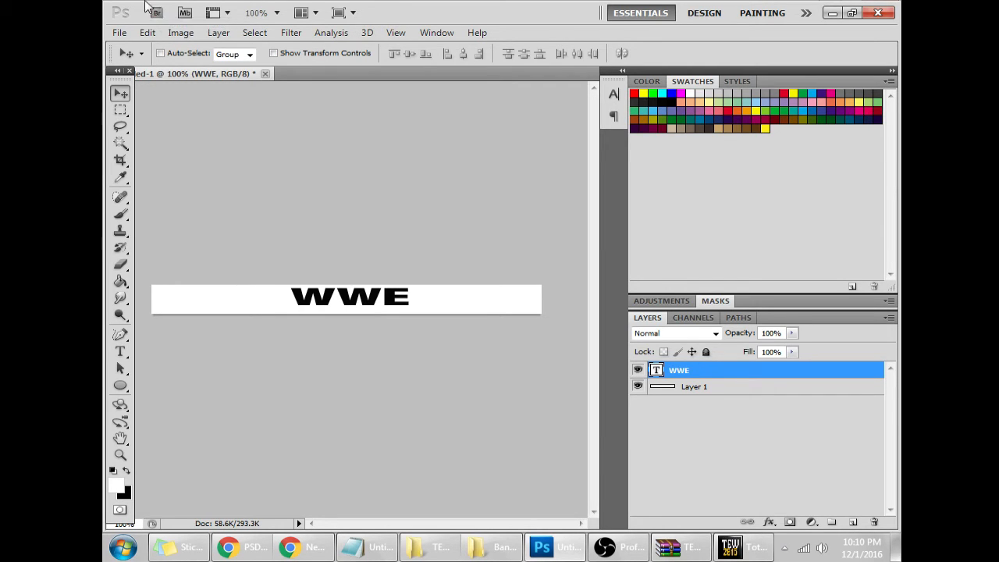
Save the banner as JPEG 'WWEAgan' in the TEW Pictures folder
{"action": "left_click", "coordinate": [118, 31]}
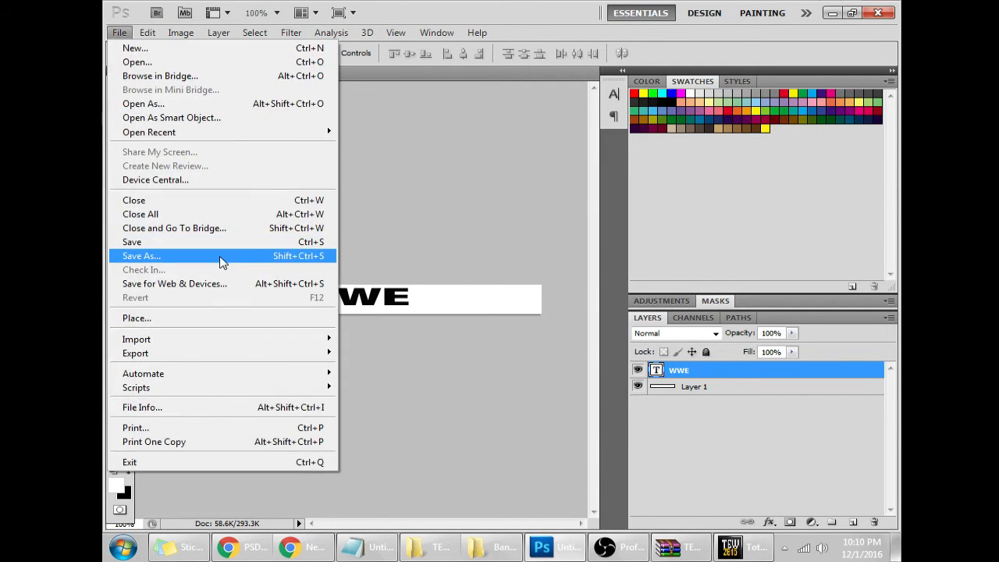
{"action": "left_click", "coordinate": [140, 256]}
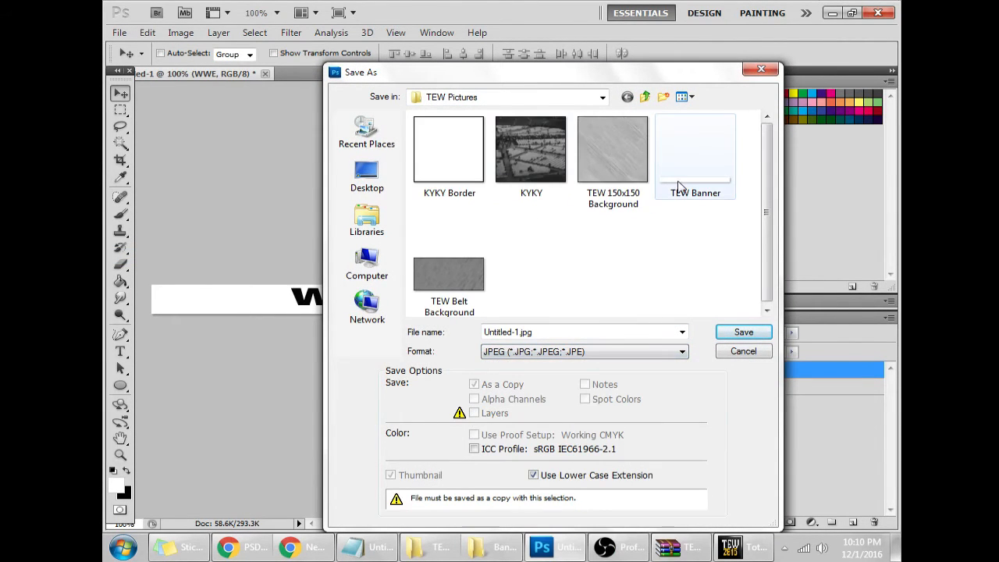
{"action": "mouse_move", "coordinate": [681, 188]}
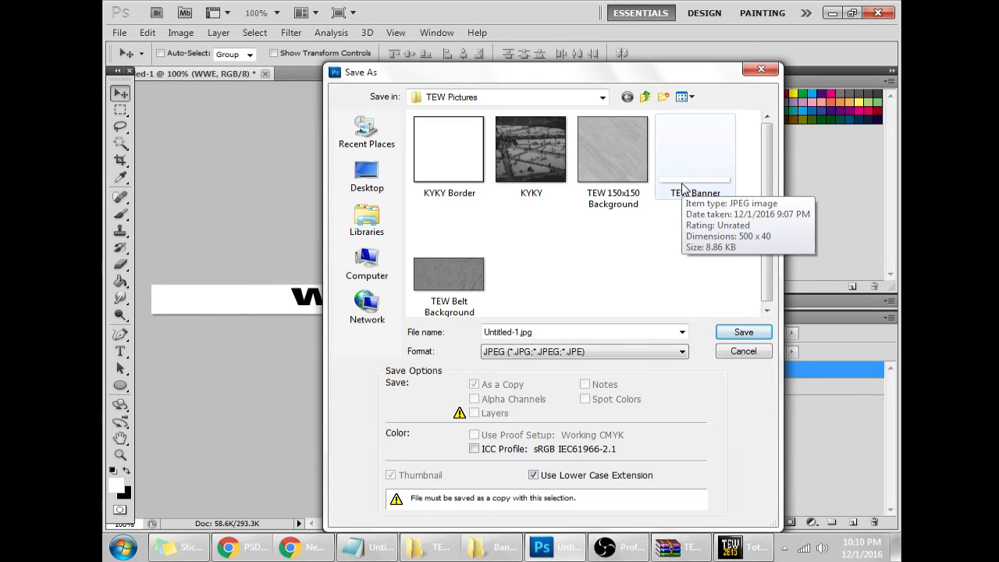
{"action": "left_click", "coordinate": [580, 331]}
{"action": "type", "text": "WWEAgain"}
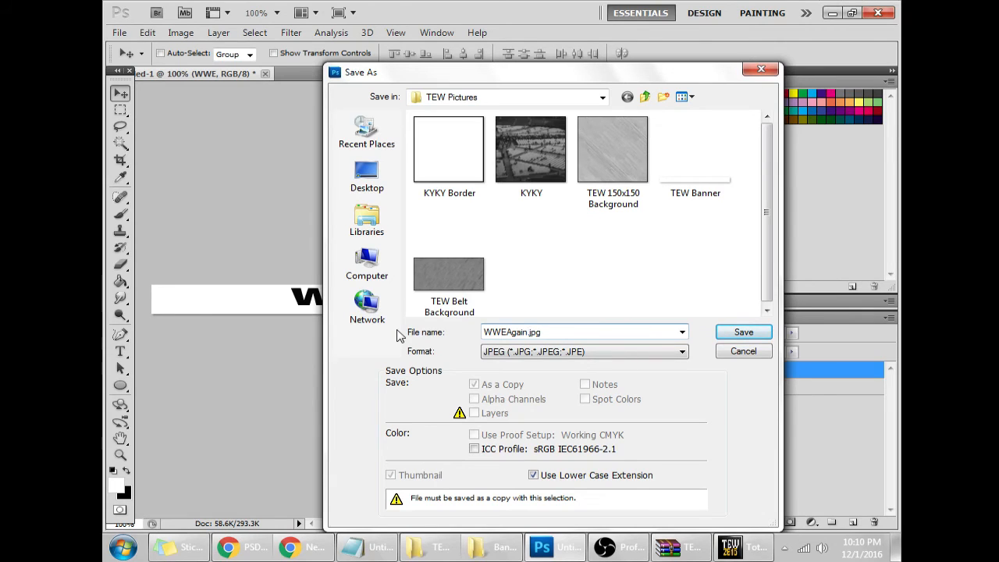
{"action": "left_click", "coordinate": [744, 350]}
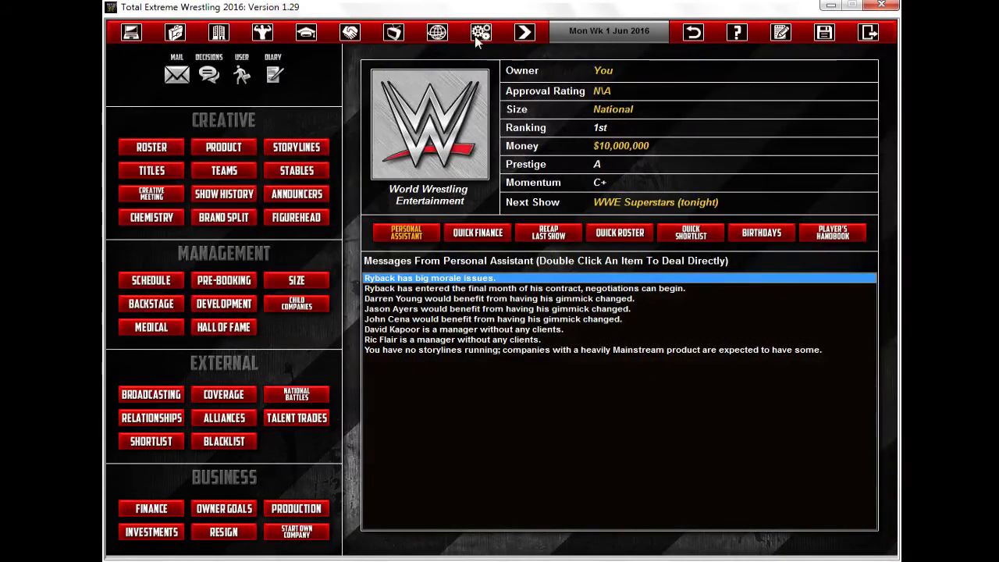
Via Options > Edit Data > Companies, assign WWEAgan.jpg as World Wrestling Entertainment's banner
{"action": "left_click", "coordinate": [480, 31]}
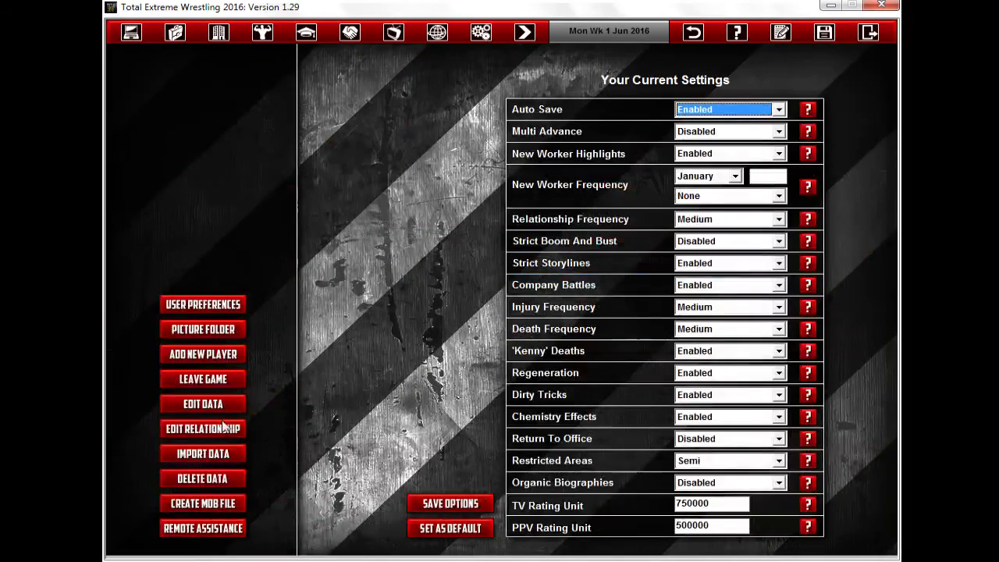
{"action": "left_click", "coordinate": [203, 403]}
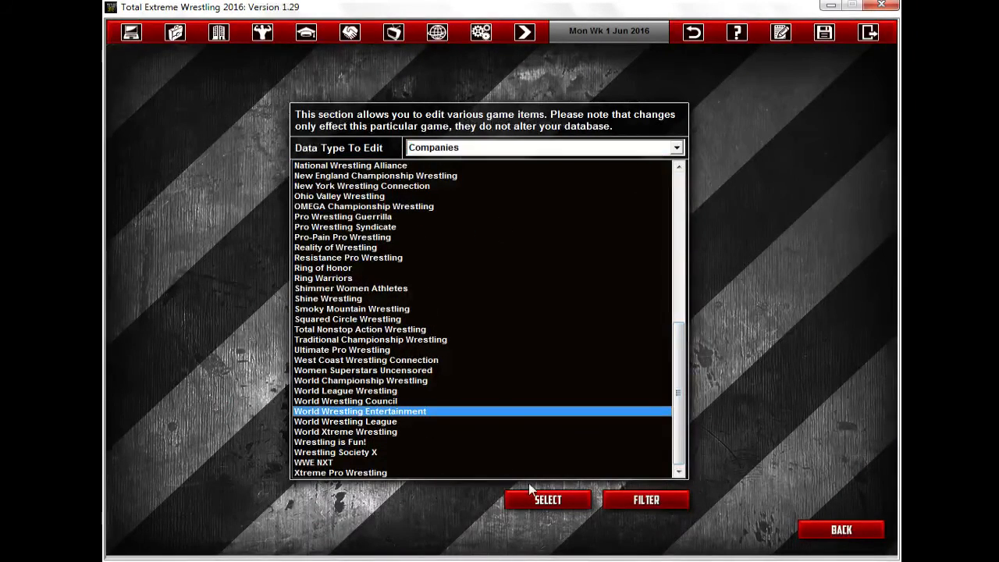
{"action": "left_click", "coordinate": [546, 499]}
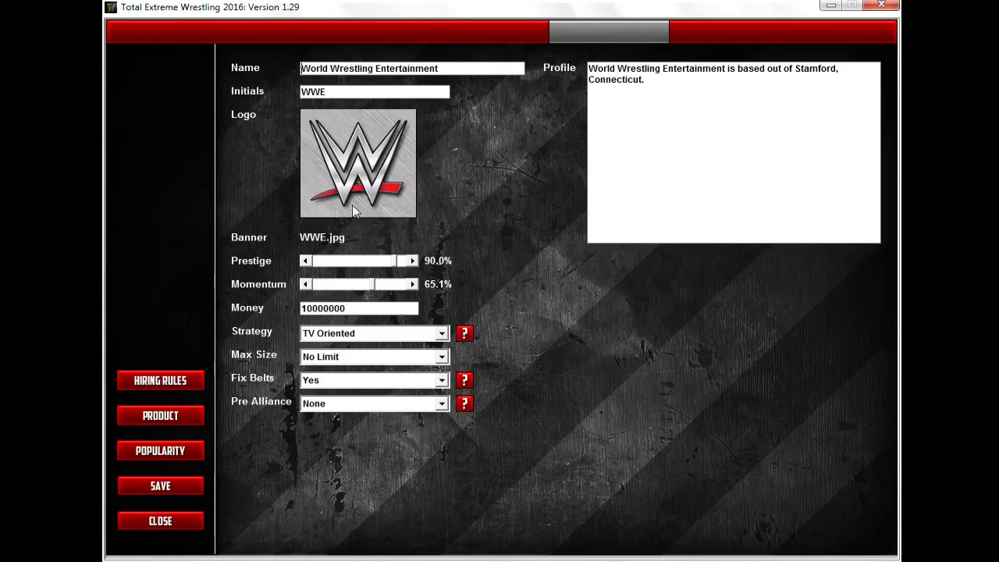
{"action": "mouse_move", "coordinate": [319, 247]}
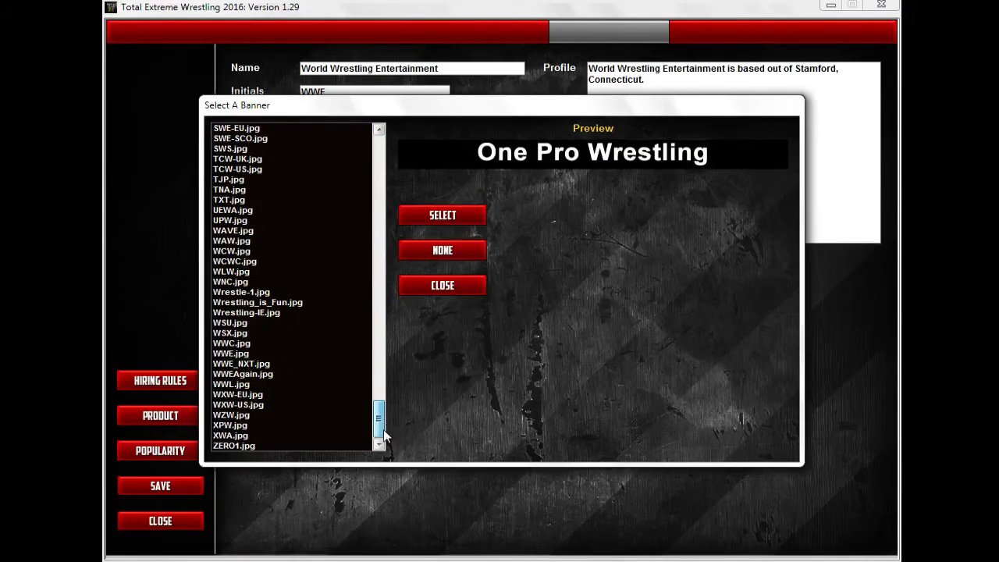
{"action": "left_click", "coordinate": [242, 375]}
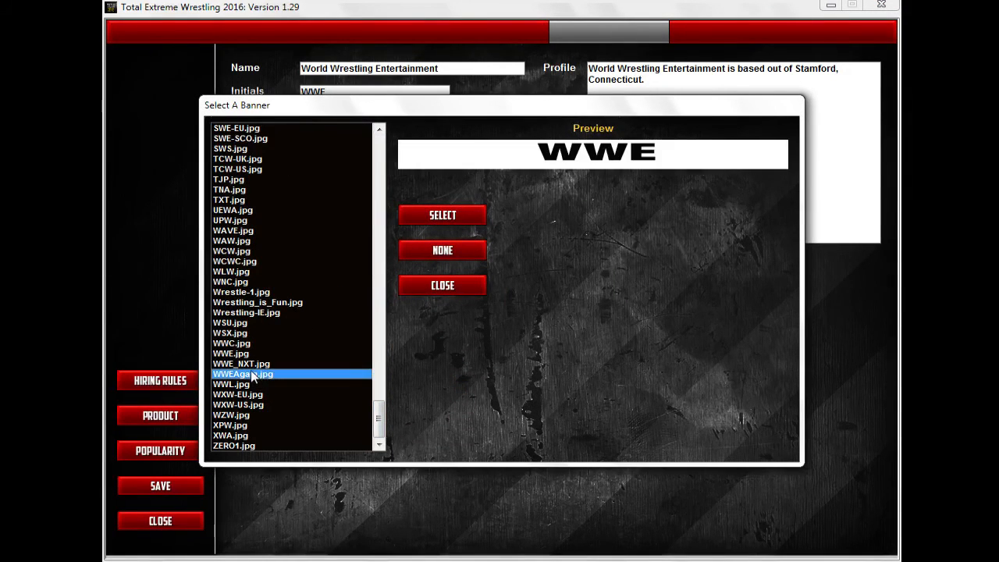
{"action": "left_click", "coordinate": [443, 216]}
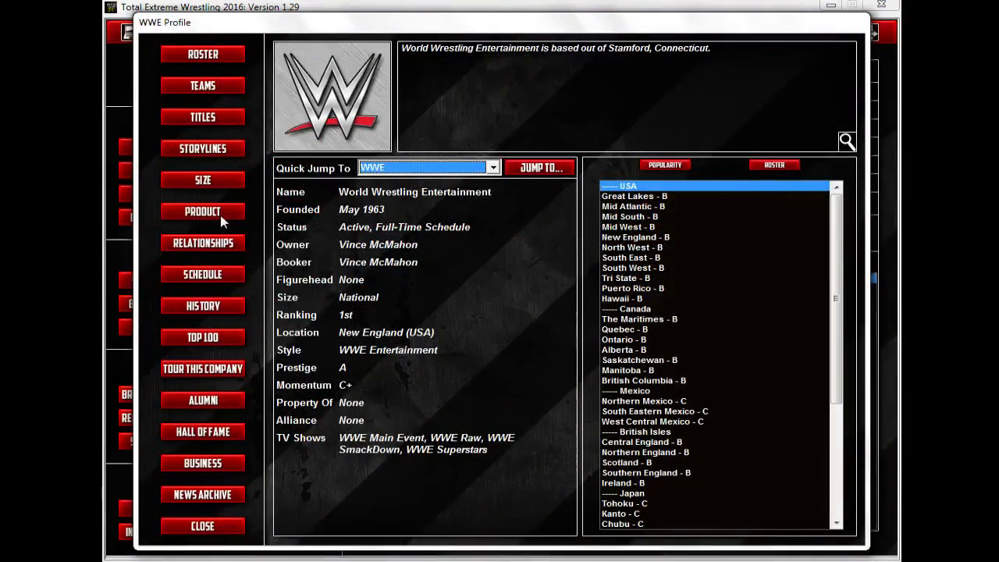
{"action": "left_click", "coordinate": [203, 211]}
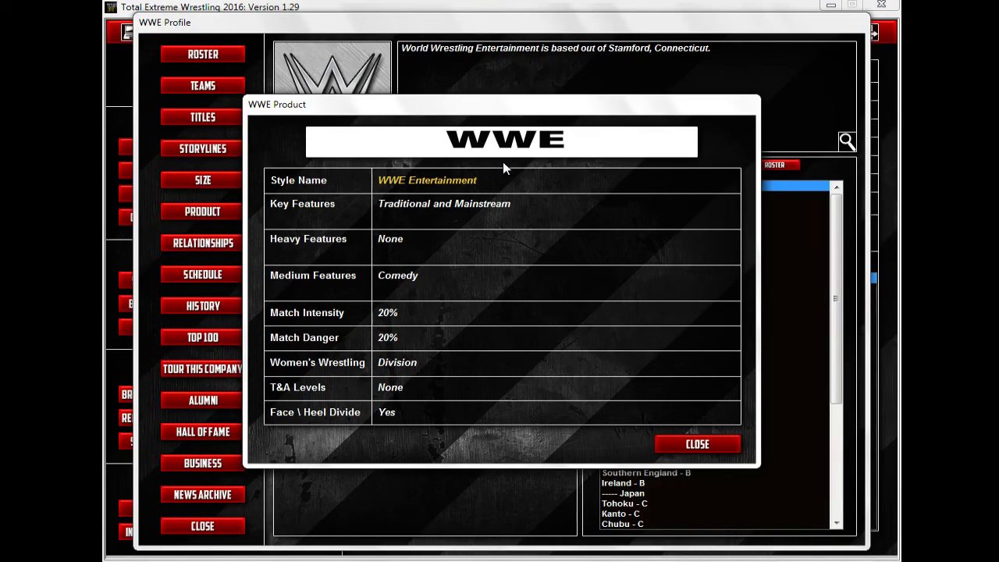
{"action": "mouse_move", "coordinate": [643, 326]}
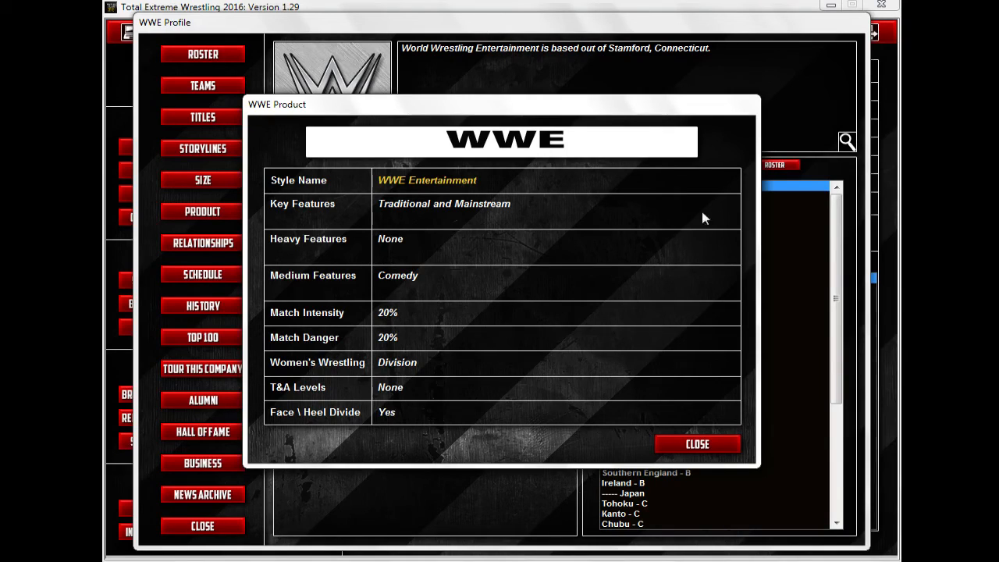
{"action": "mouse_move", "coordinate": [581, 174]}
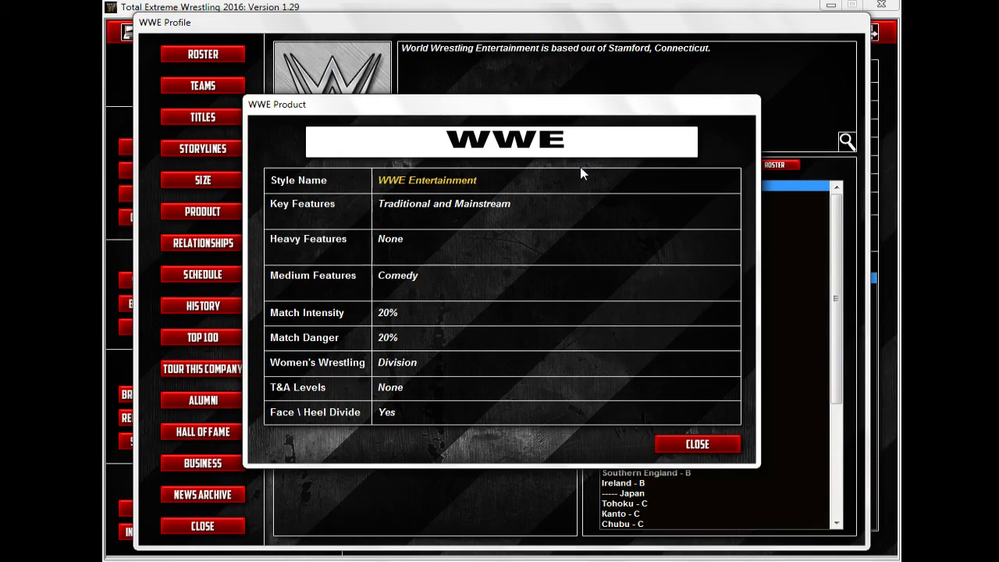
{"action": "mouse_move", "coordinate": [594, 170]}
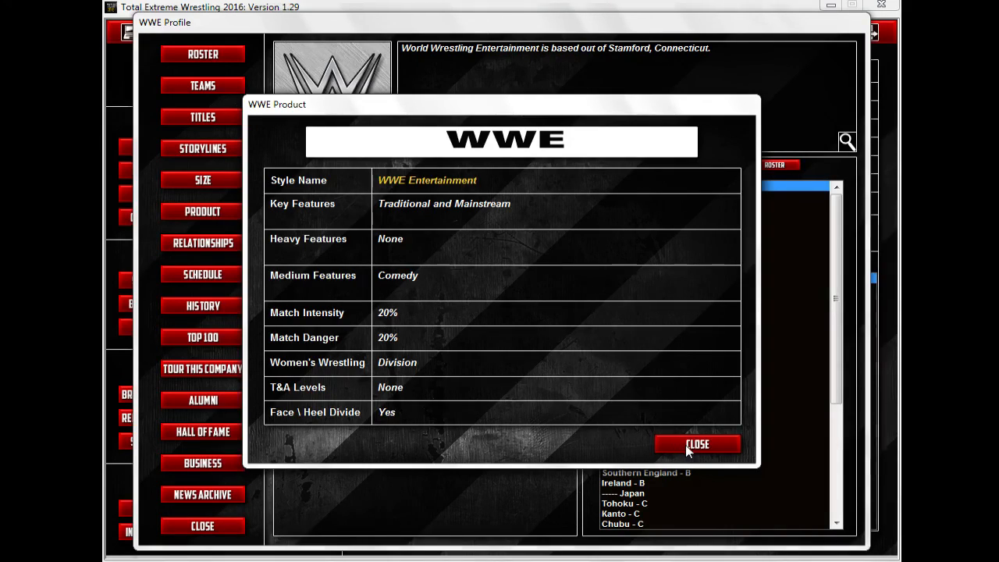
{"action": "left_click", "coordinate": [696, 443]}
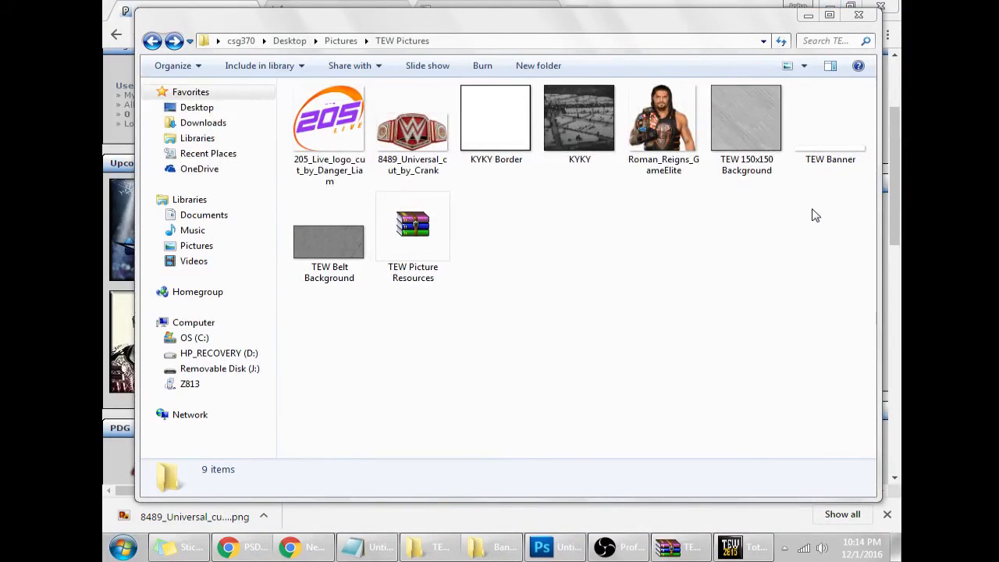
{"action": "left_click", "coordinate": [497, 121]}
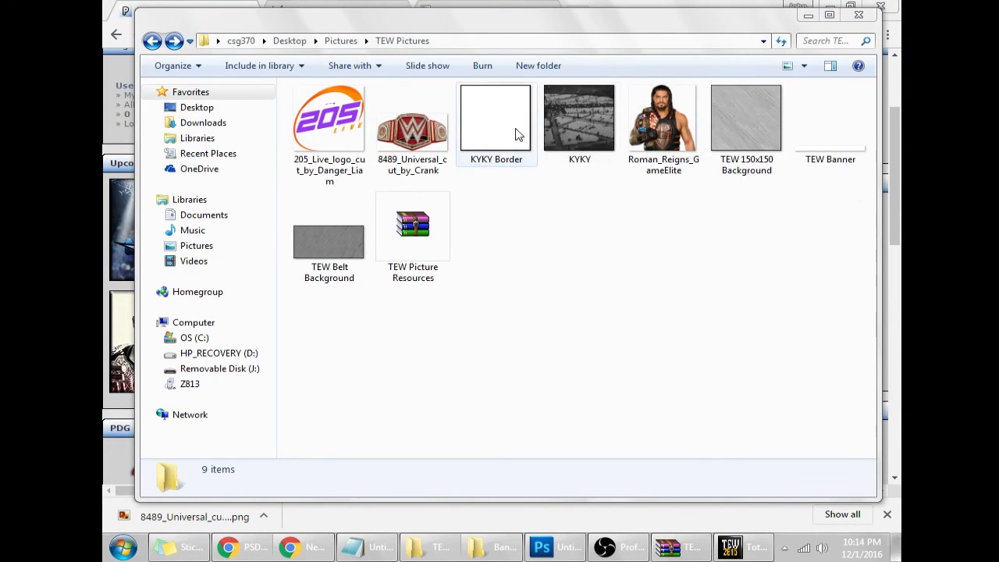
{"action": "left_click", "coordinate": [663, 125]}
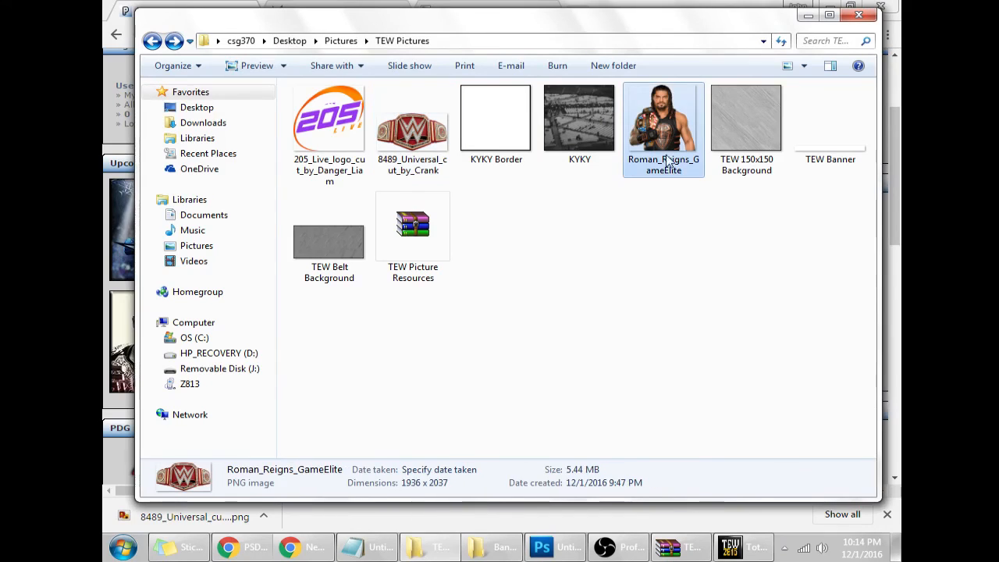
{"action": "left_click", "coordinate": [328, 118]}
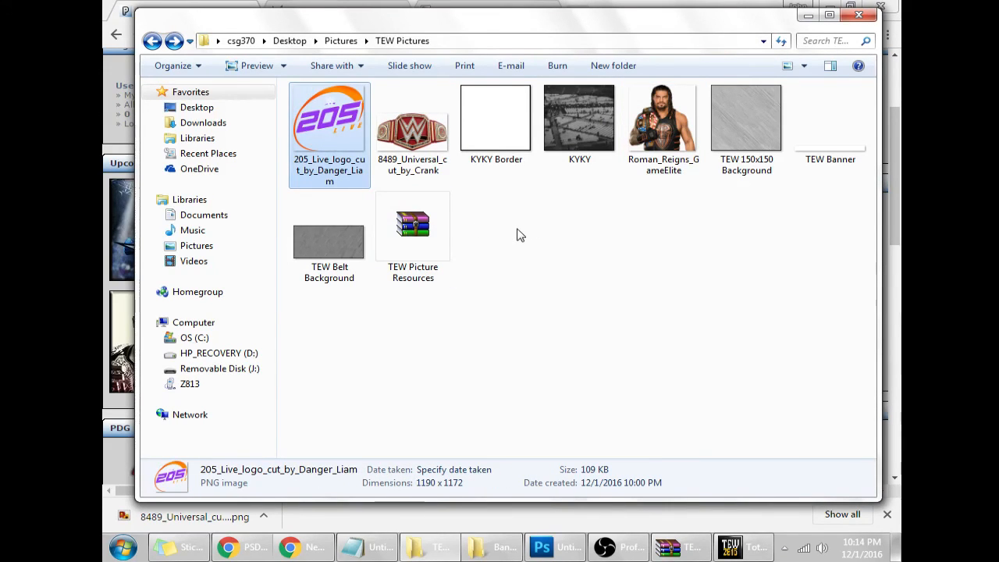
{"action": "left_click", "coordinate": [413, 225]}
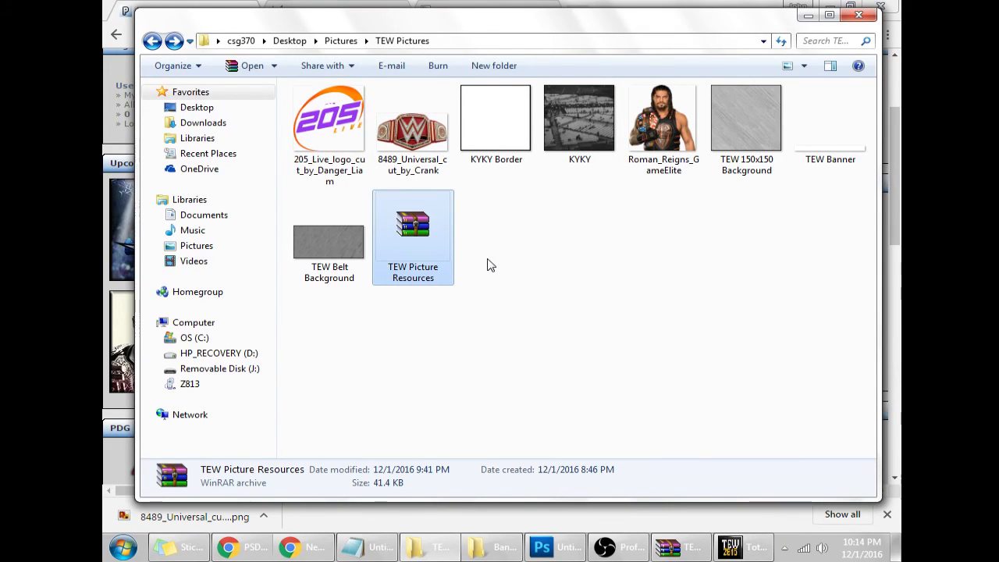